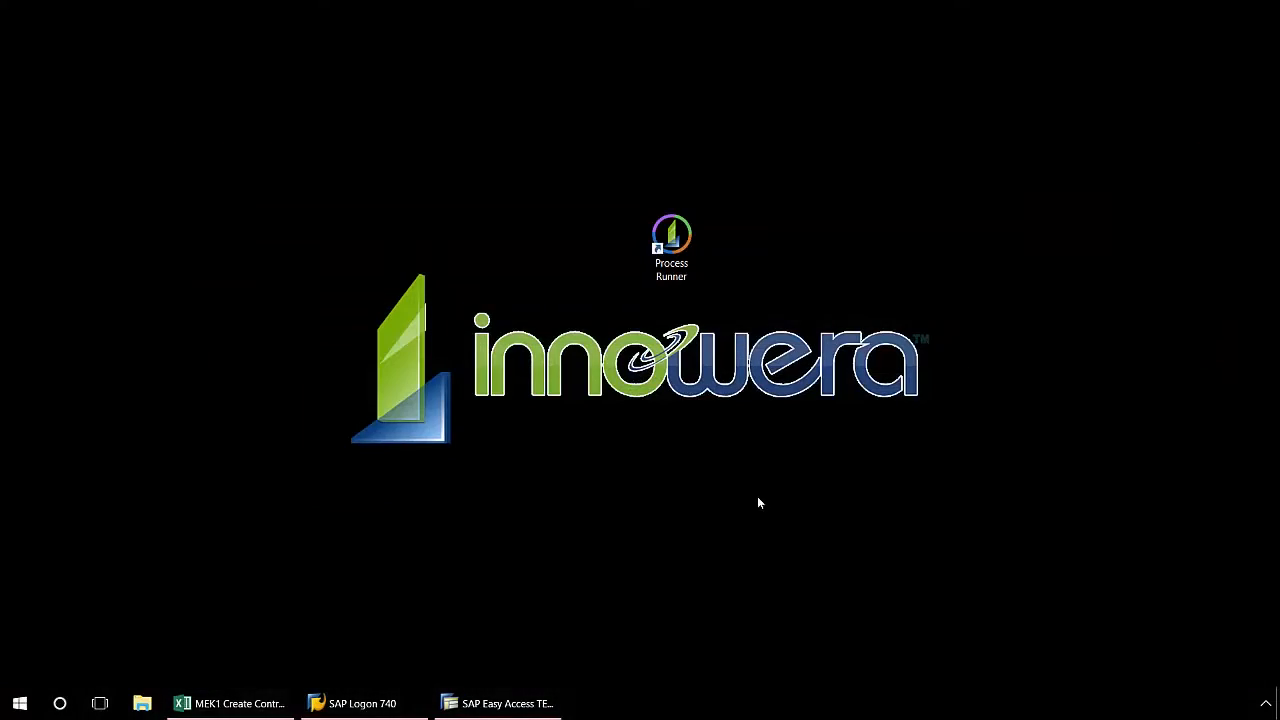
# Launch Process Runner from the desktop and start a New Transaction process
pyautogui.doubleClick(672, 240)
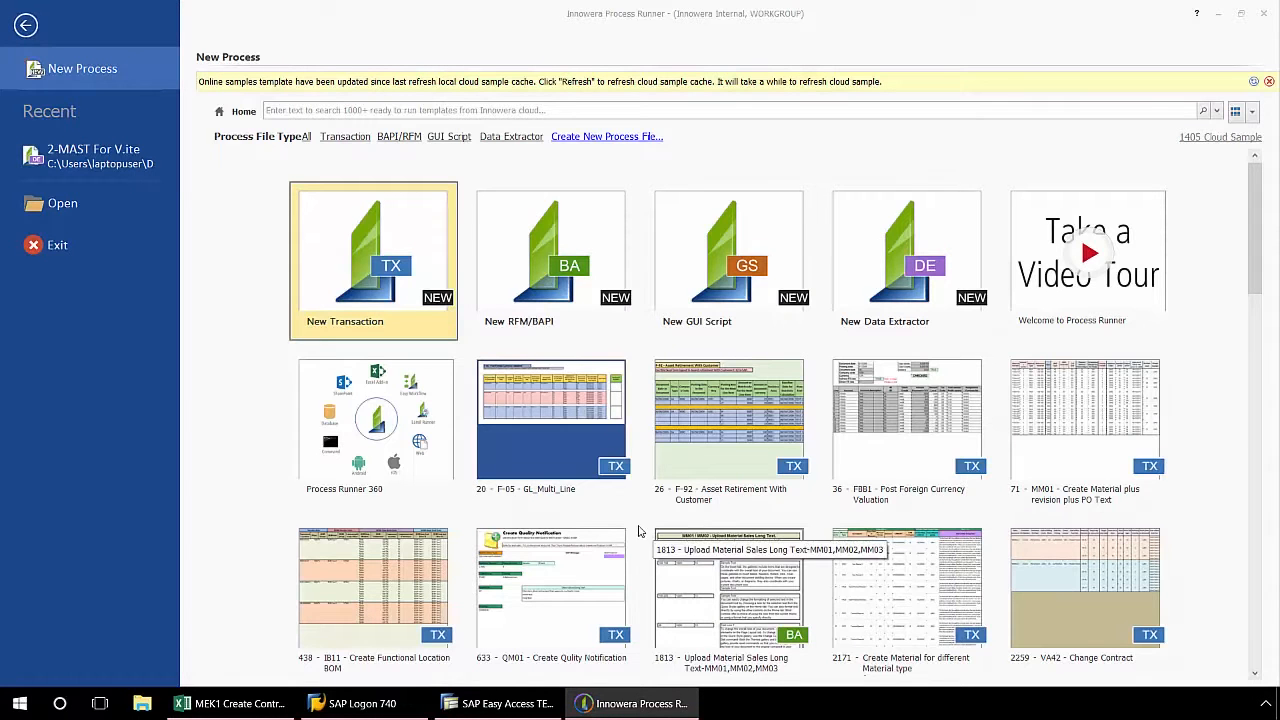
pyautogui.moveTo(386, 292)
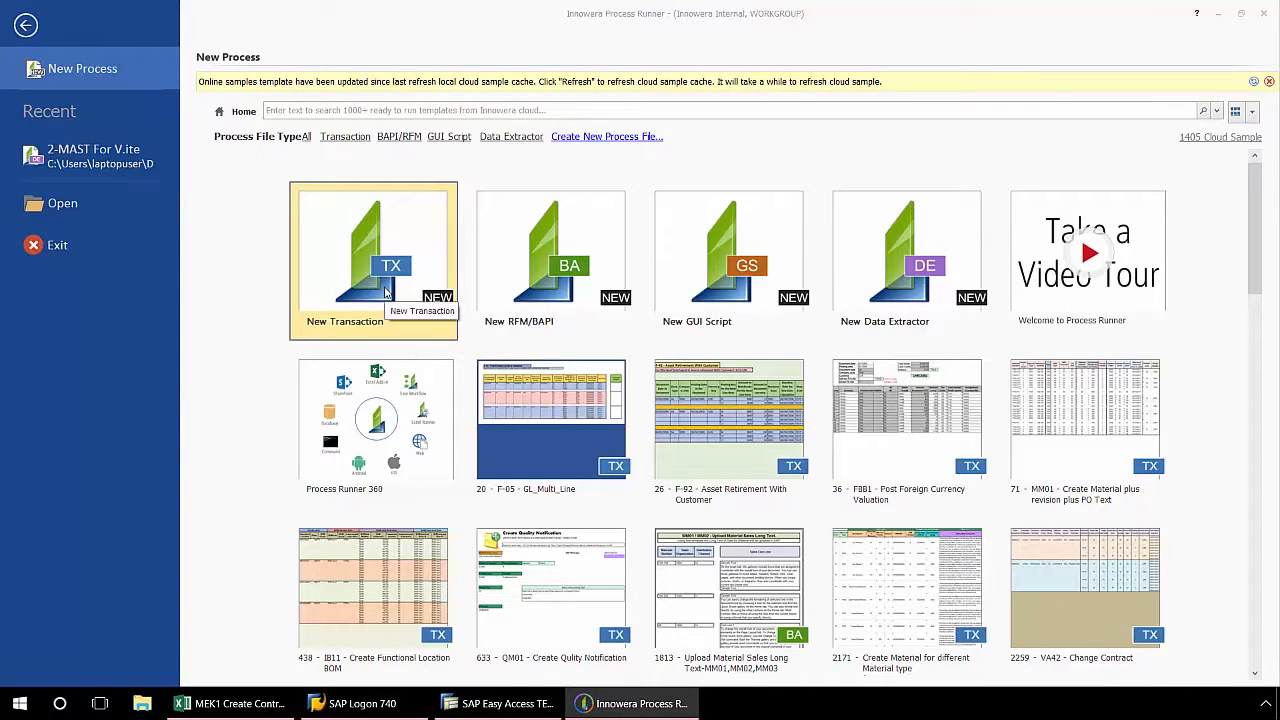
pyautogui.click(374, 250)
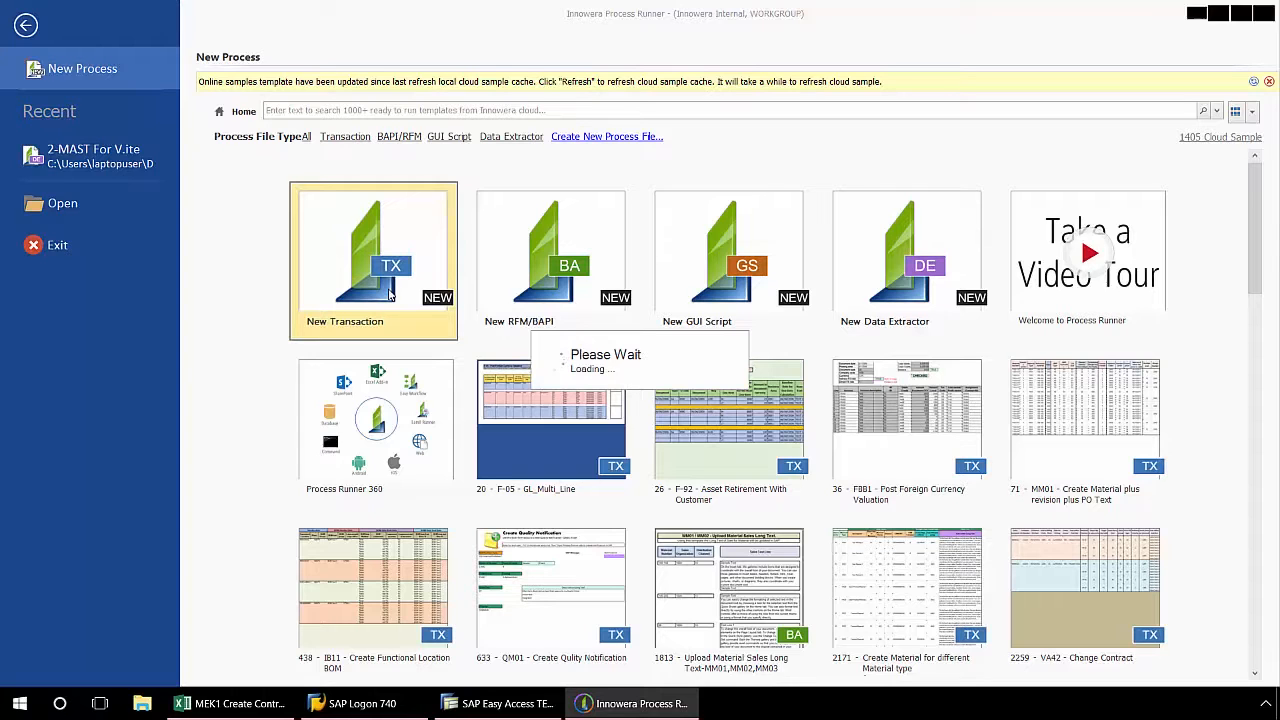
# Enter transaction code MEK1 and start recording it
pyautogui.click(372, 250)
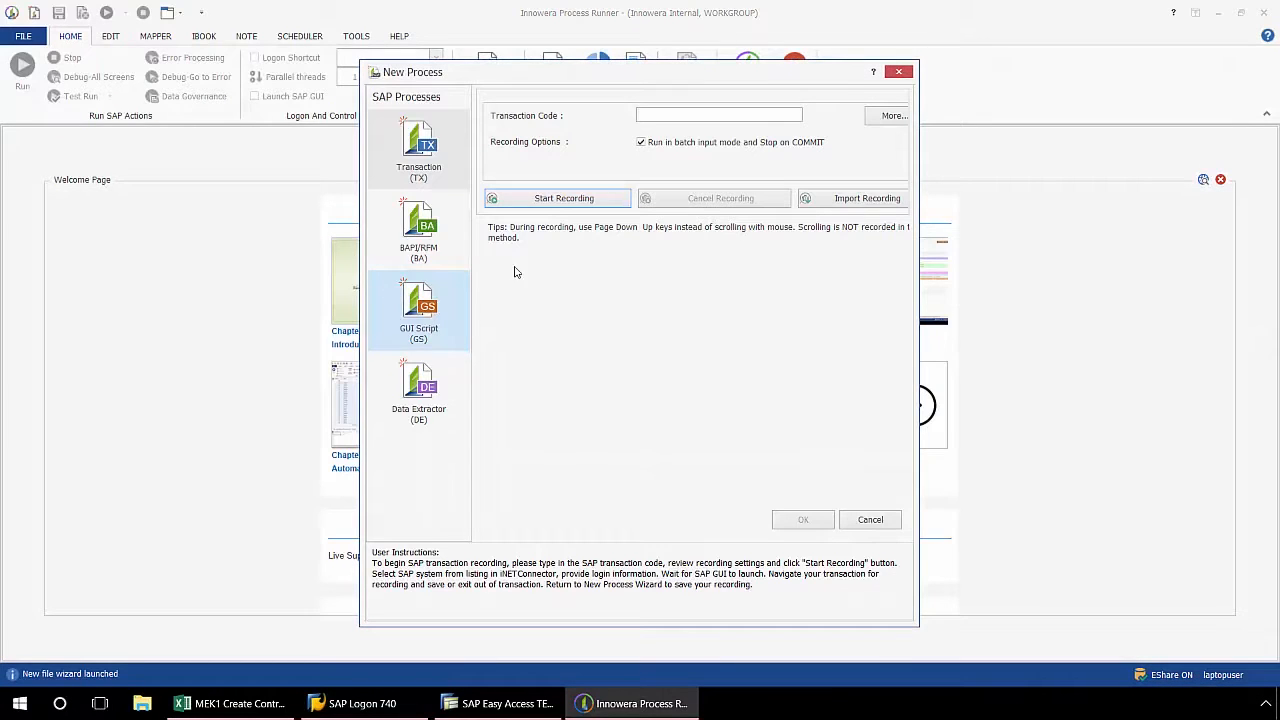
pyautogui.write('M')
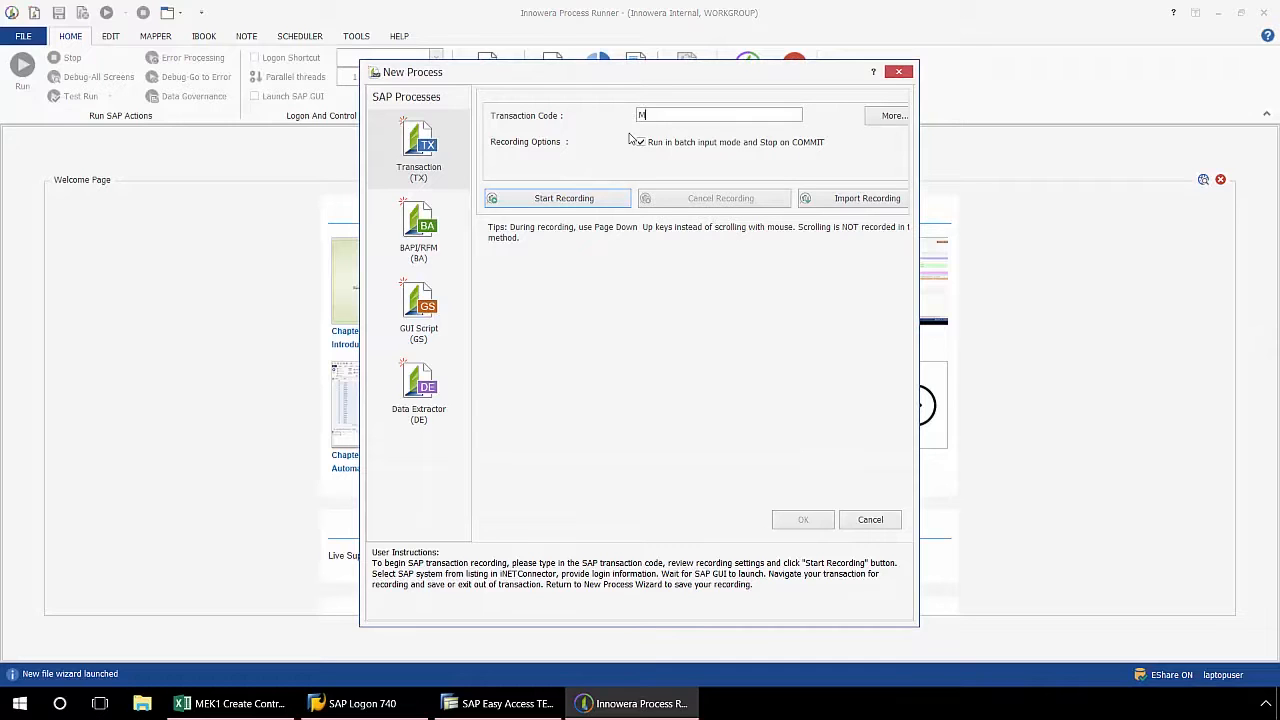
pyautogui.write('EK1')
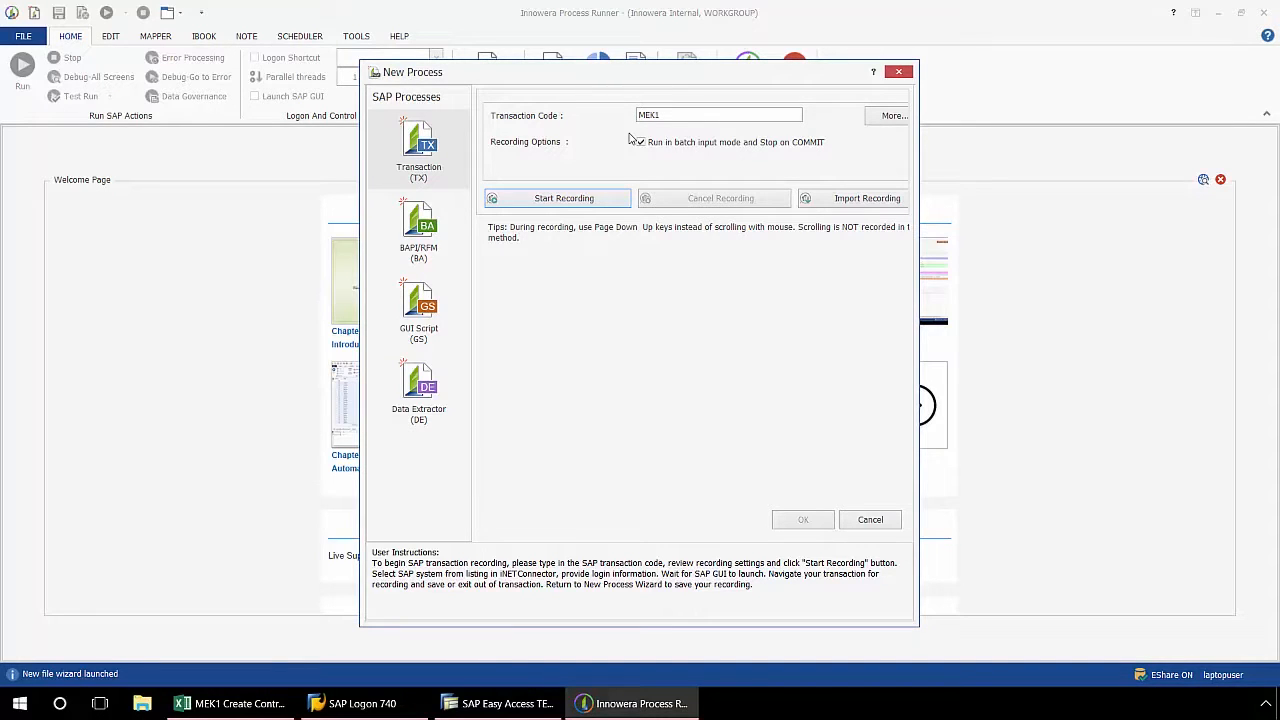
pyautogui.click(556, 198)
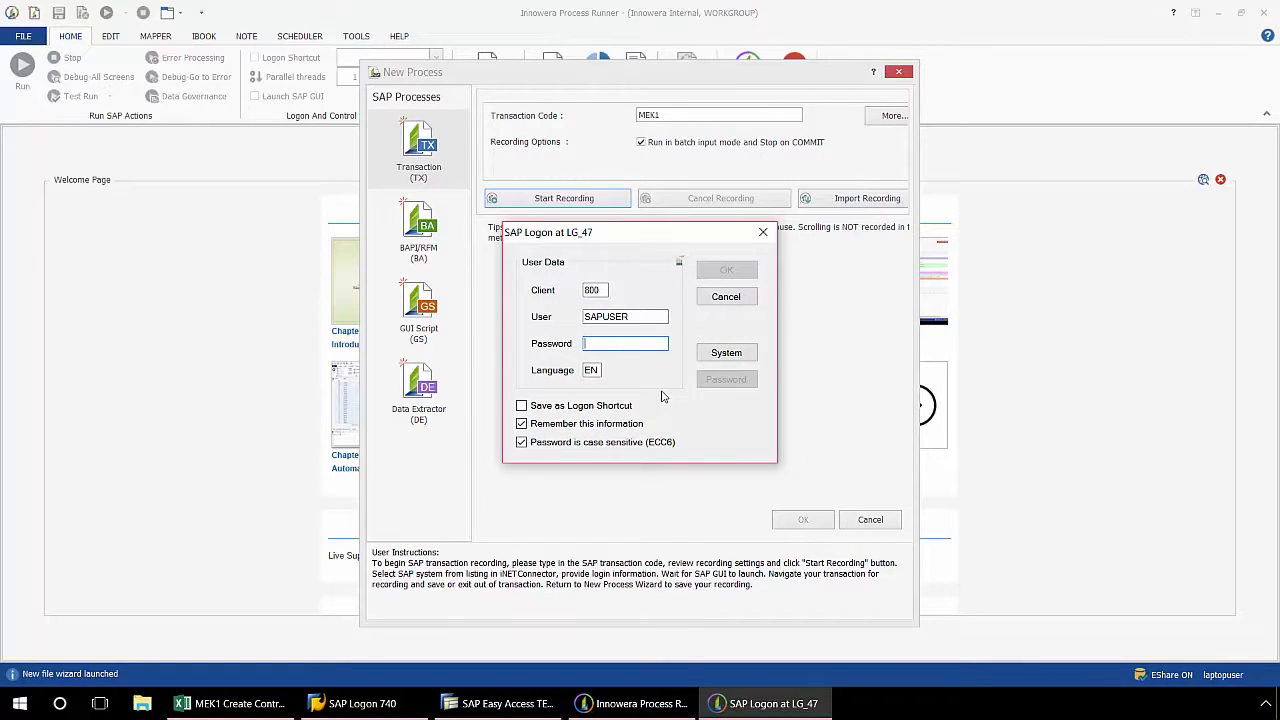
# Log on to SAP with the entered password so the MEK1 screen loads
pyautogui.write('****')
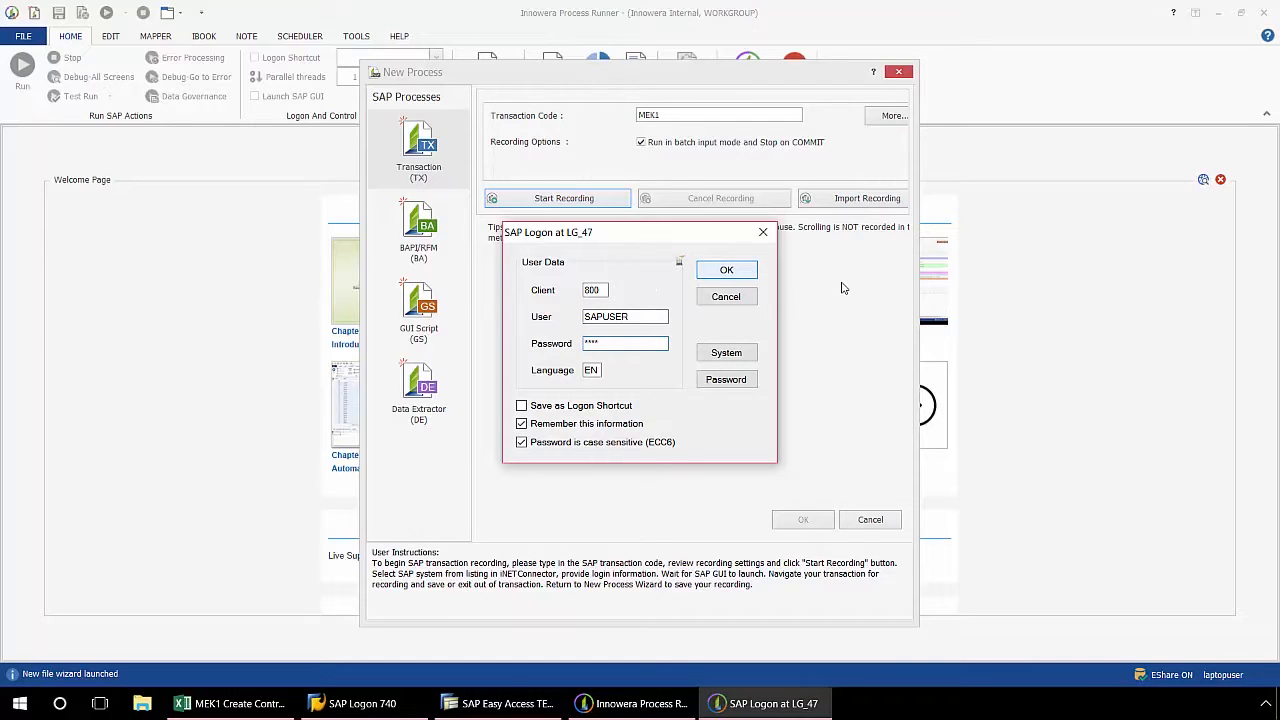
pyautogui.click(726, 268)
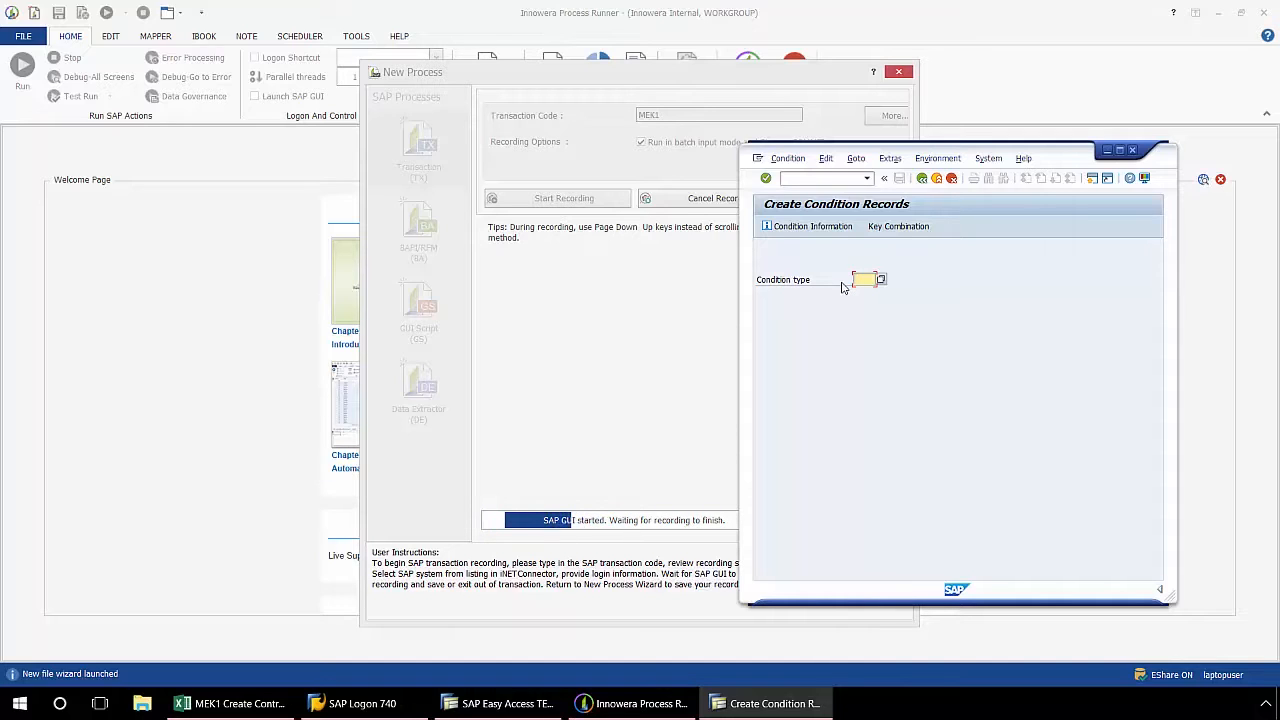
pyautogui.moveTo(312, 510)
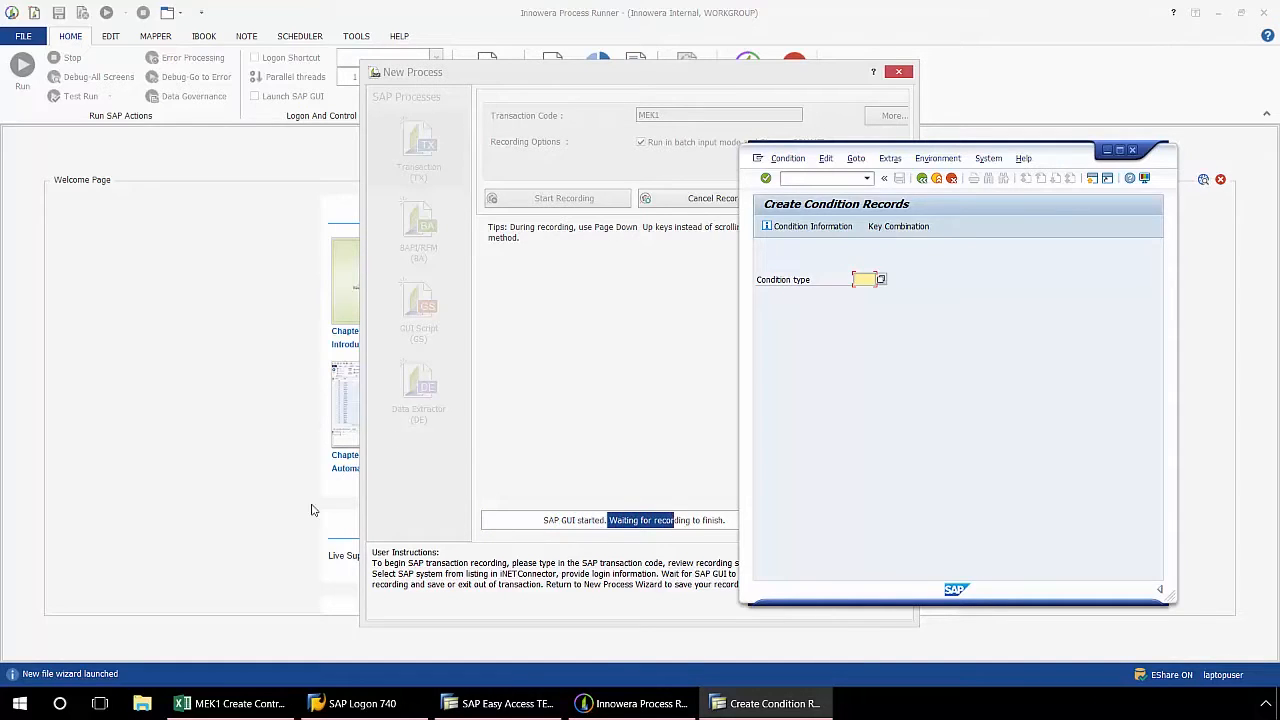
# Check the Excel price data, then choose condition type PB00 with the Contract Item key combination
pyautogui.click(230, 704)
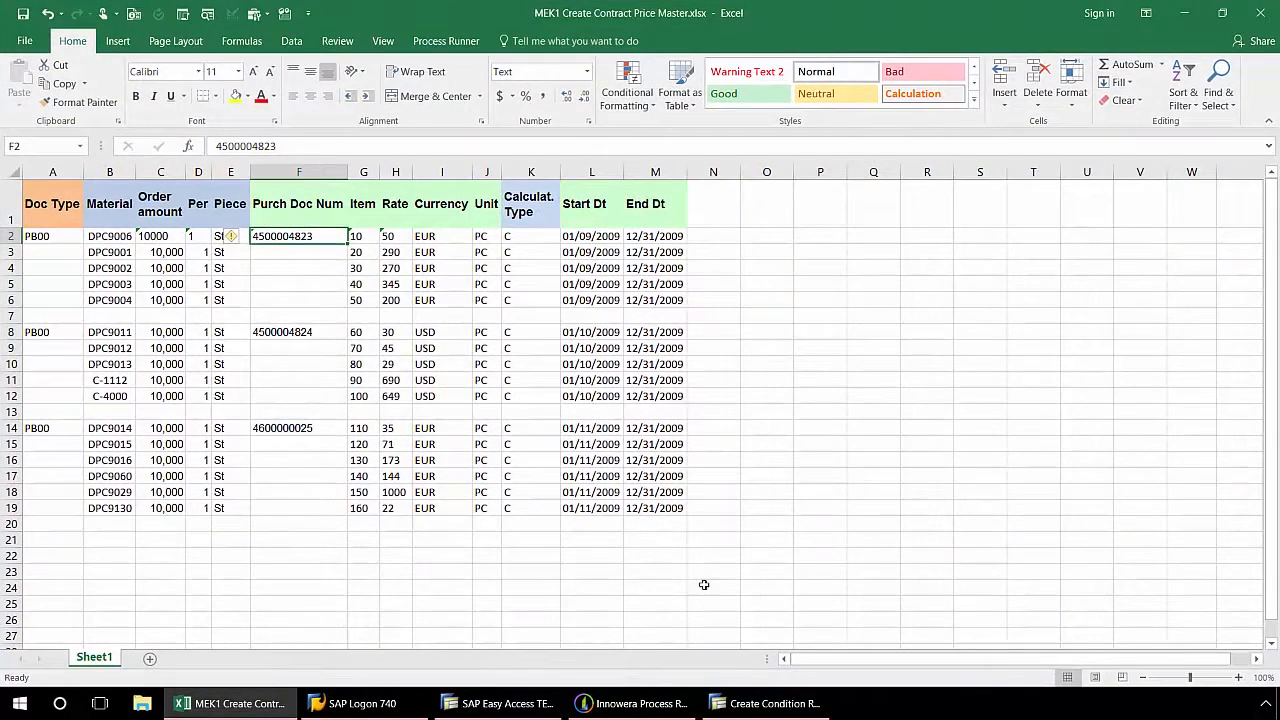
pyautogui.click(766, 704)
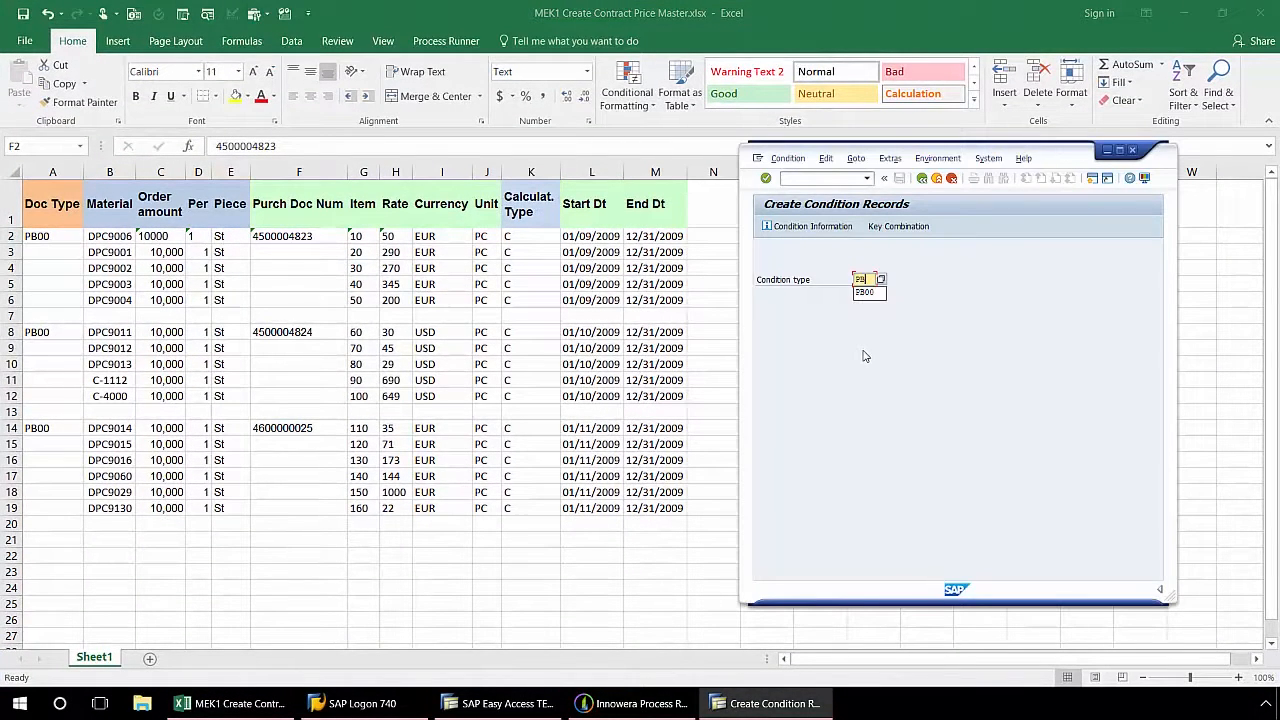
pyautogui.click(864, 280)
pyautogui.write('00')
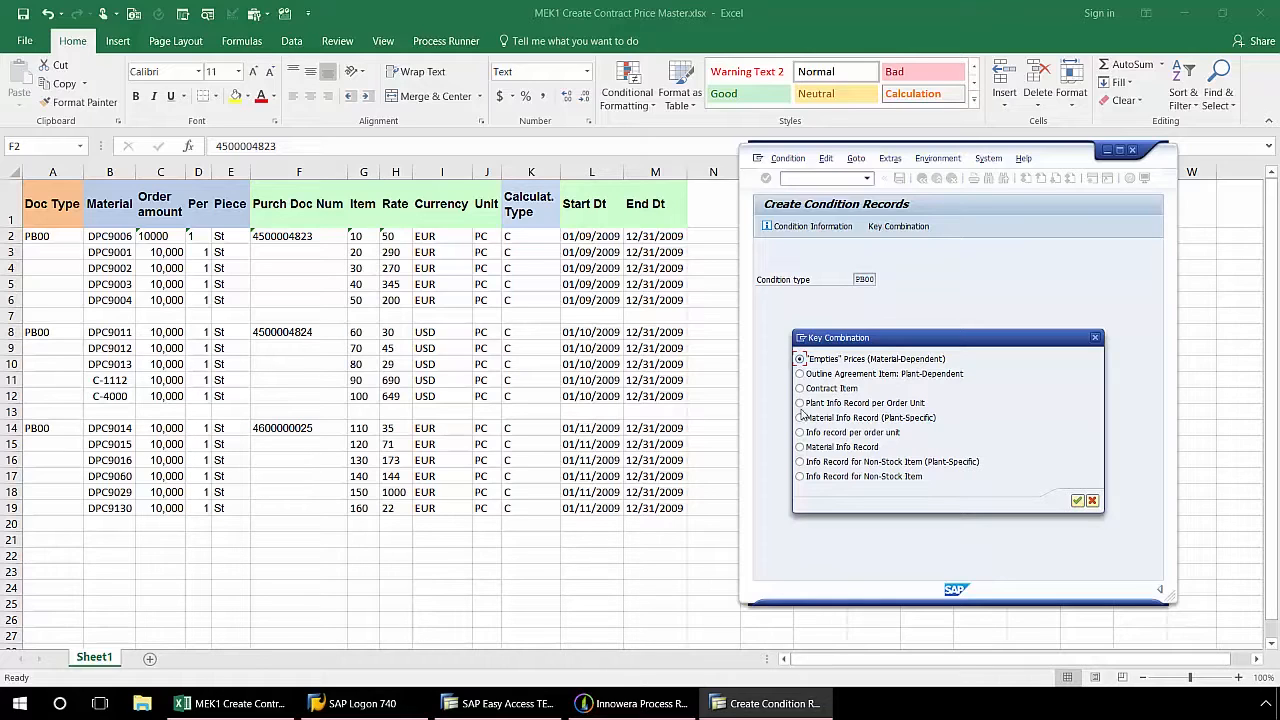
pyautogui.click(800, 388)
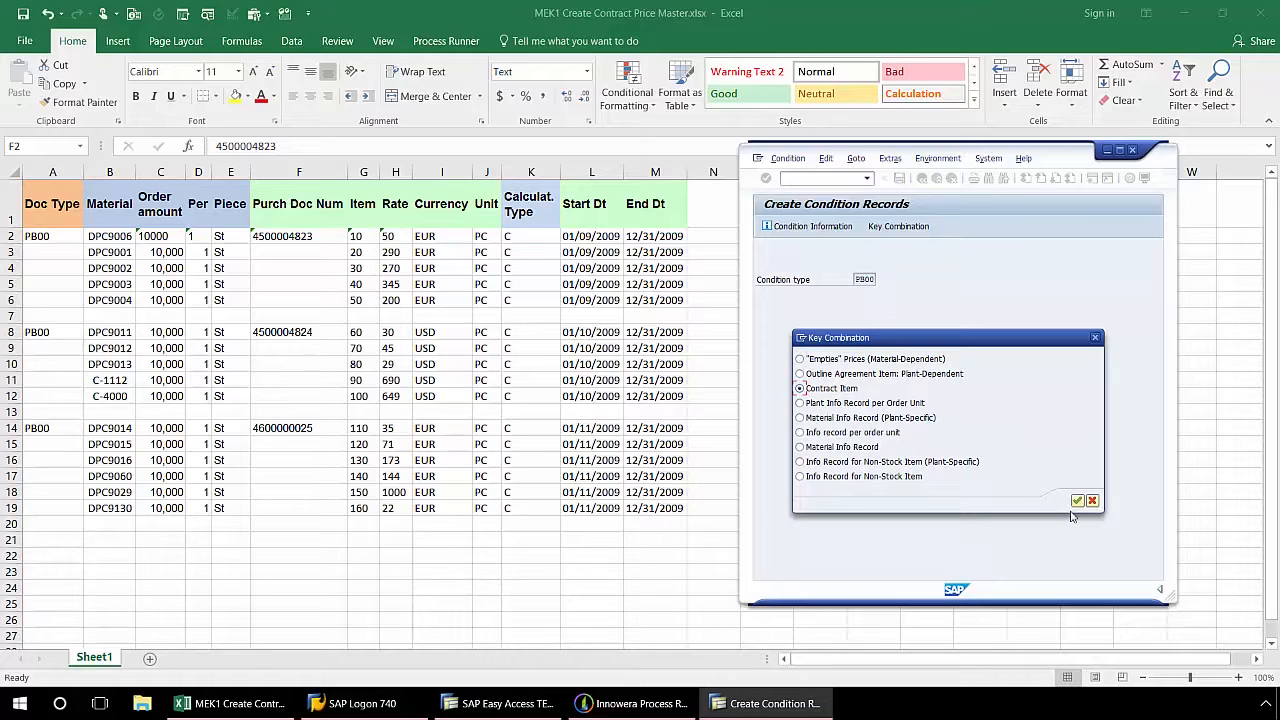
pyautogui.click(1076, 500)
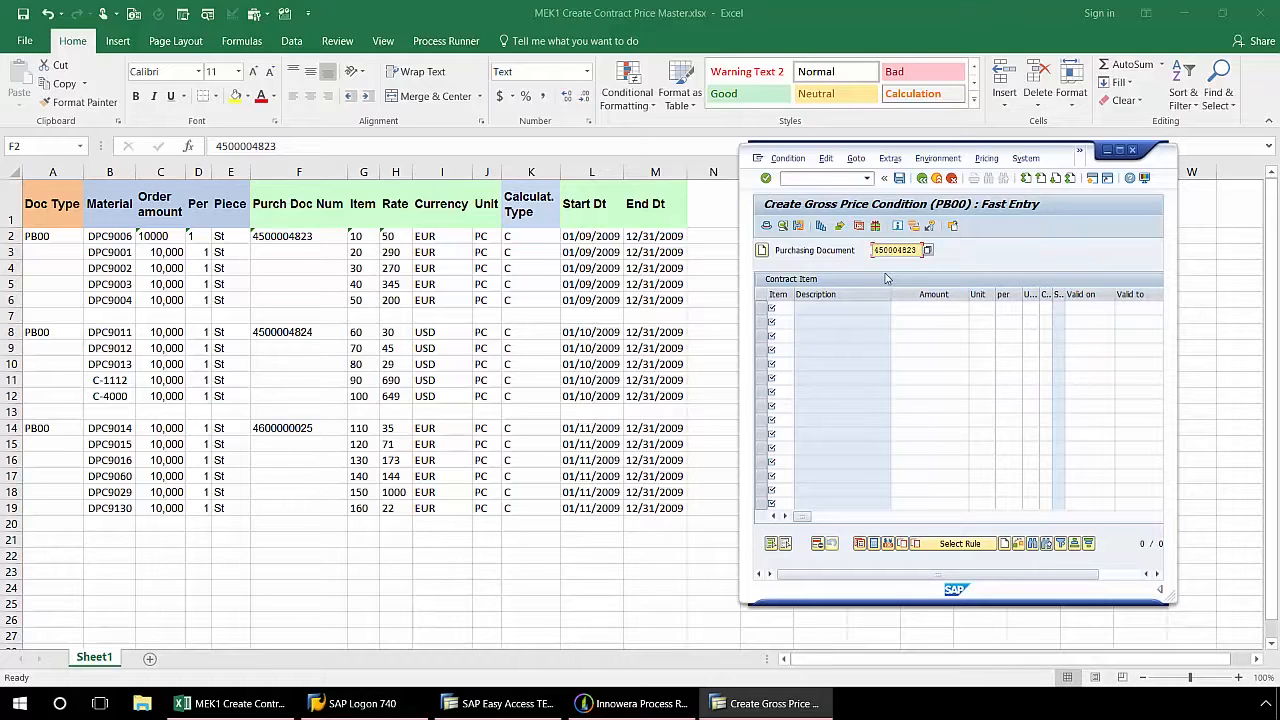
pyautogui.click(766, 178)
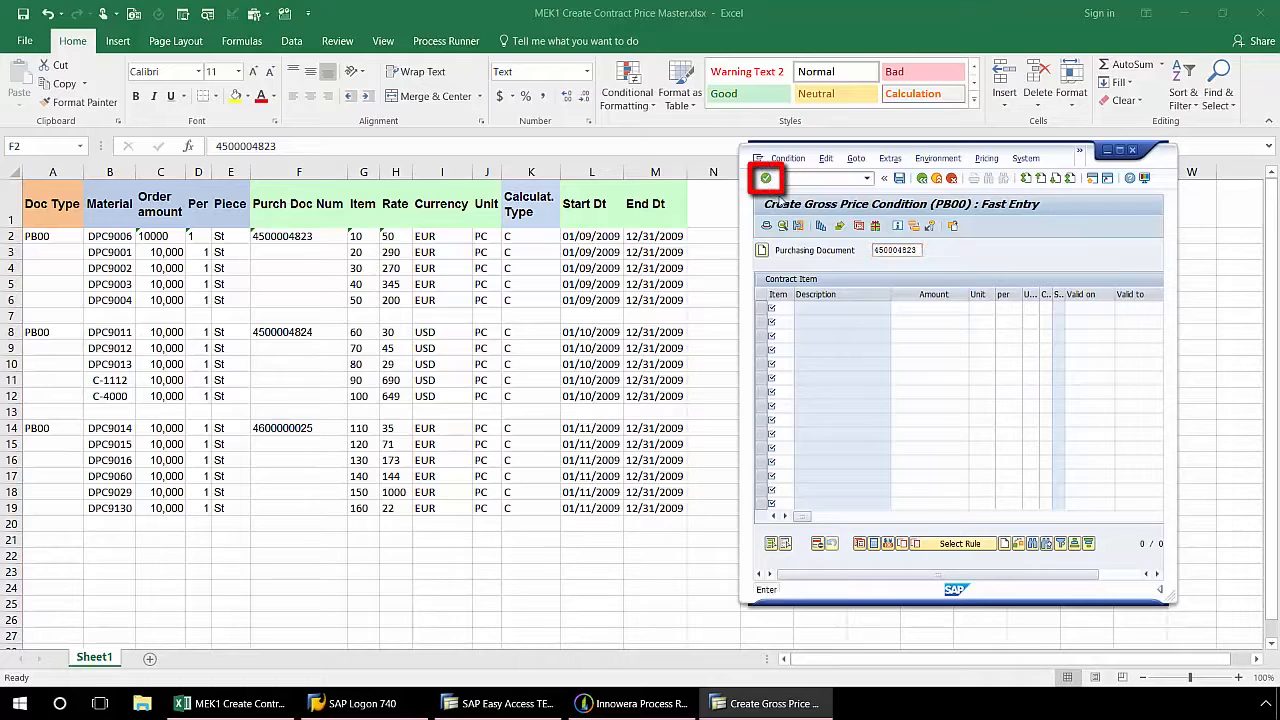
pyautogui.click(896, 250)
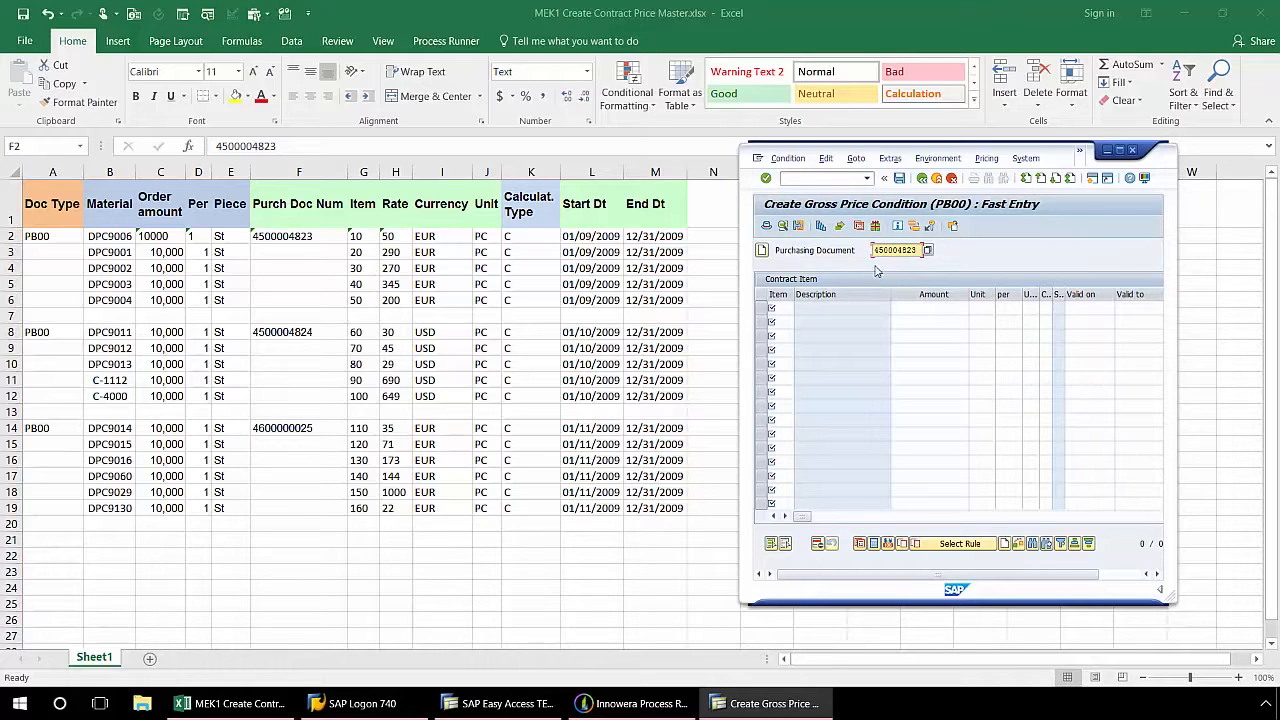
pyautogui.moveTo(840, 268)
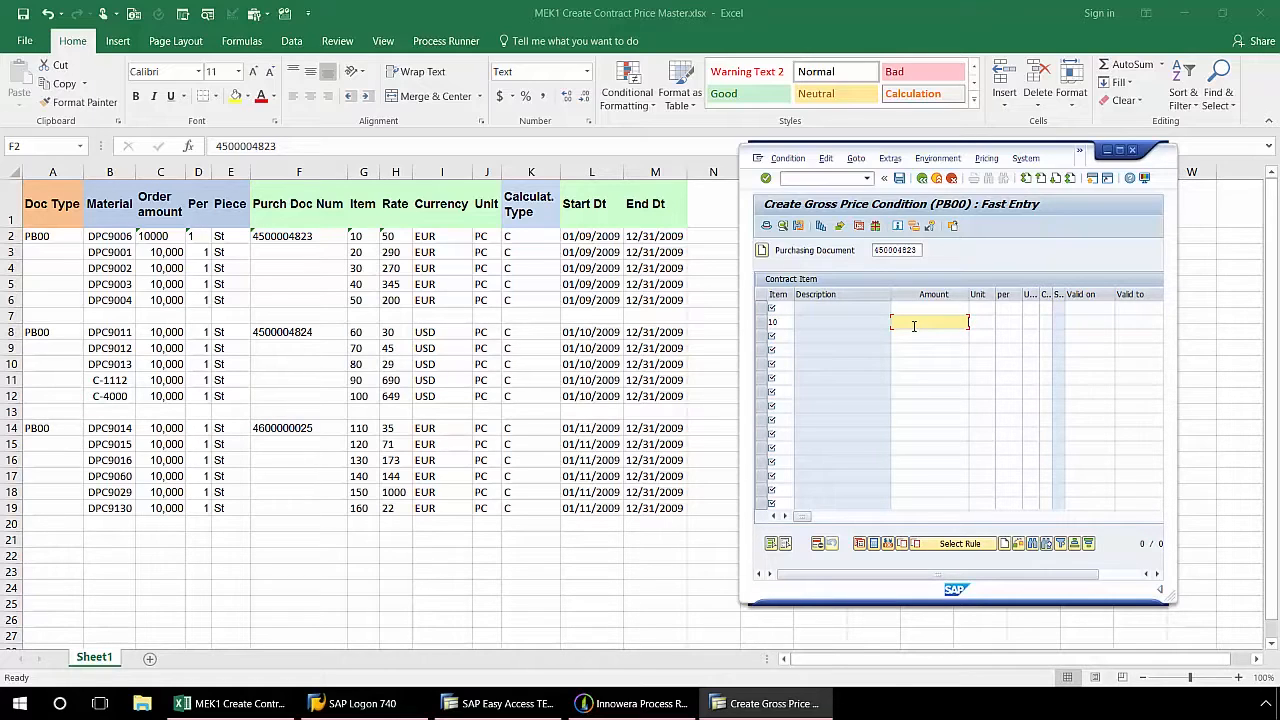
# Price item 10 at 50 EUR, valid 01/09/2009 to 12/31/2009, and confirm the record
pyautogui.write('50')
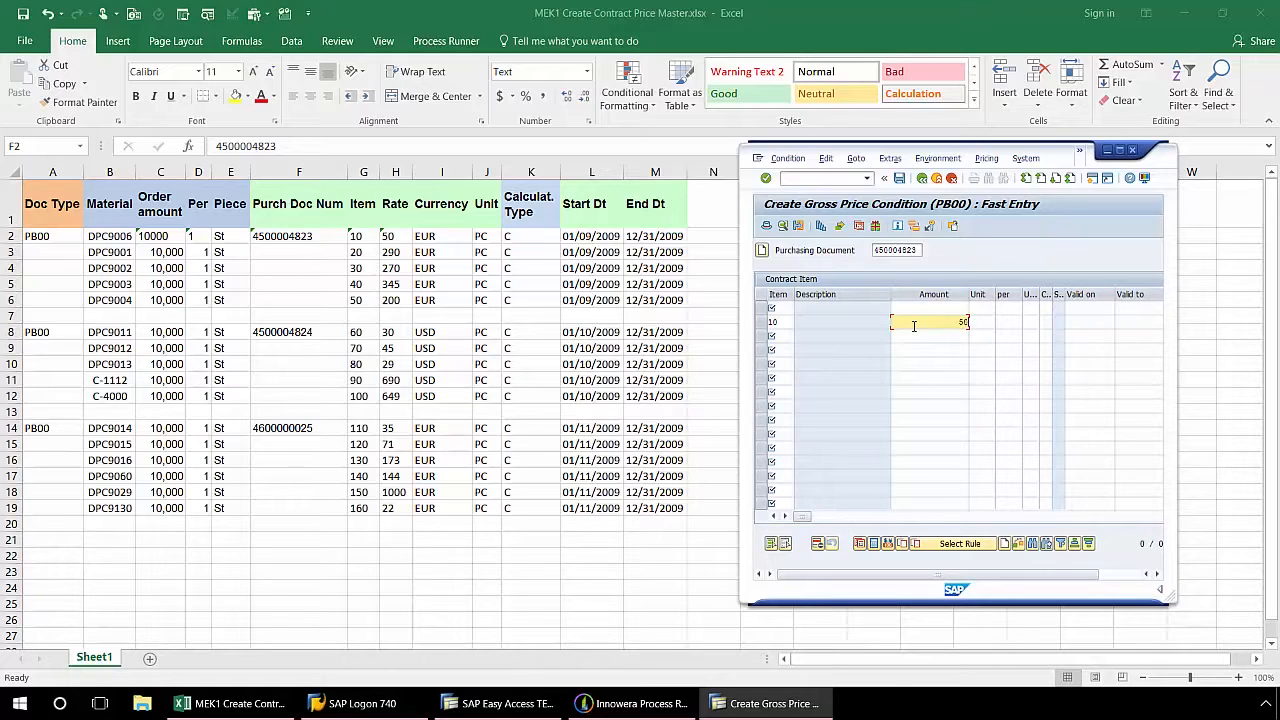
pyautogui.press('Tab')
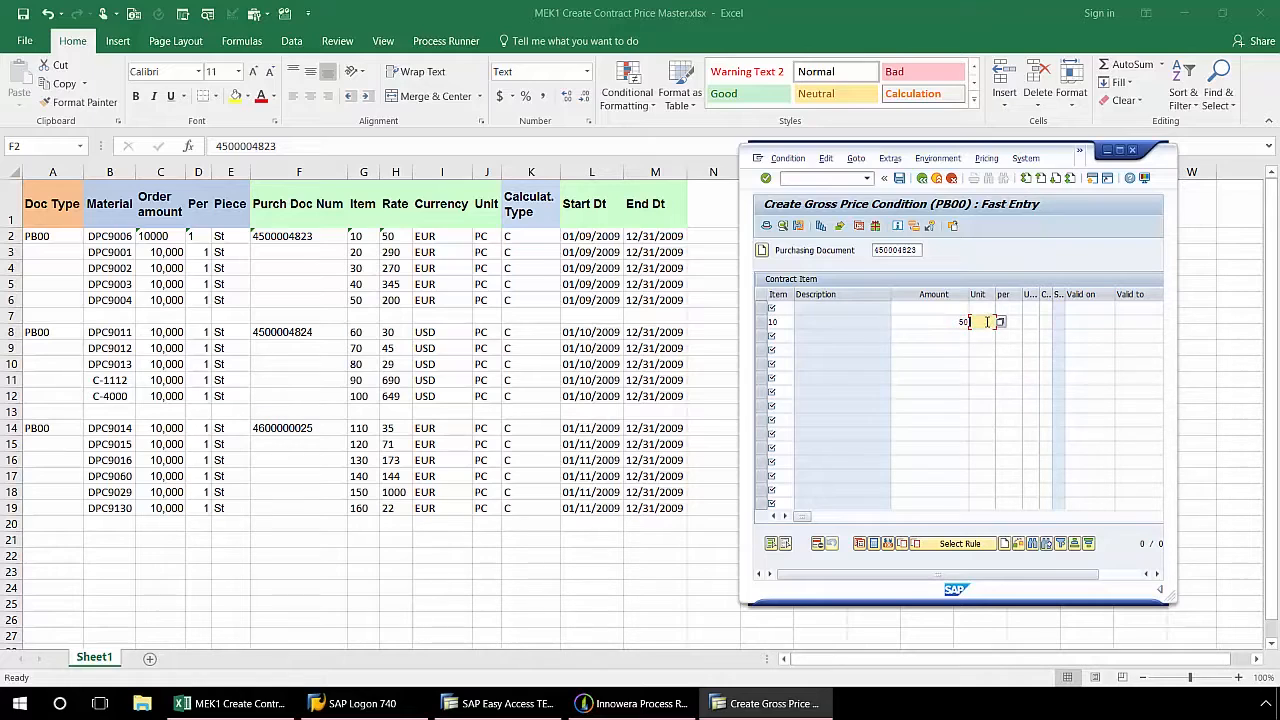
pyautogui.write('EUR')
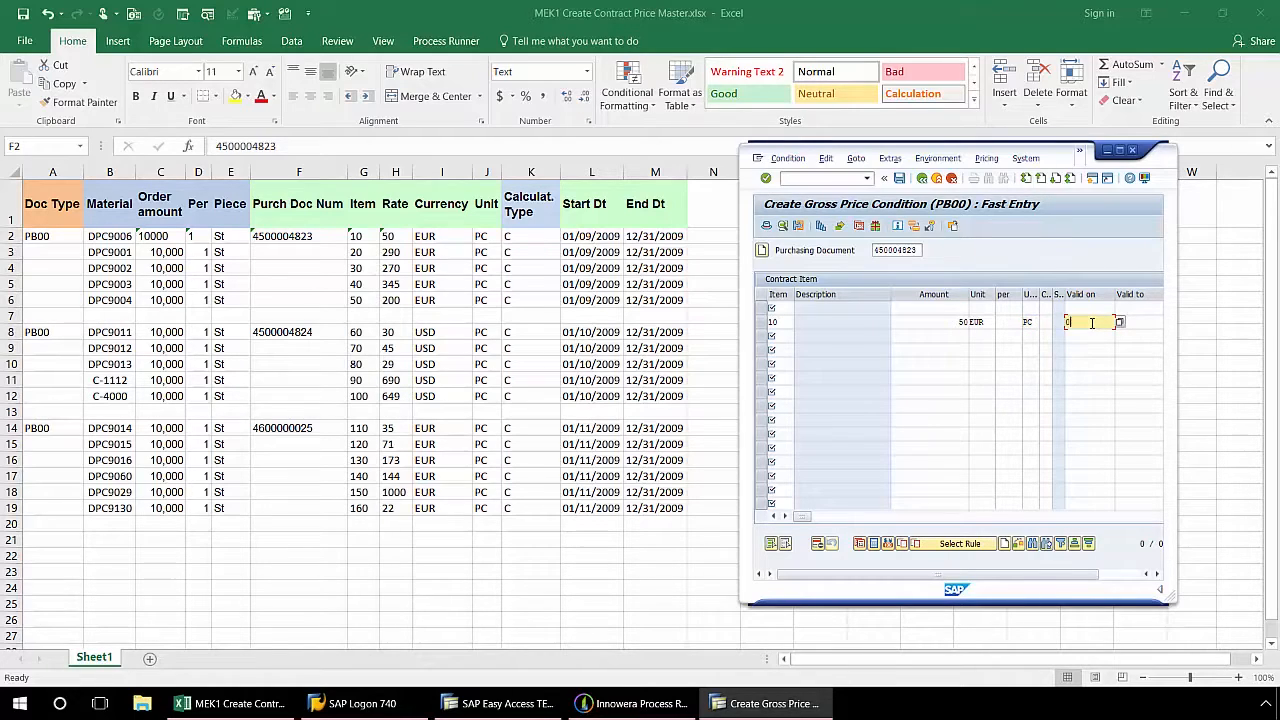
pyautogui.write('01/09/2009')
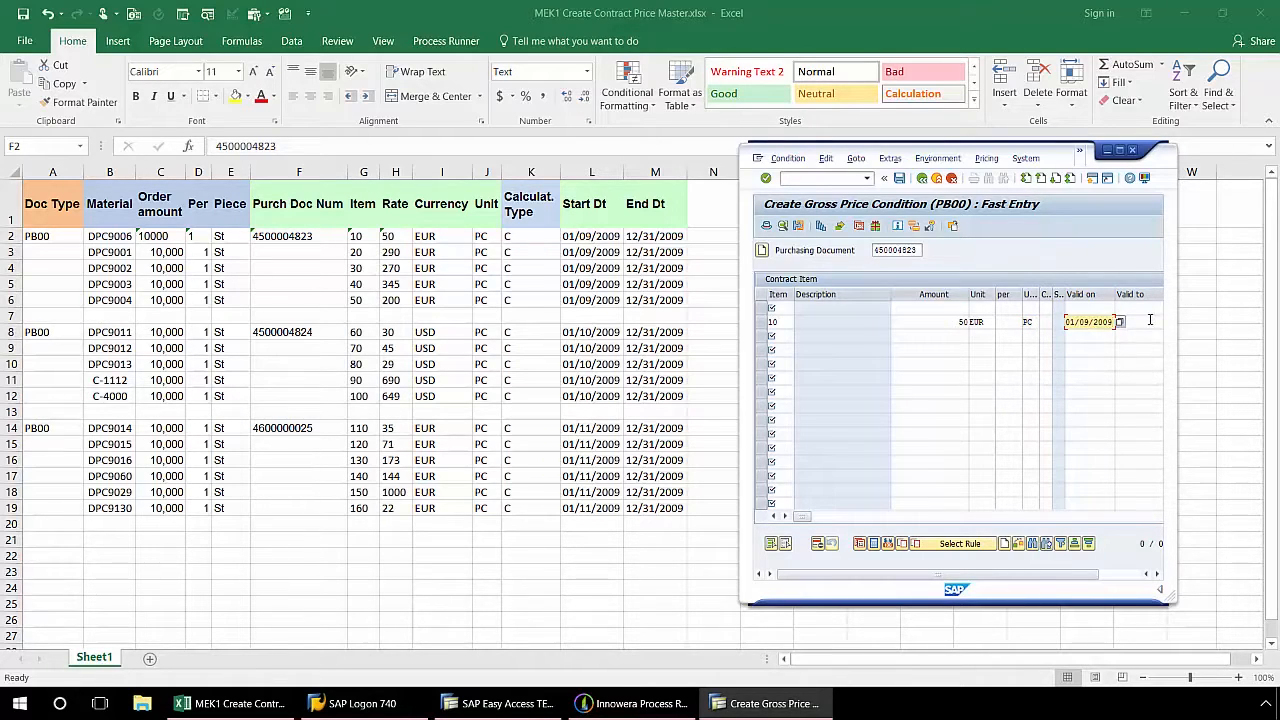
pyautogui.click(1130, 320)
pyautogui.write('12/31/2009')
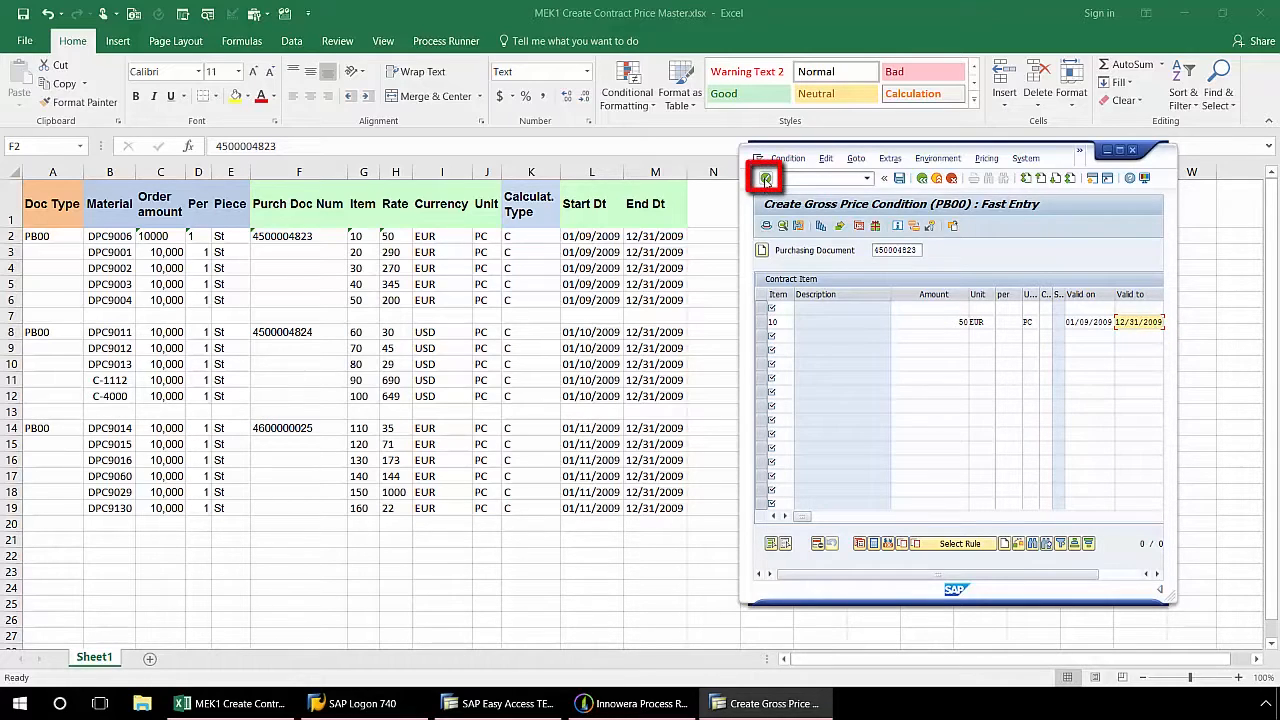
pyautogui.click(766, 178)
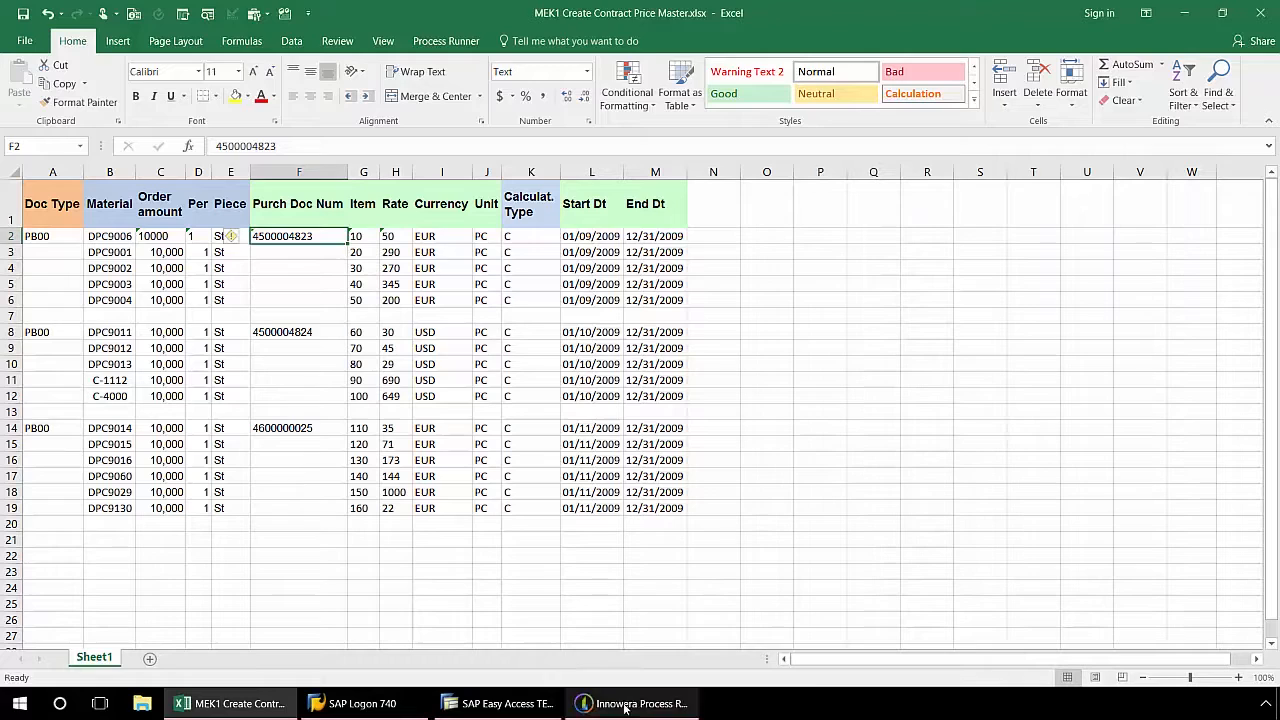
# Return to the recorded MEK1 mapping in Process Runner and list the Excel data source choices
pyautogui.click(630, 704)
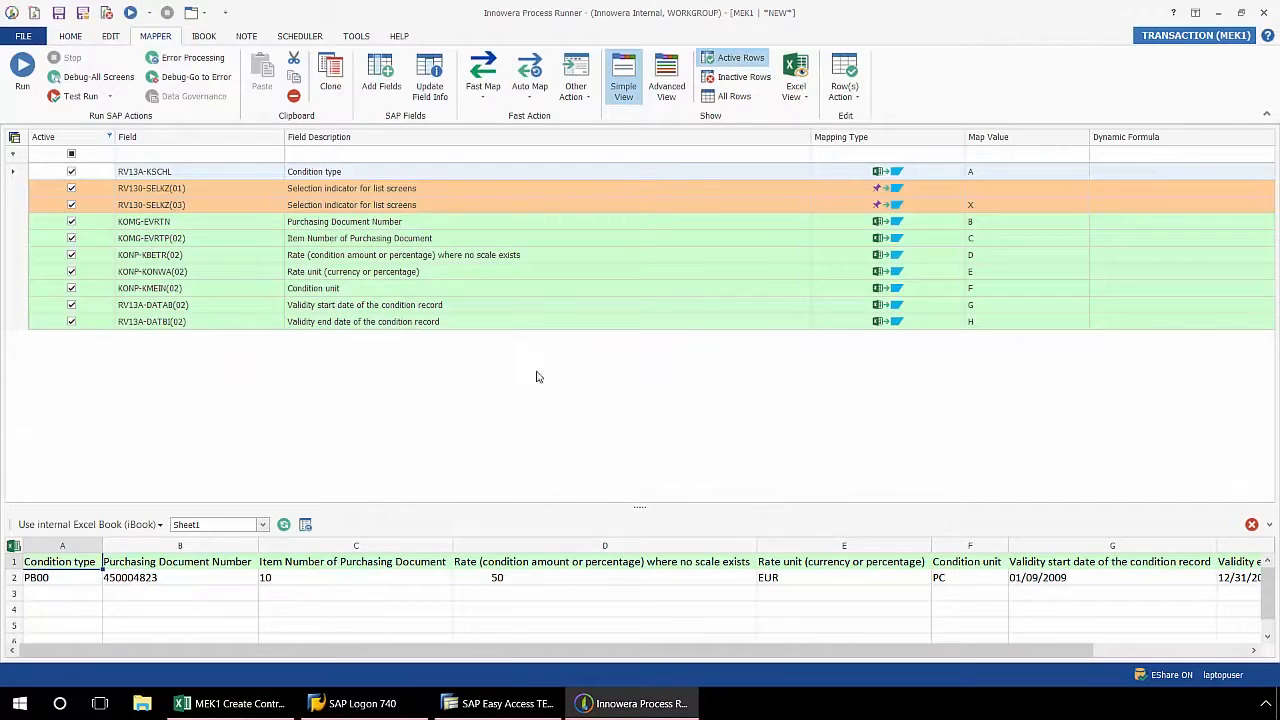
pyautogui.moveTo(500, 380)
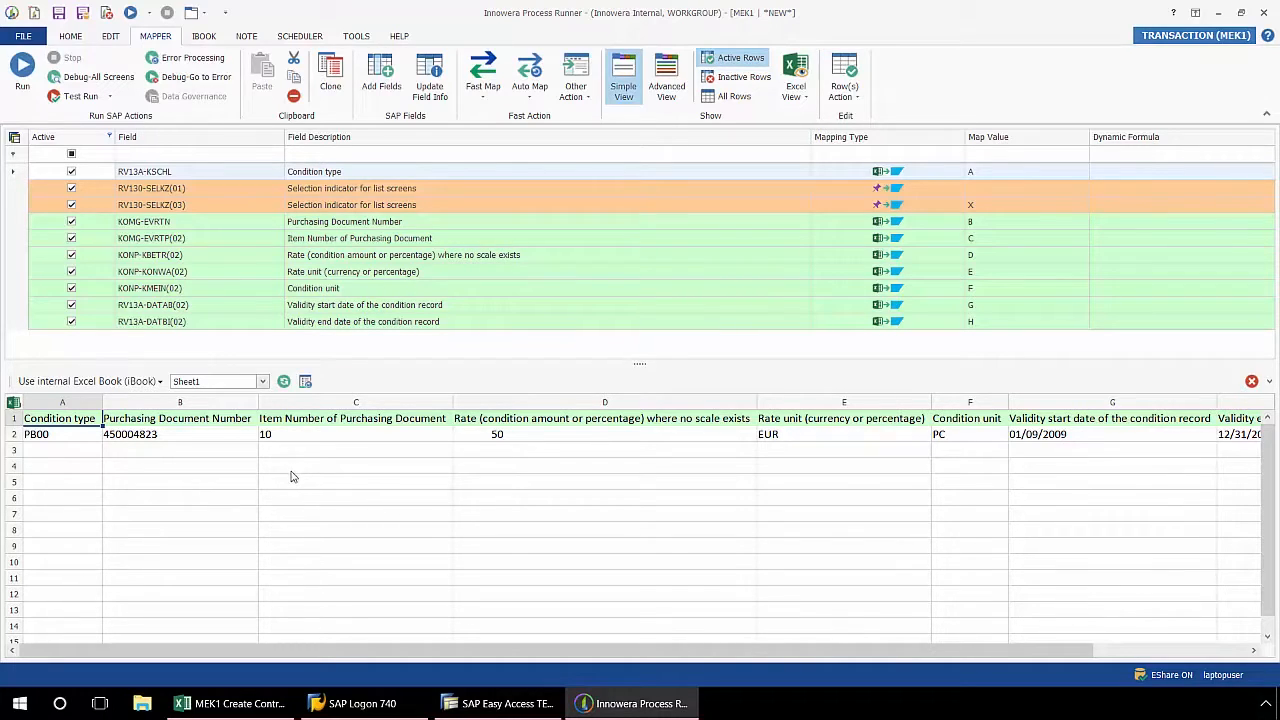
pyautogui.click(156, 380)
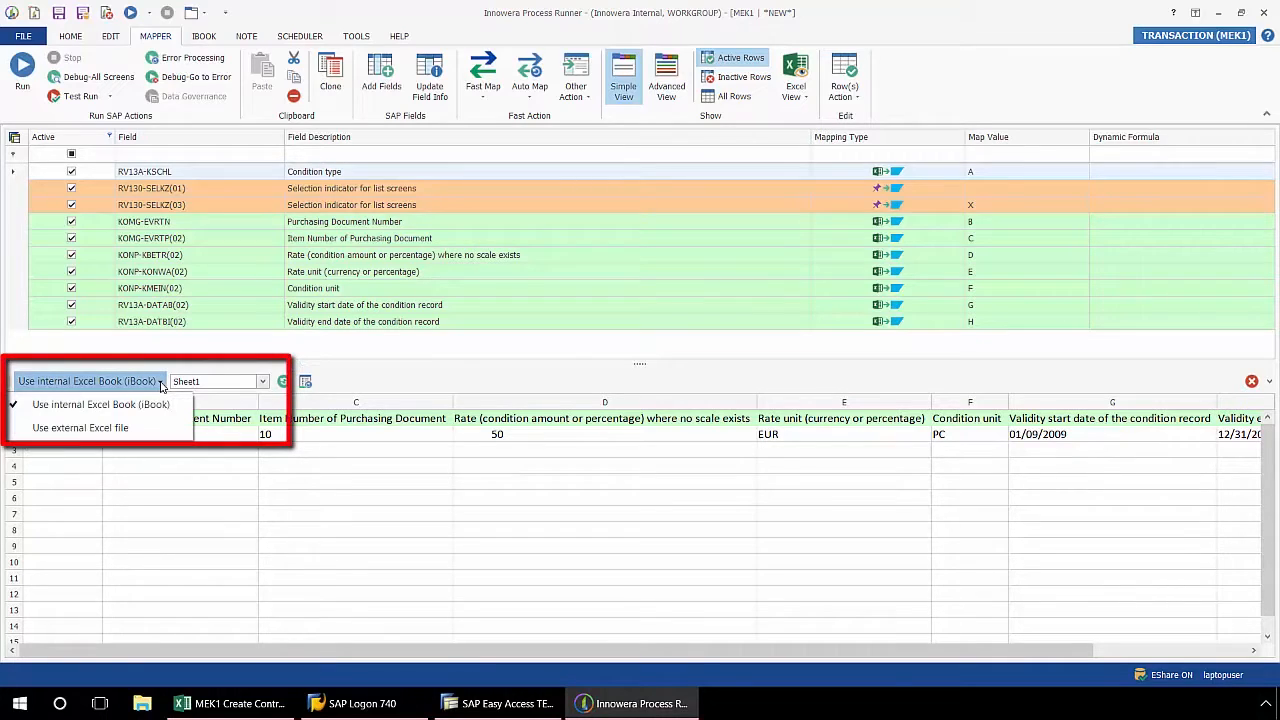
# Load MEK1 Create Contract Price Master.xlsx from Documents > Data as the external data source
pyautogui.click(100, 404)
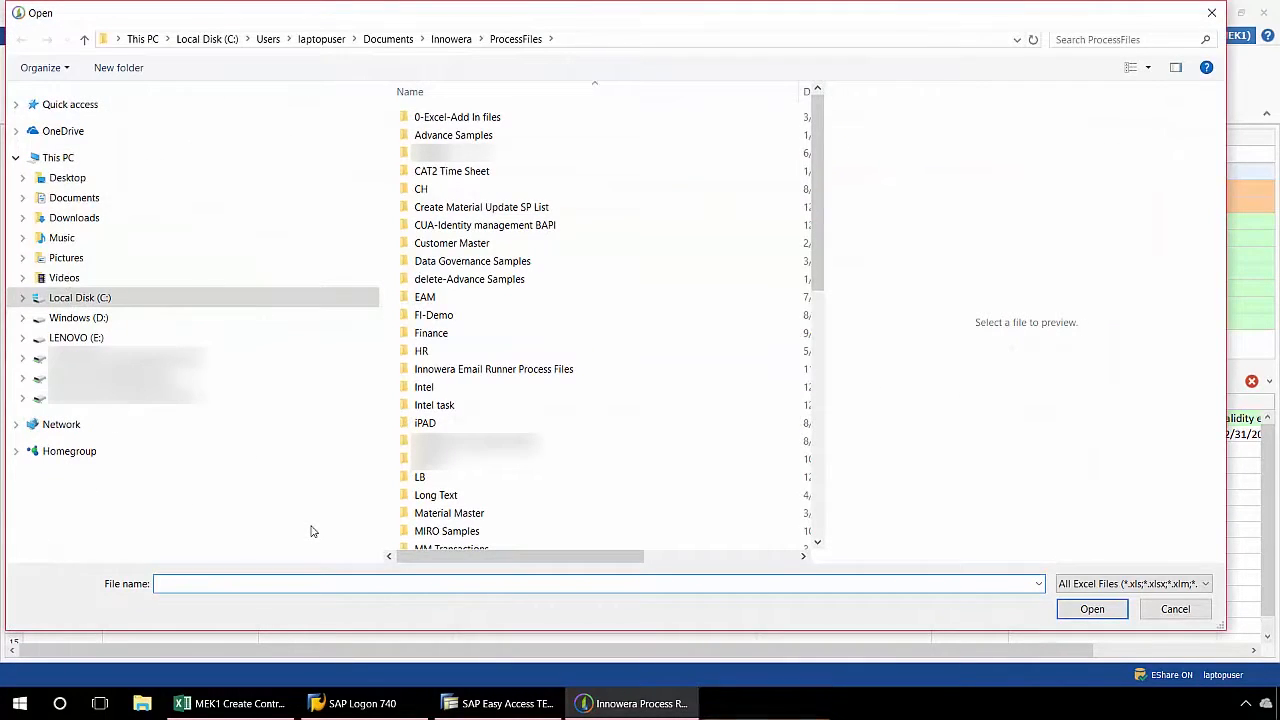
pyautogui.moveTo(74, 198)
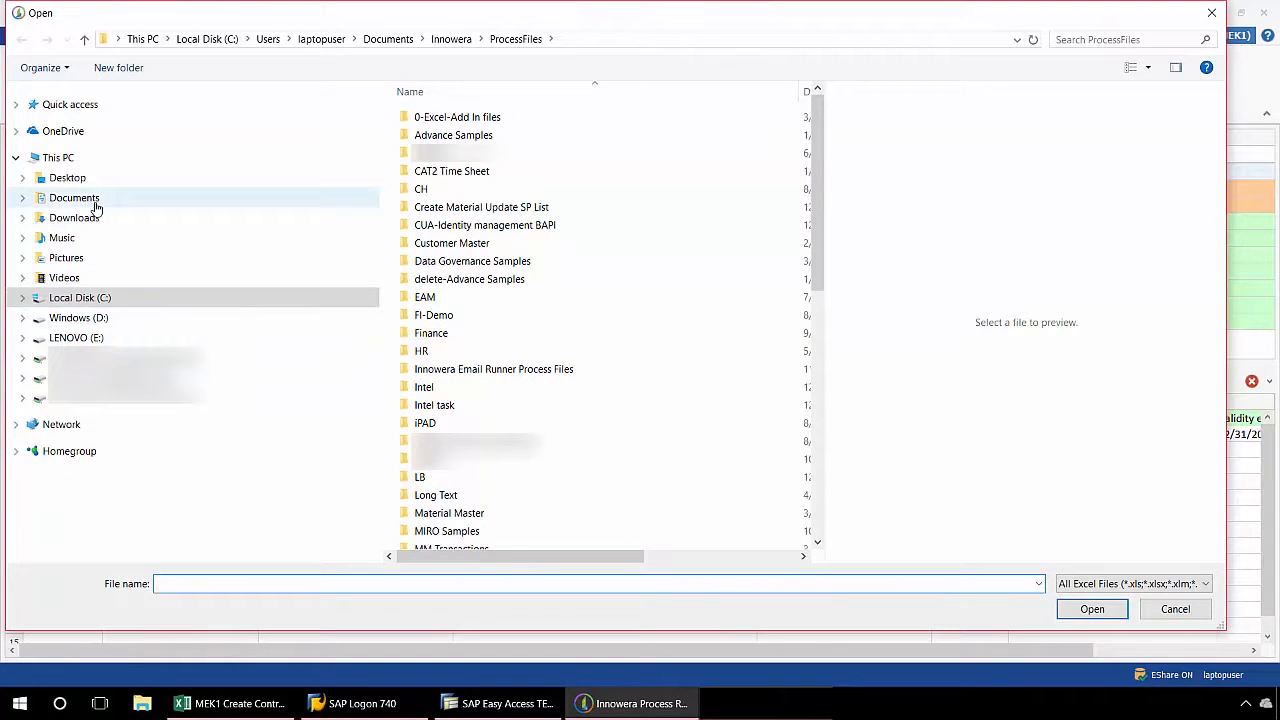
pyautogui.click(74, 198)
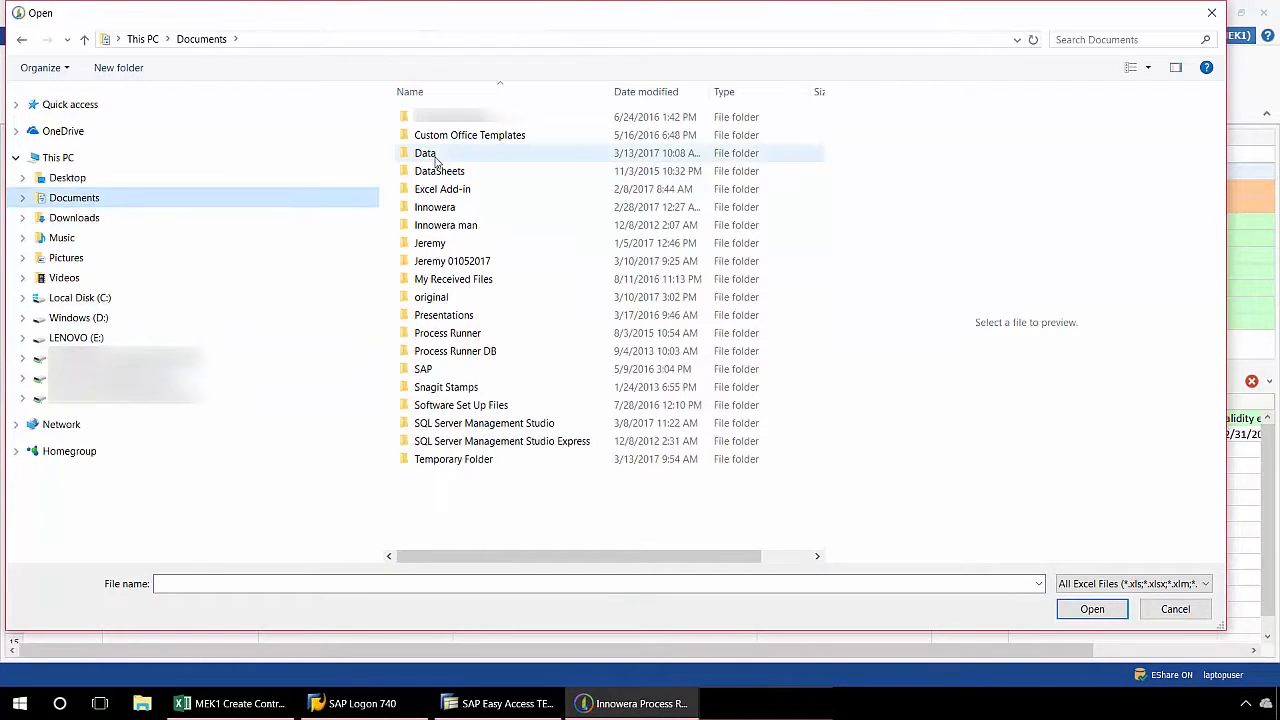
pyautogui.click(424, 152)
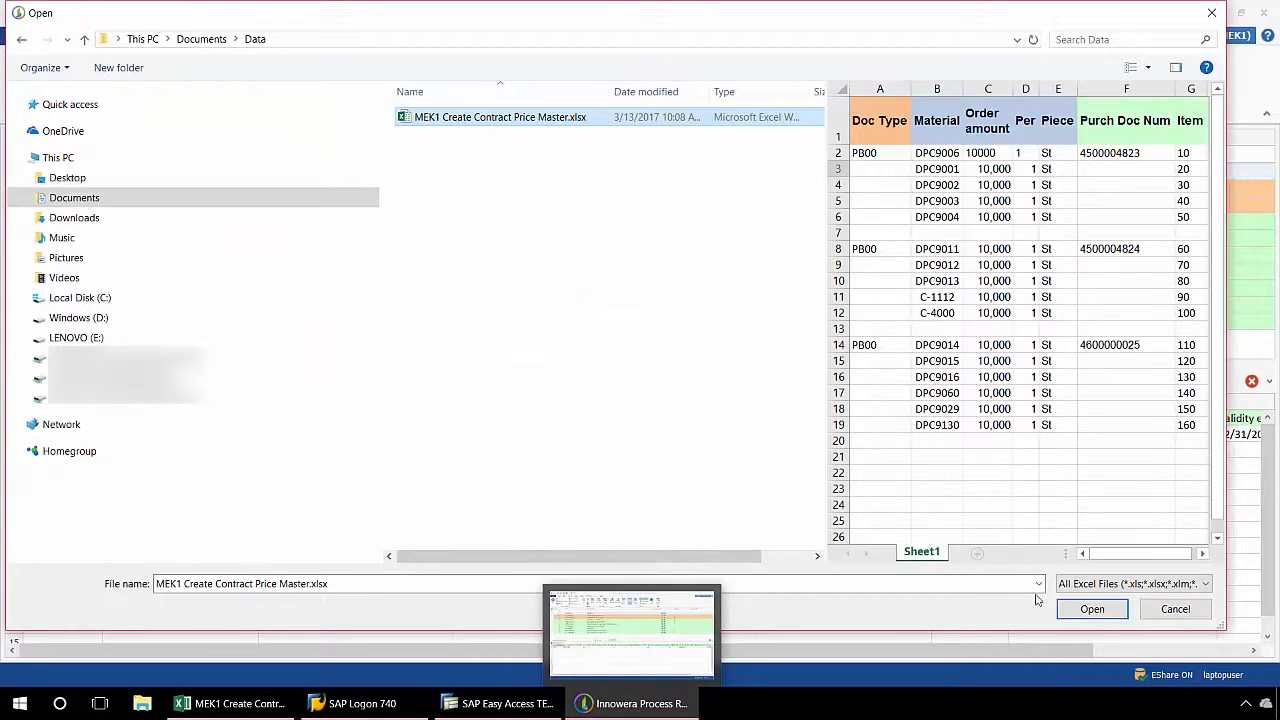
pyautogui.click(1092, 608)
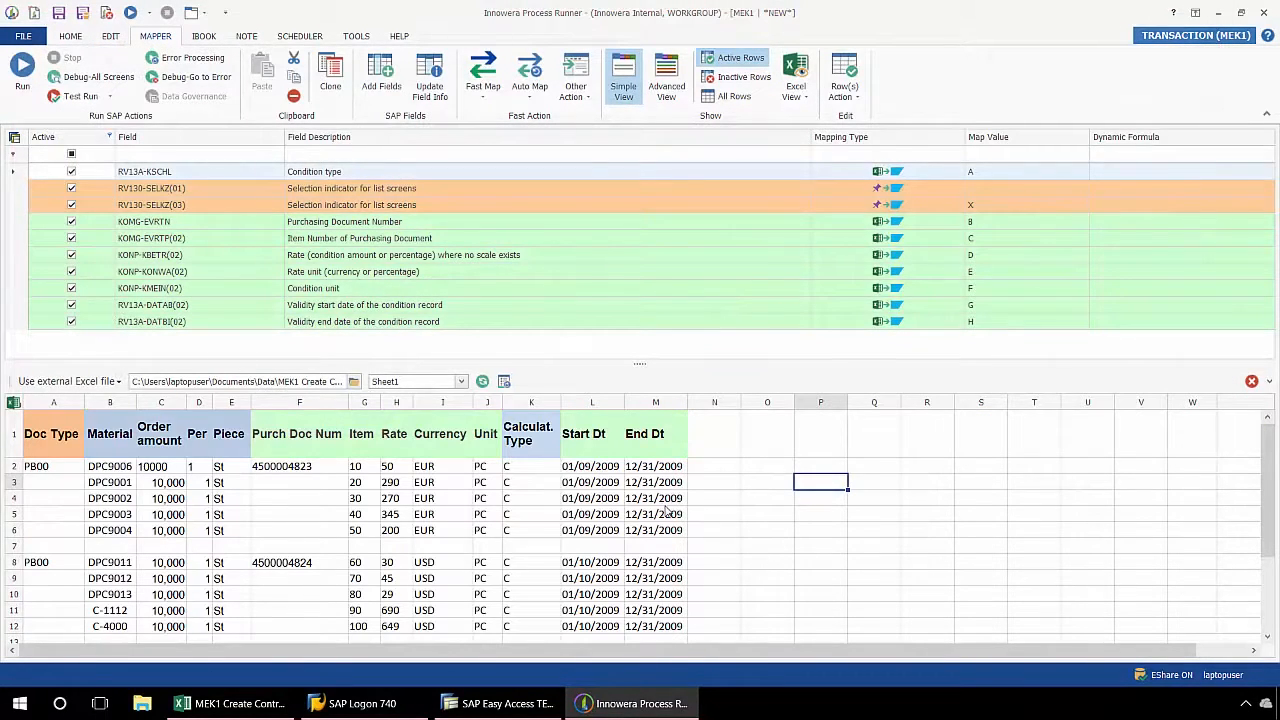
pyautogui.moveTo(52, 500)
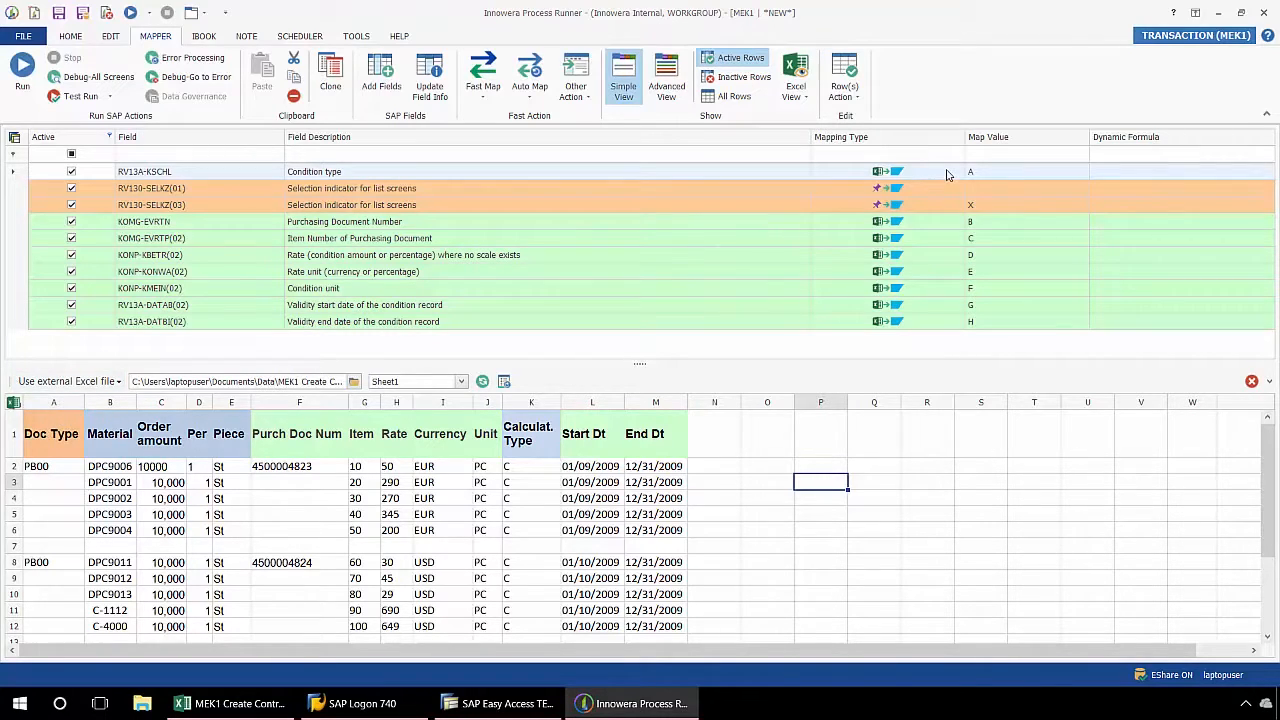
pyautogui.moveTo(418, 232)
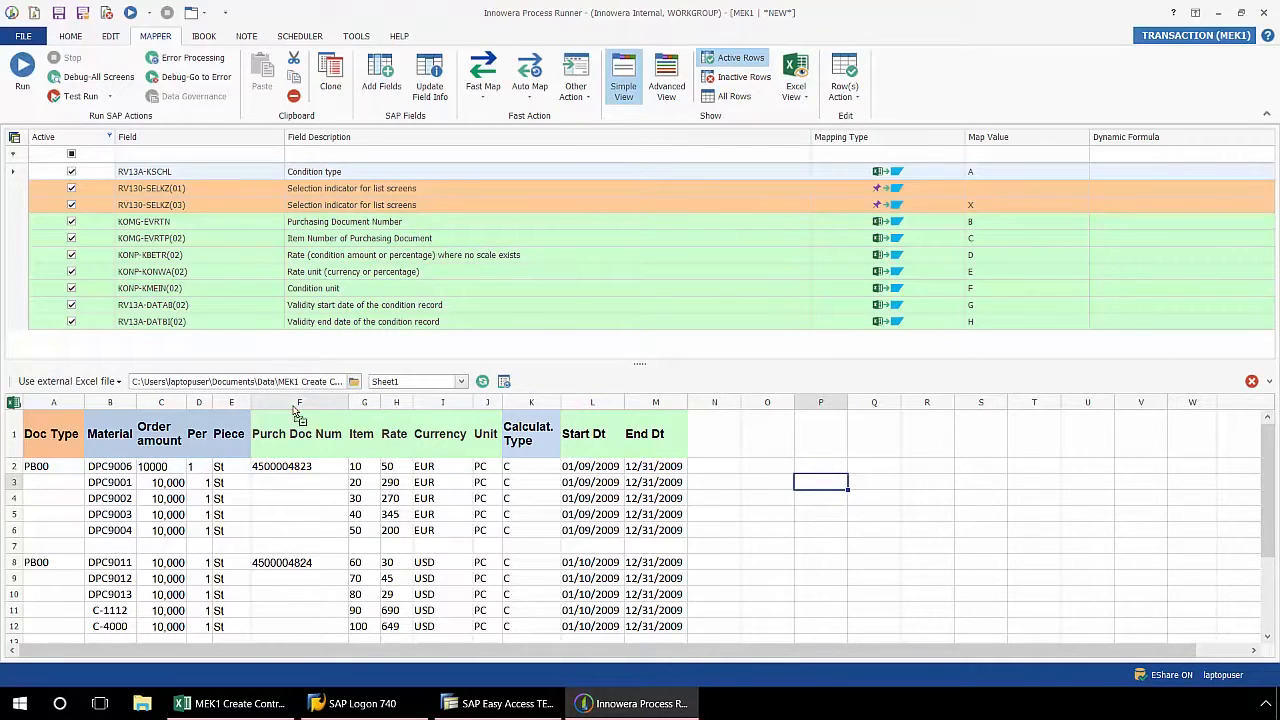
# Enter Excel column letters in Map Value for the pricing fields, Start Dt to column L
pyautogui.click(970, 220)
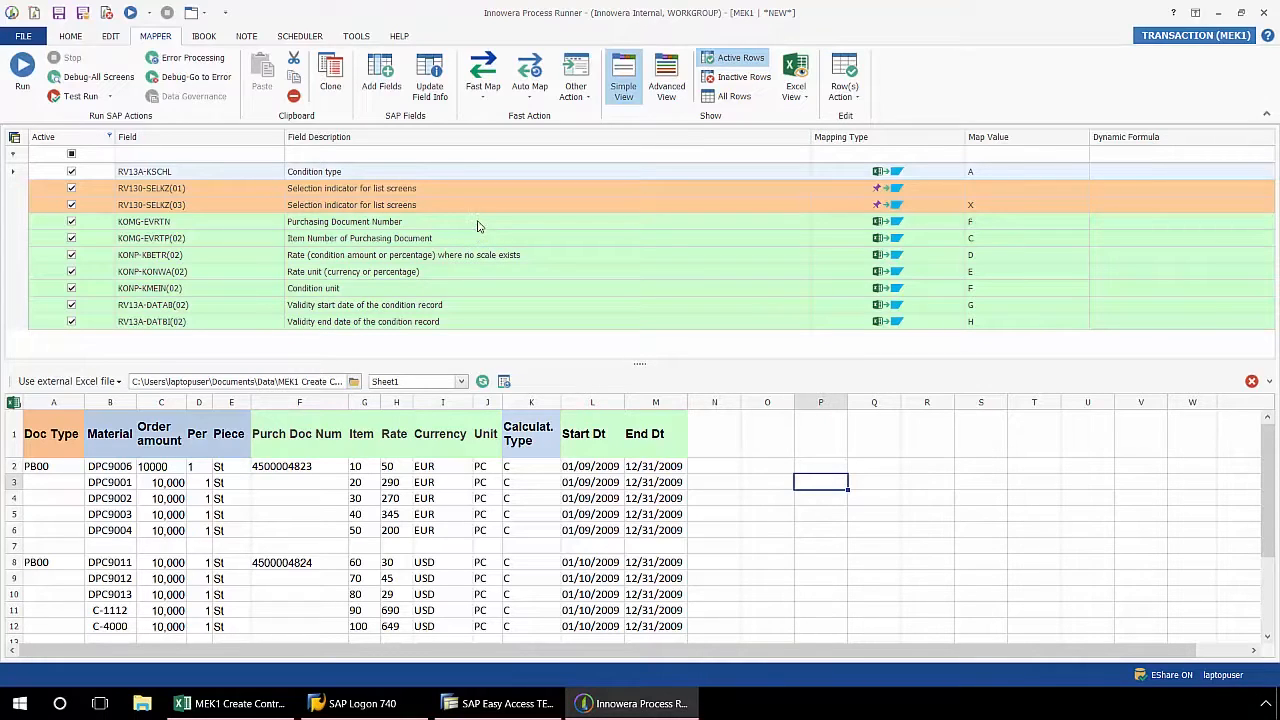
pyautogui.moveTo(996, 240)
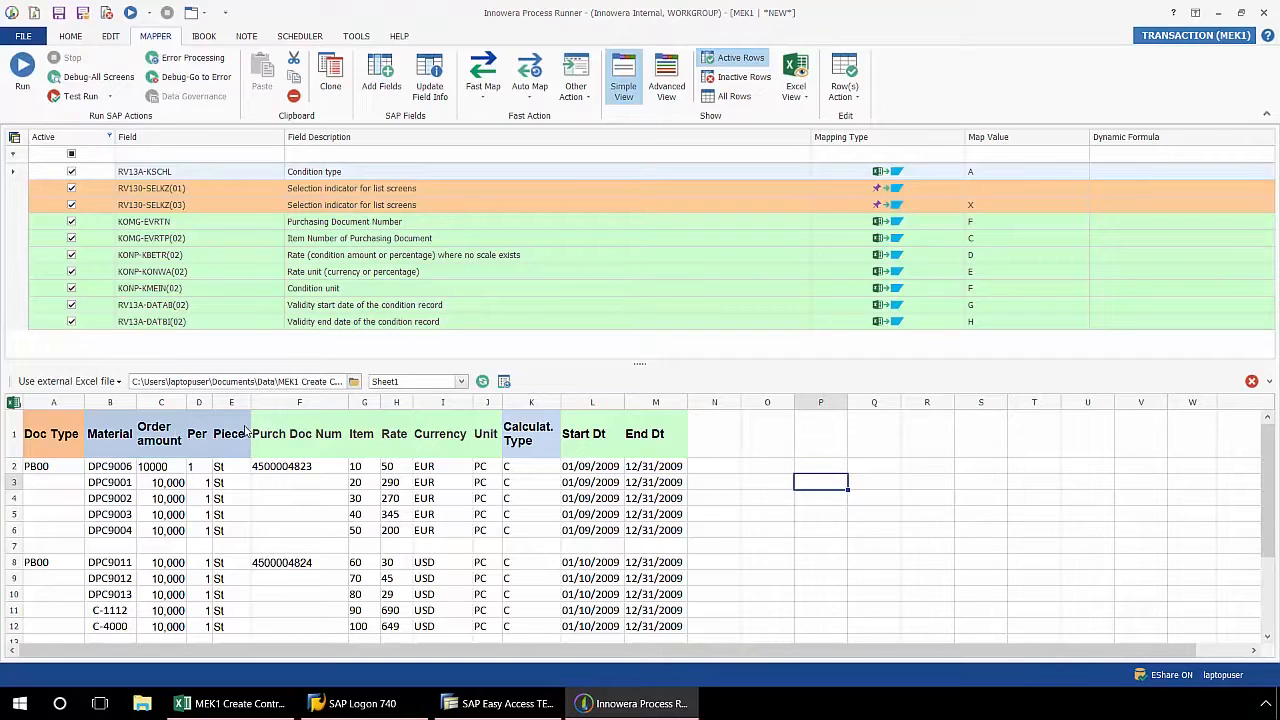
pyautogui.moveTo(184, 432)
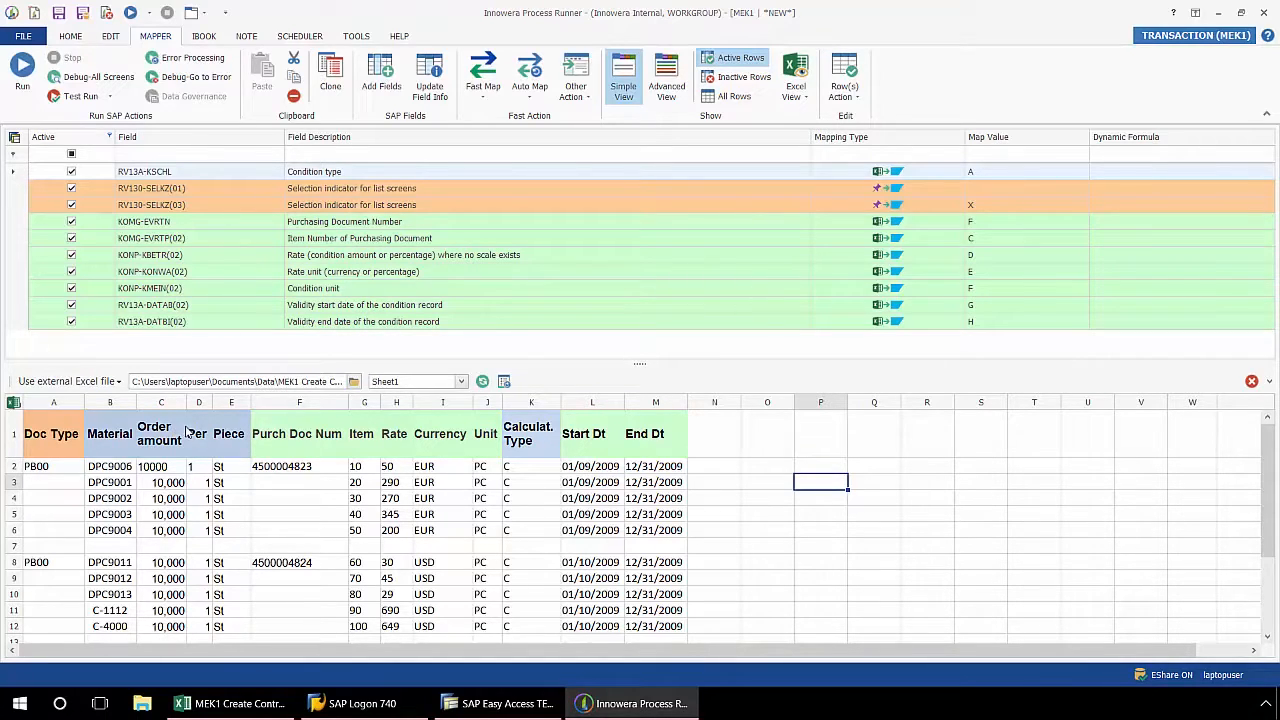
pyautogui.moveTo(538, 448)
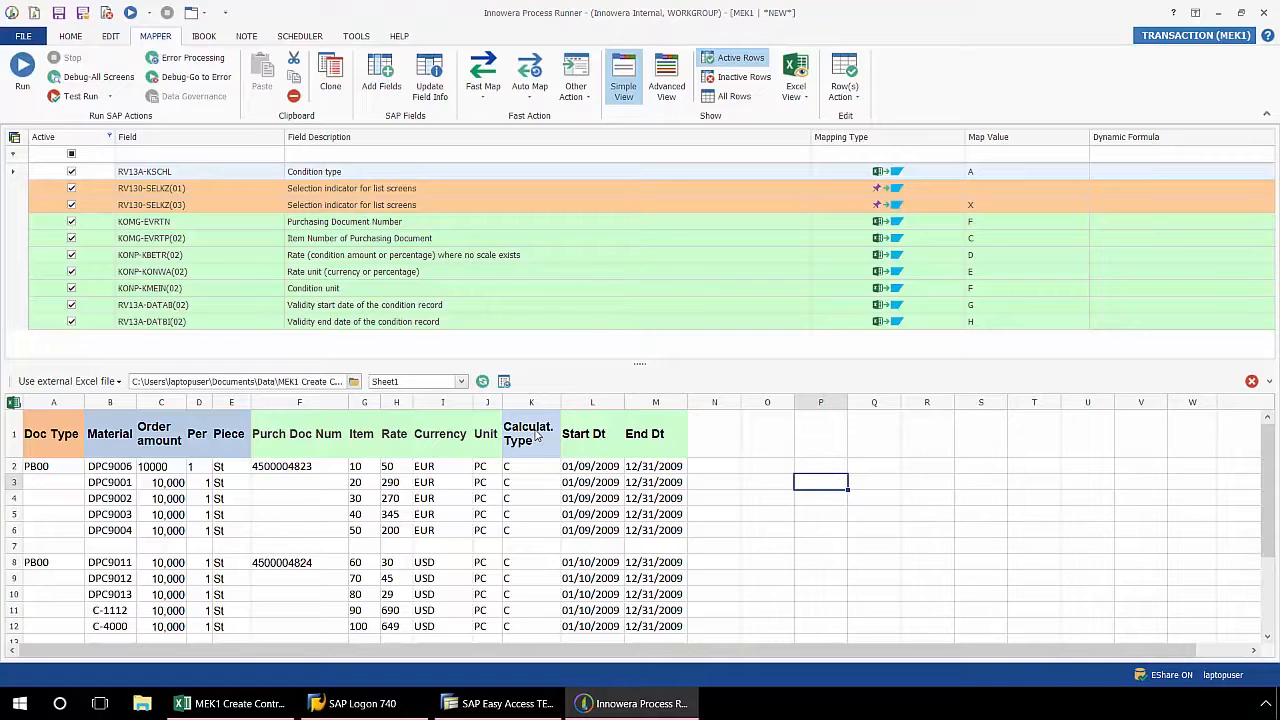
pyautogui.moveTo(416, 266)
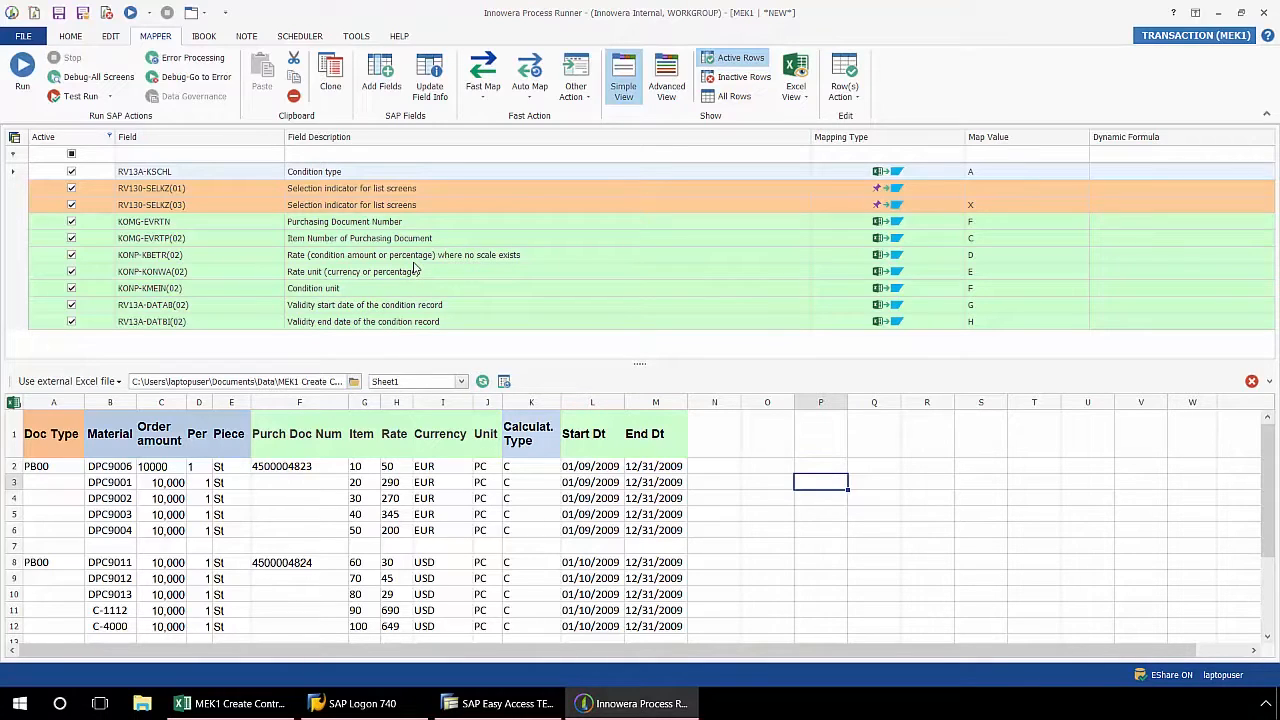
pyautogui.moveTo(448, 332)
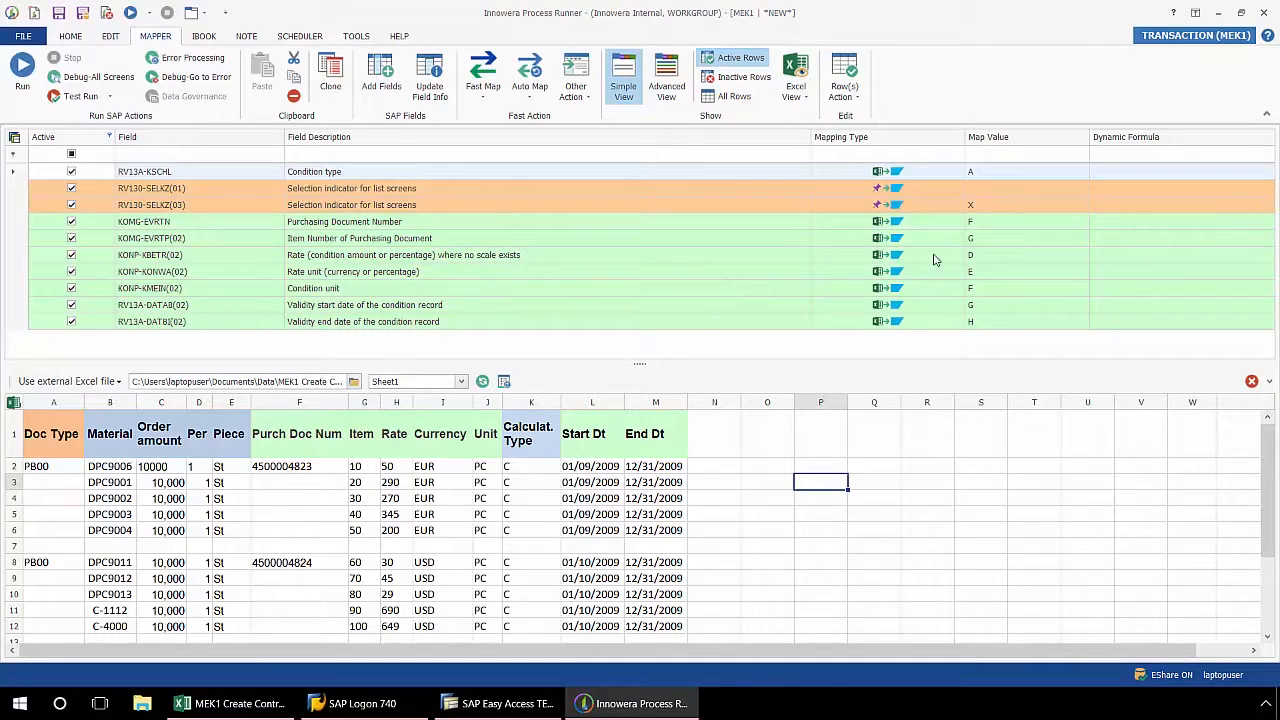
pyautogui.moveTo(978, 244)
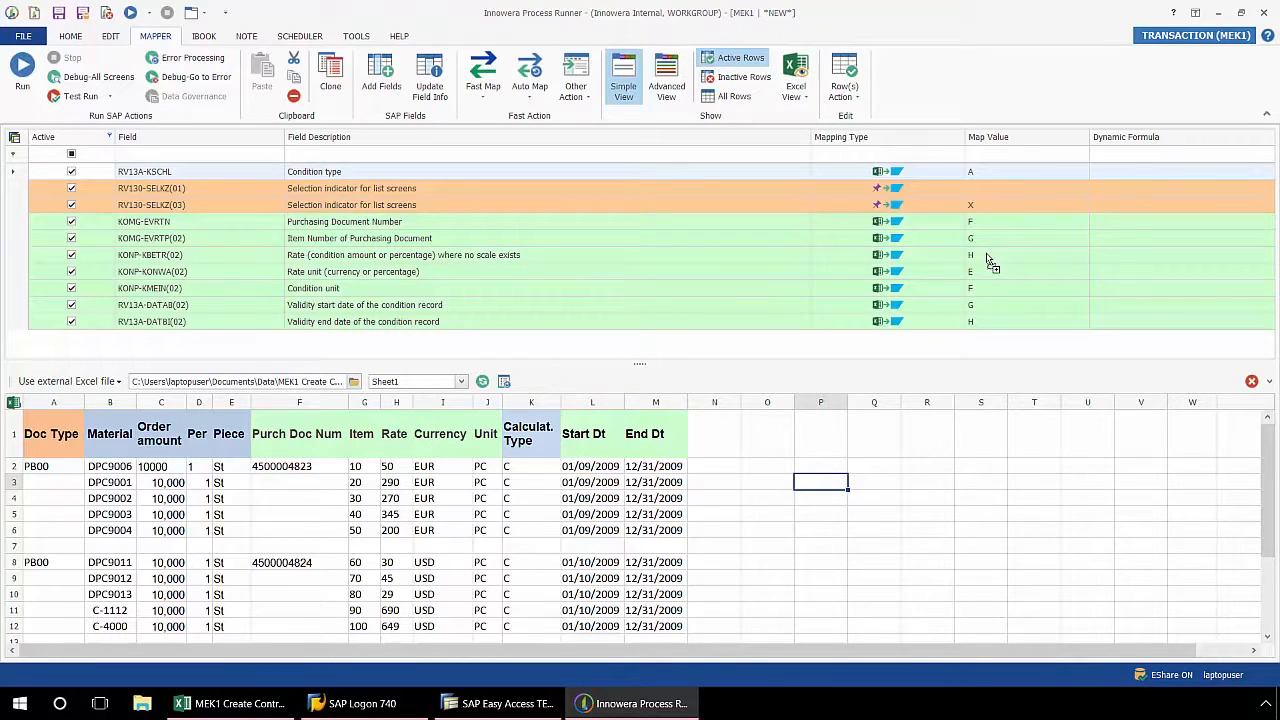
pyautogui.click(442, 402)
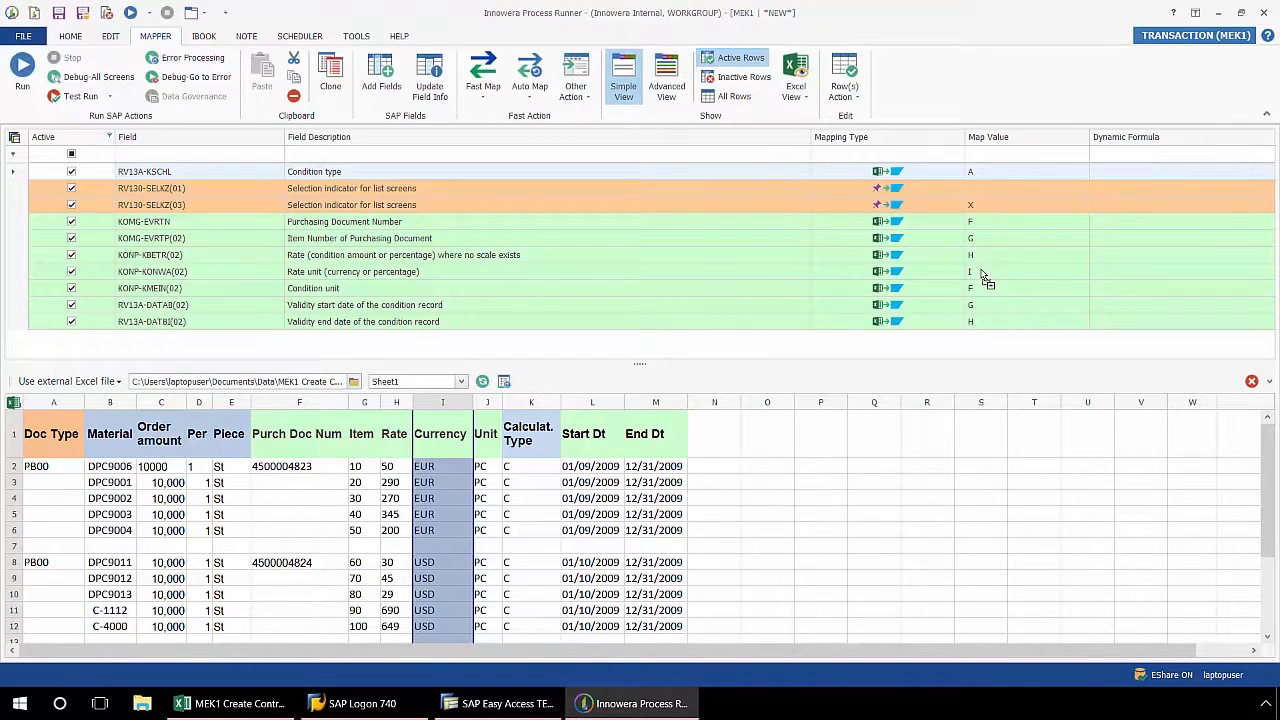
pyautogui.click(714, 432)
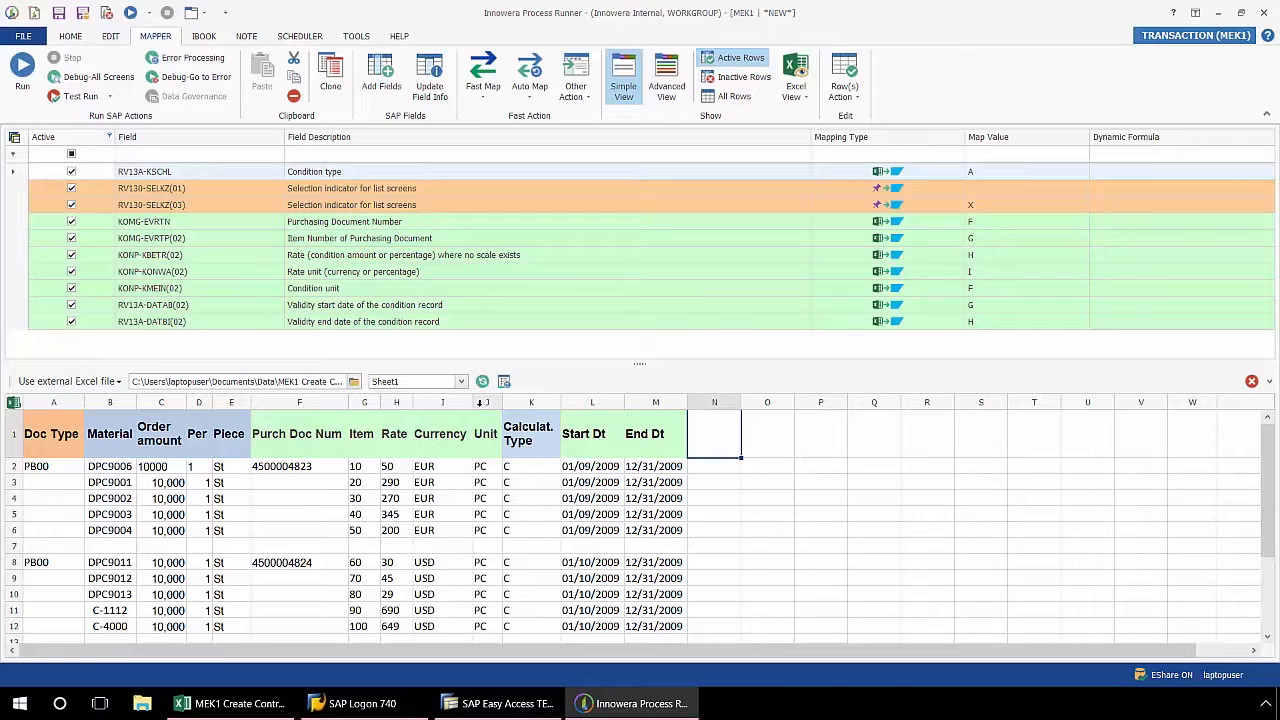
pyautogui.moveTo(540, 296)
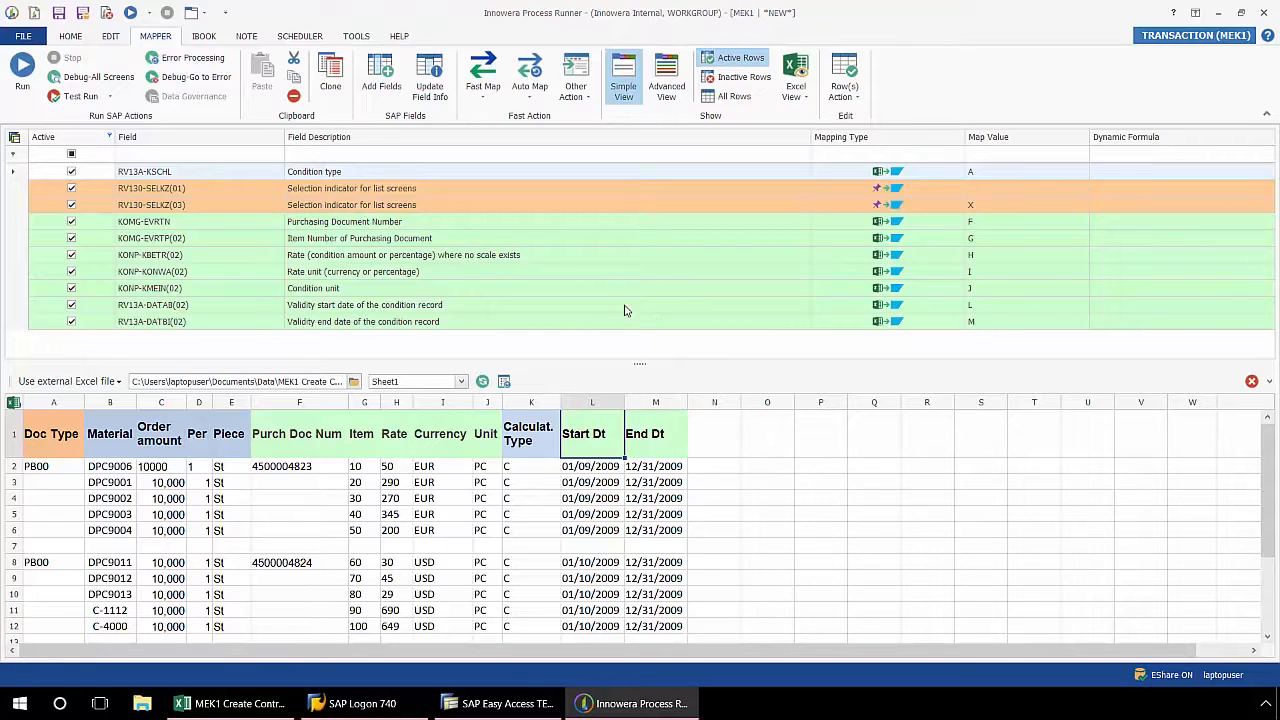
pyautogui.moveTo(968, 310)
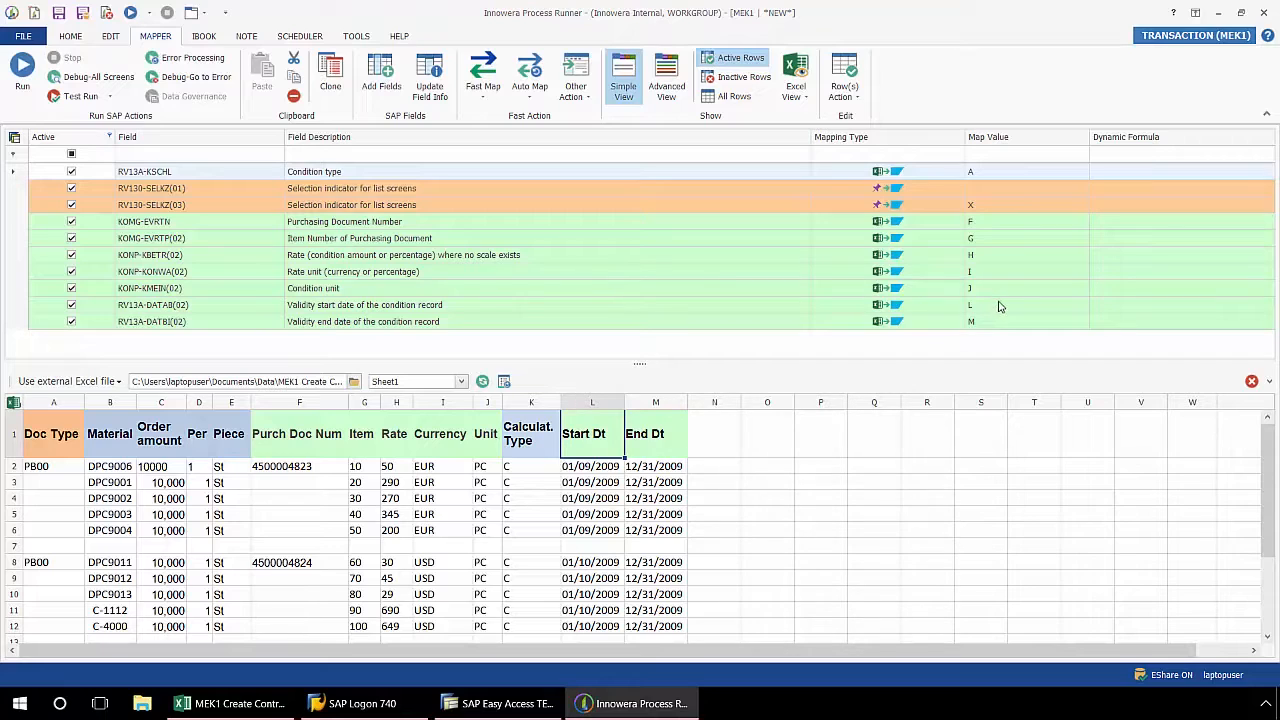
pyautogui.moveTo(984, 310)
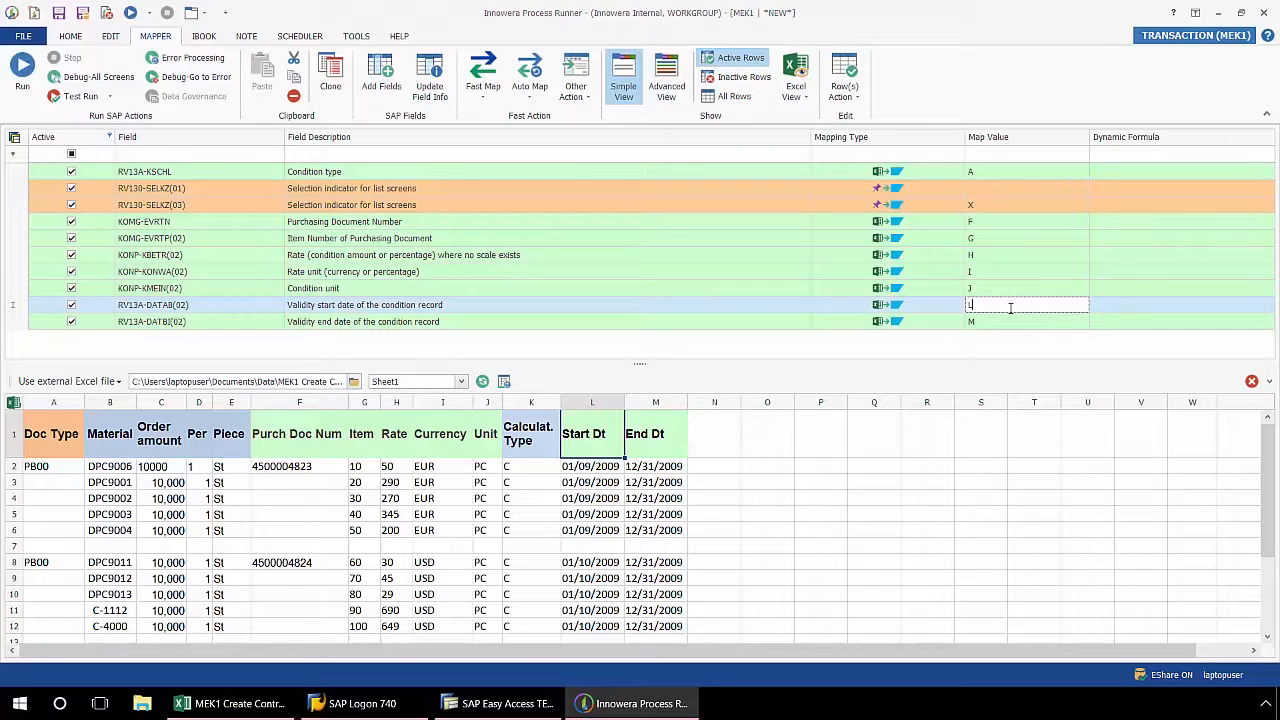
# Map the validity end date RV13A-DATBI(02) to column M
pyautogui.click(1024, 320)
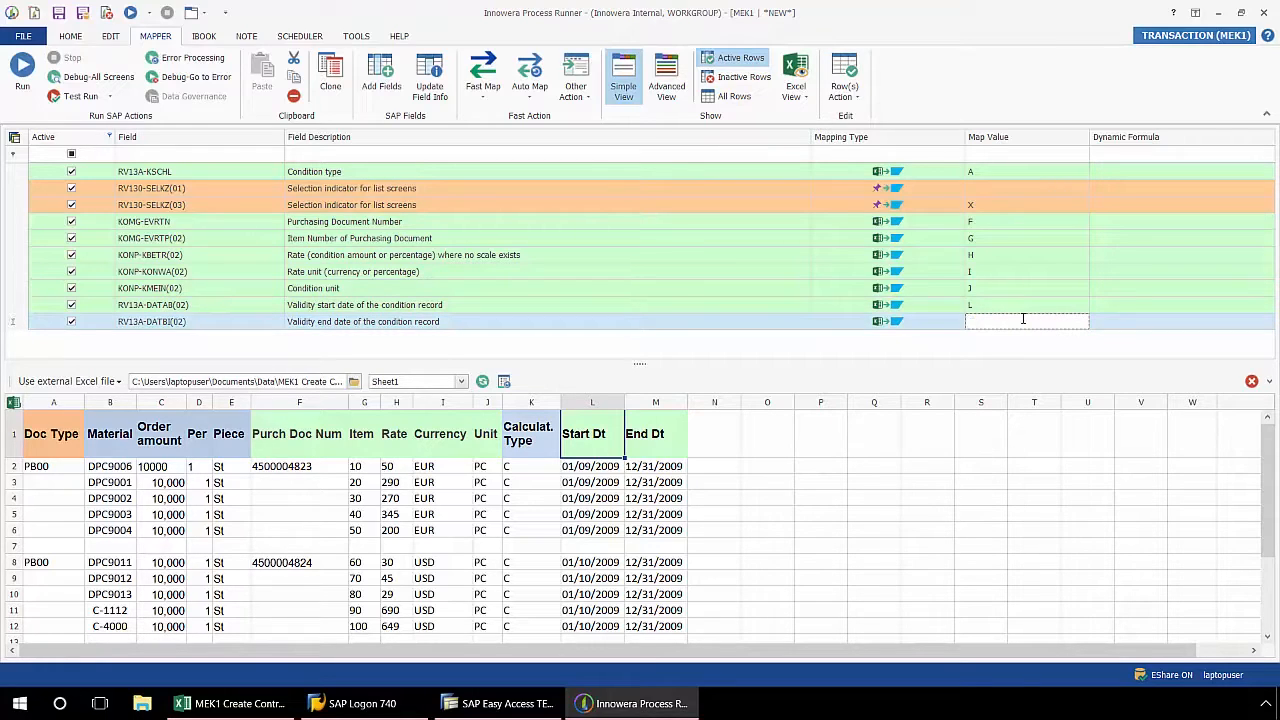
pyautogui.write('M')
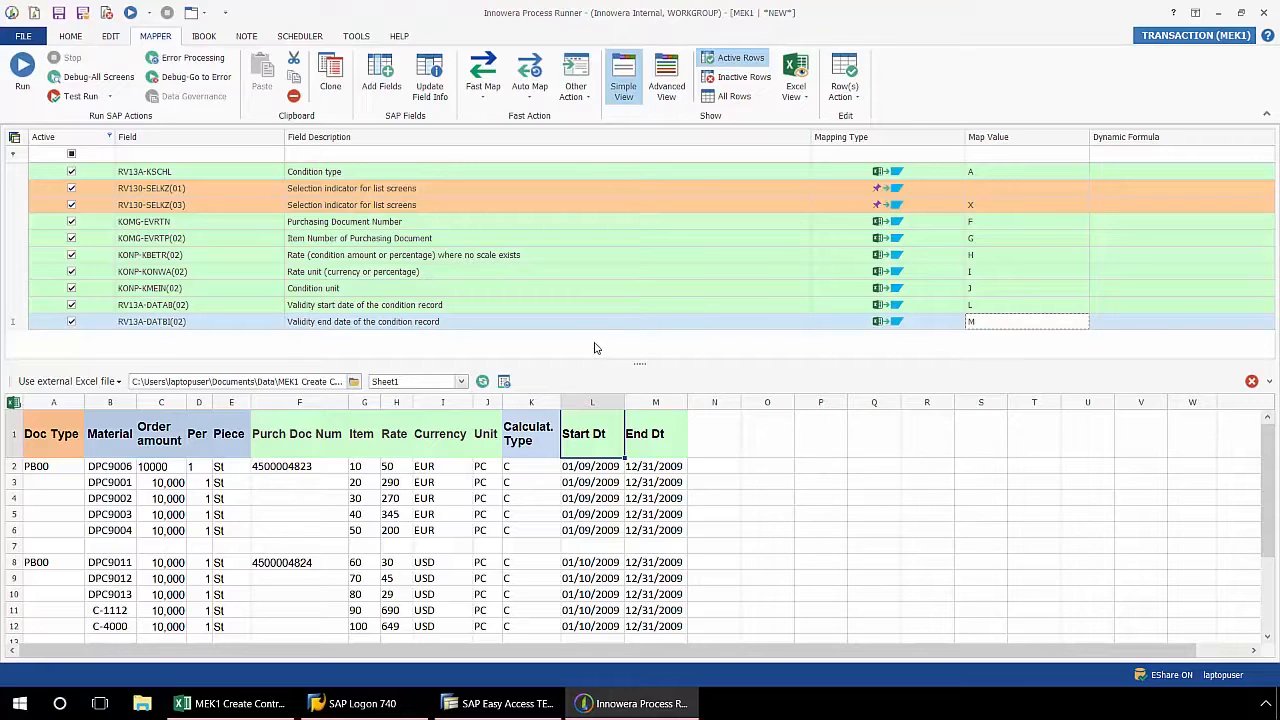
pyautogui.moveTo(628, 348)
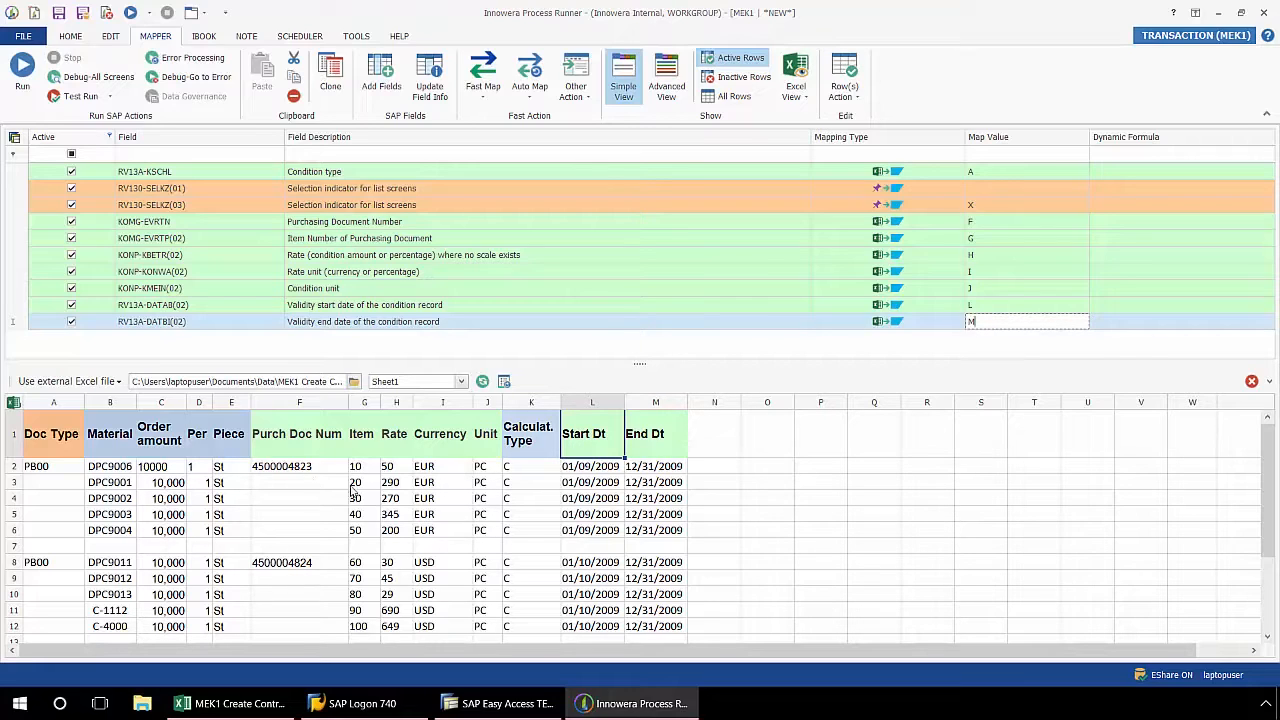
pyautogui.moveTo(736, 360)
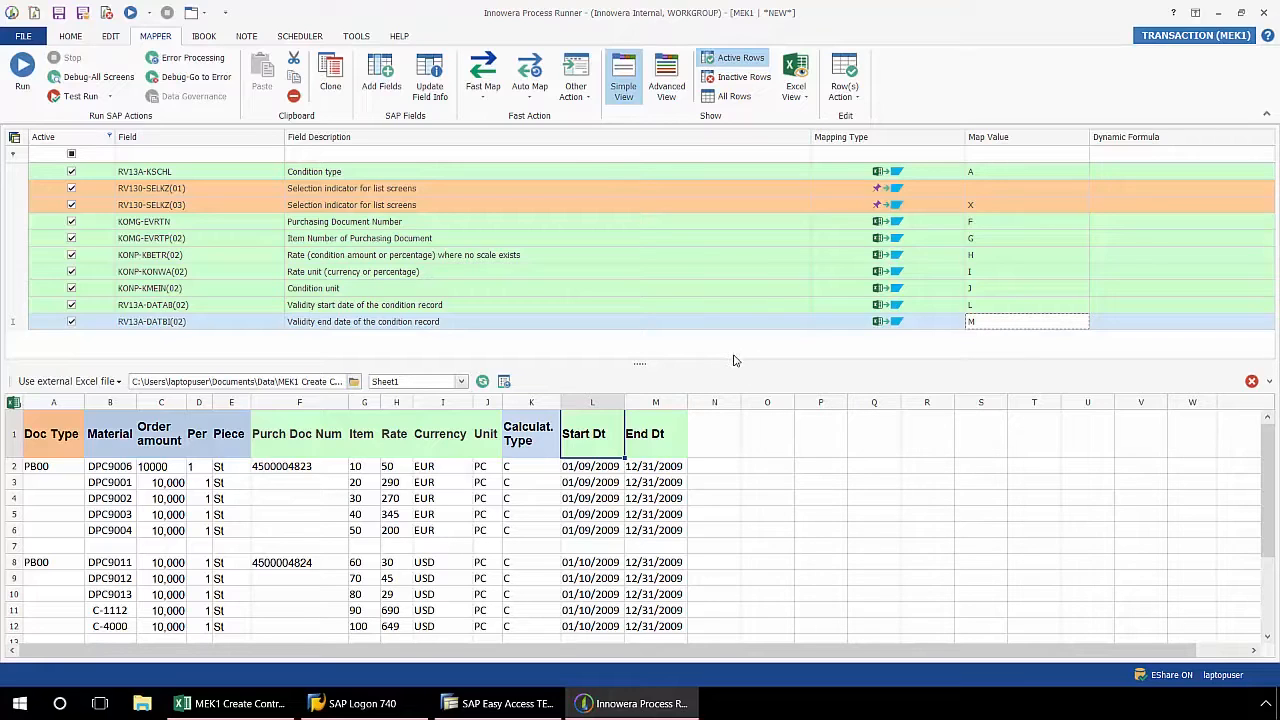
pyautogui.moveTo(666, 76)
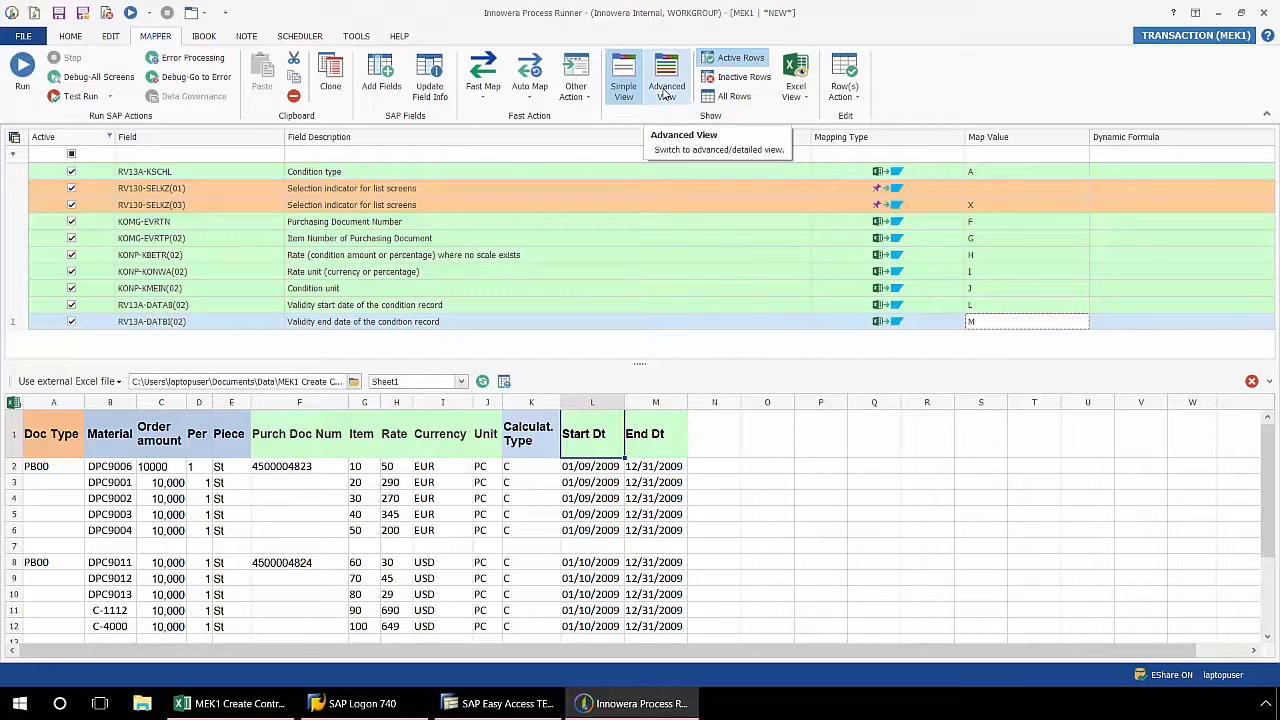
pyautogui.moveTo(658, 116)
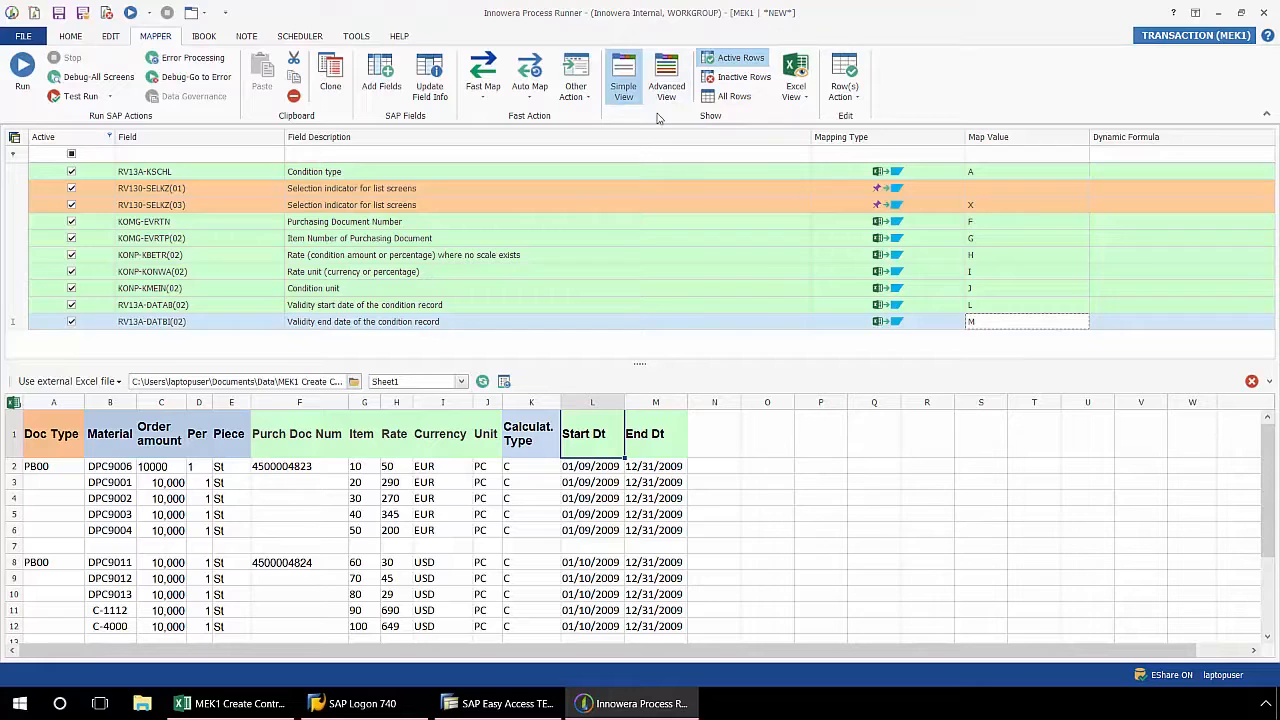
pyautogui.click(666, 76)
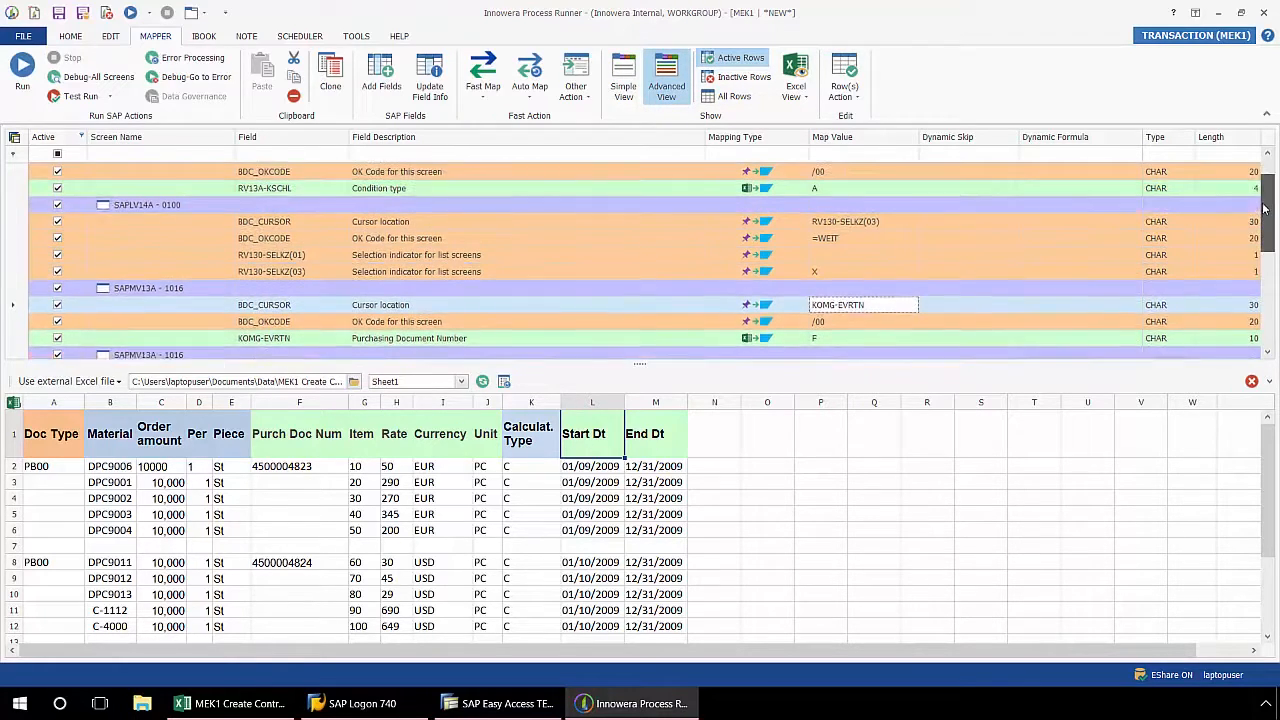
pyautogui.scroll(3)
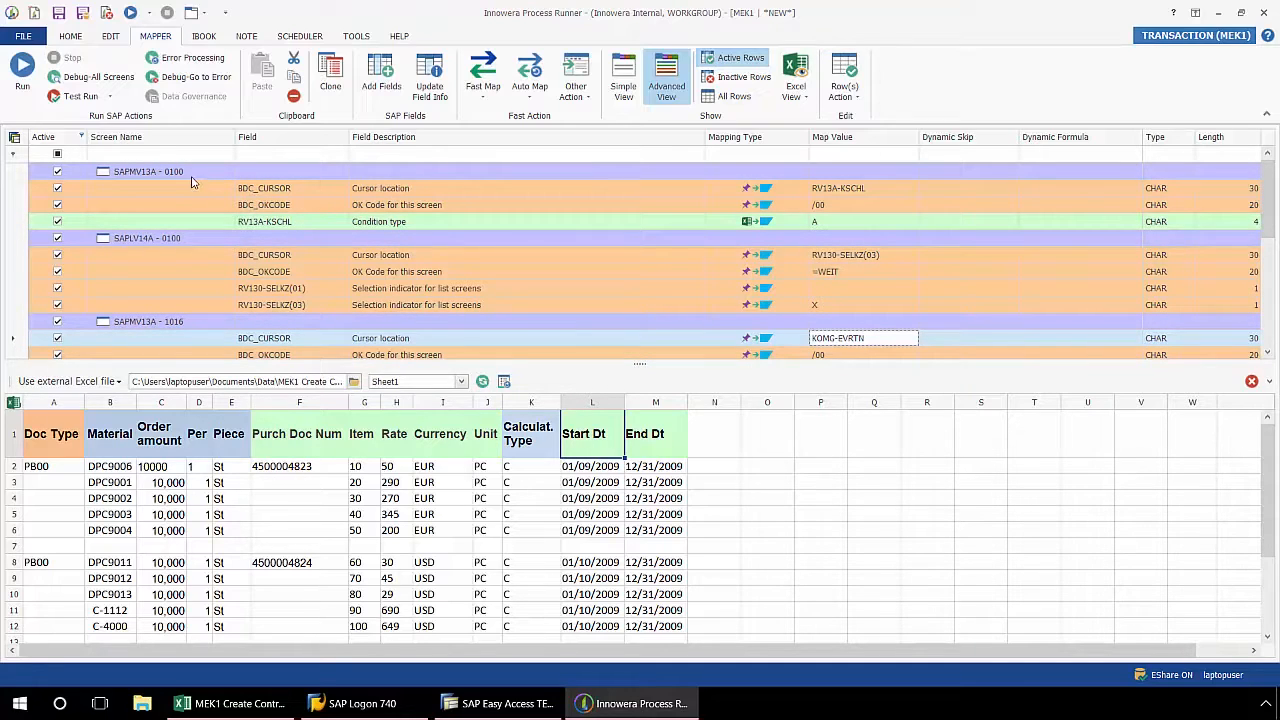
pyautogui.moveTo(212, 200)
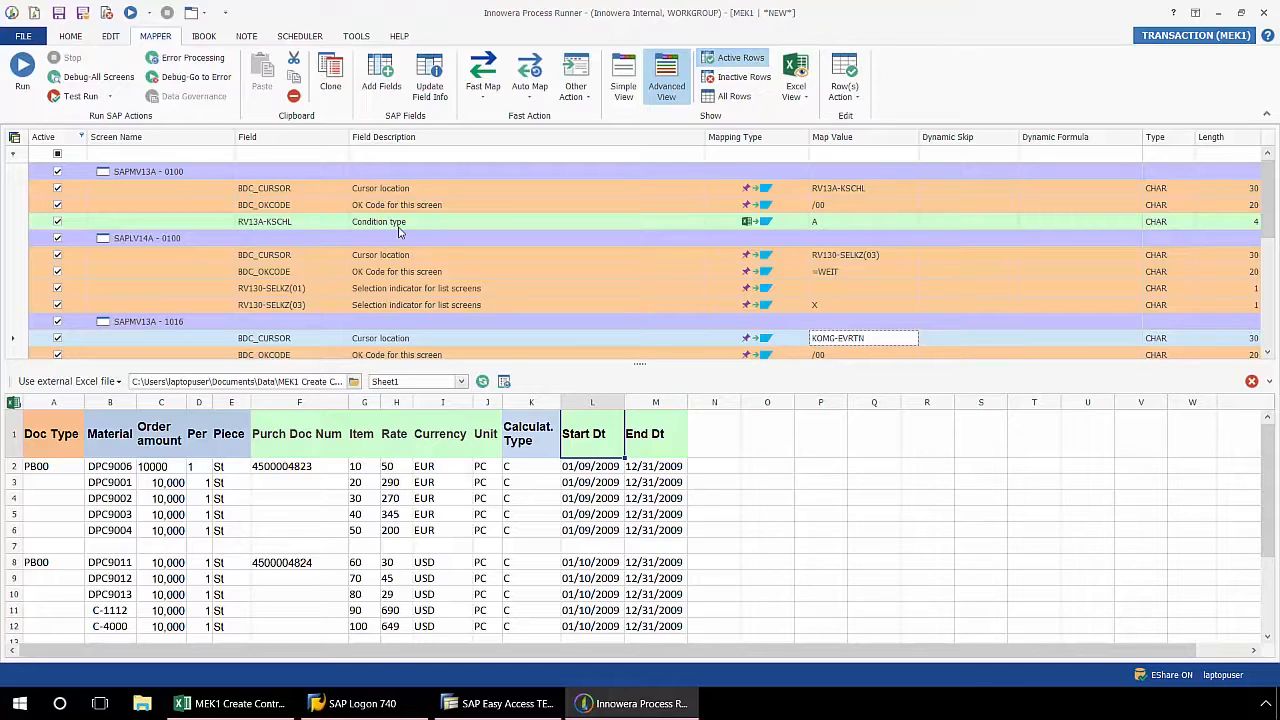
pyautogui.moveTo(440, 228)
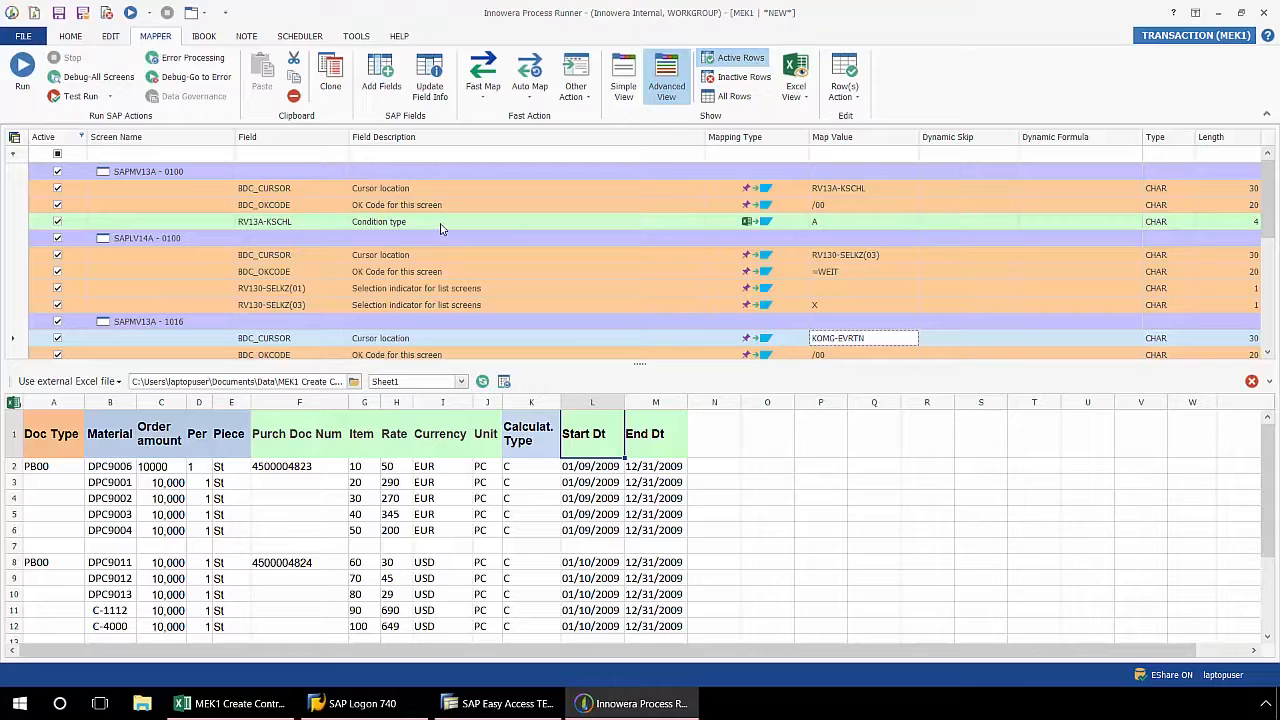
pyautogui.moveTo(360, 228)
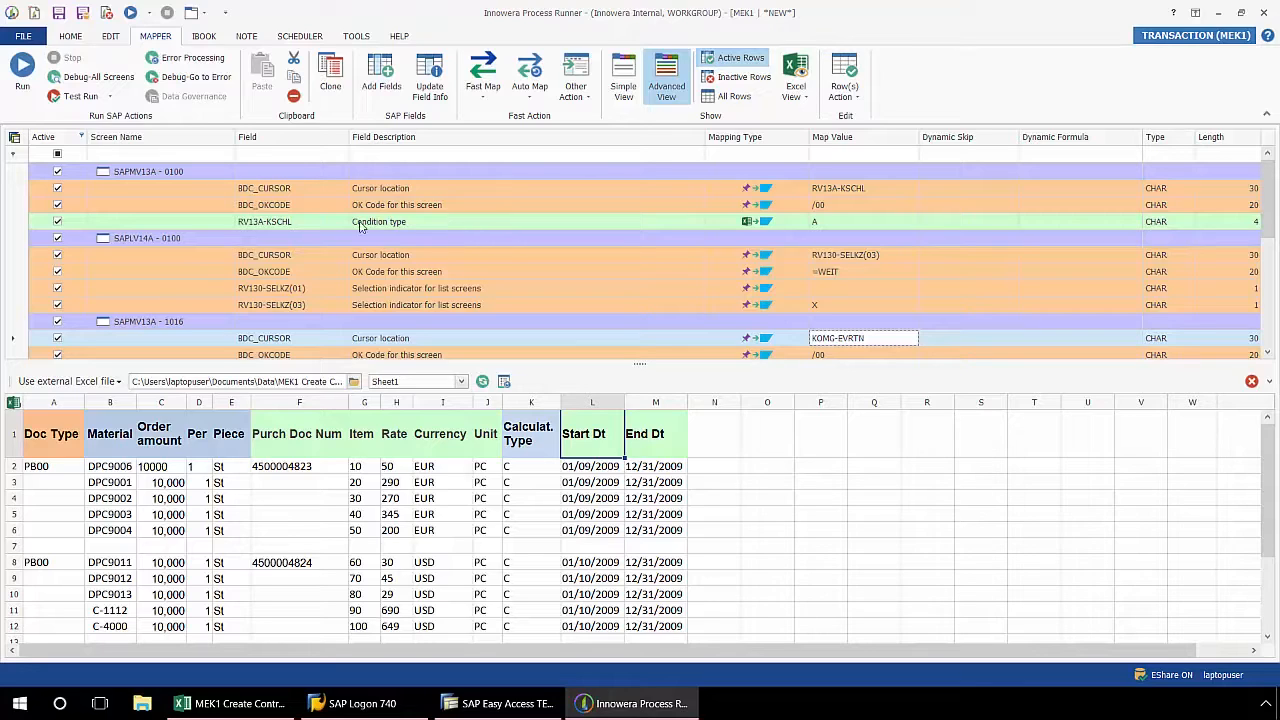
pyautogui.moveTo(186, 218)
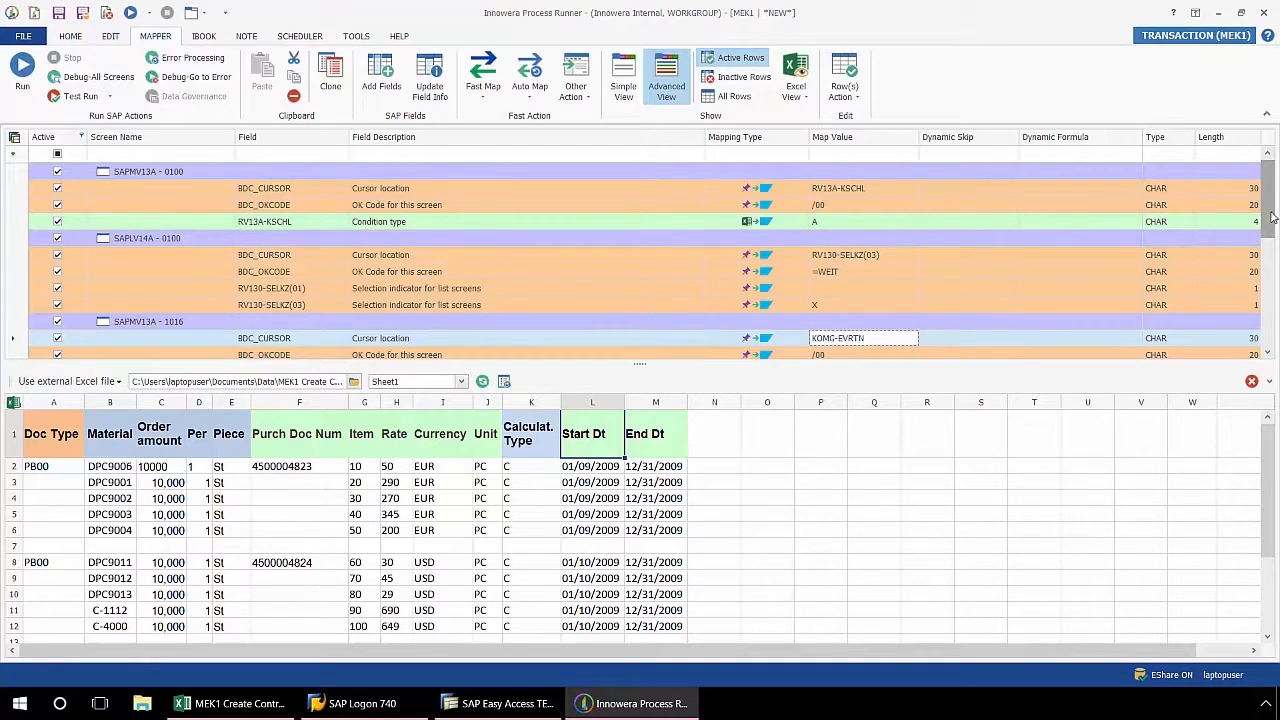
pyautogui.scroll(-3)
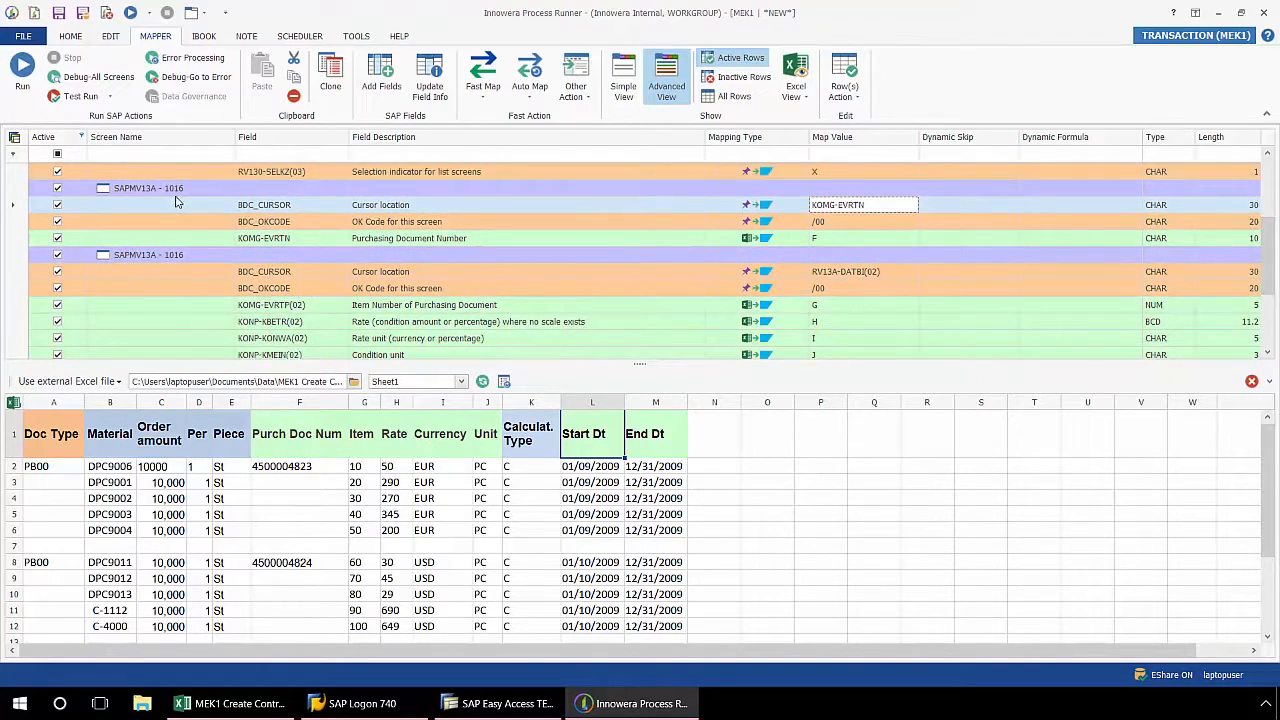
pyautogui.moveTo(456, 246)
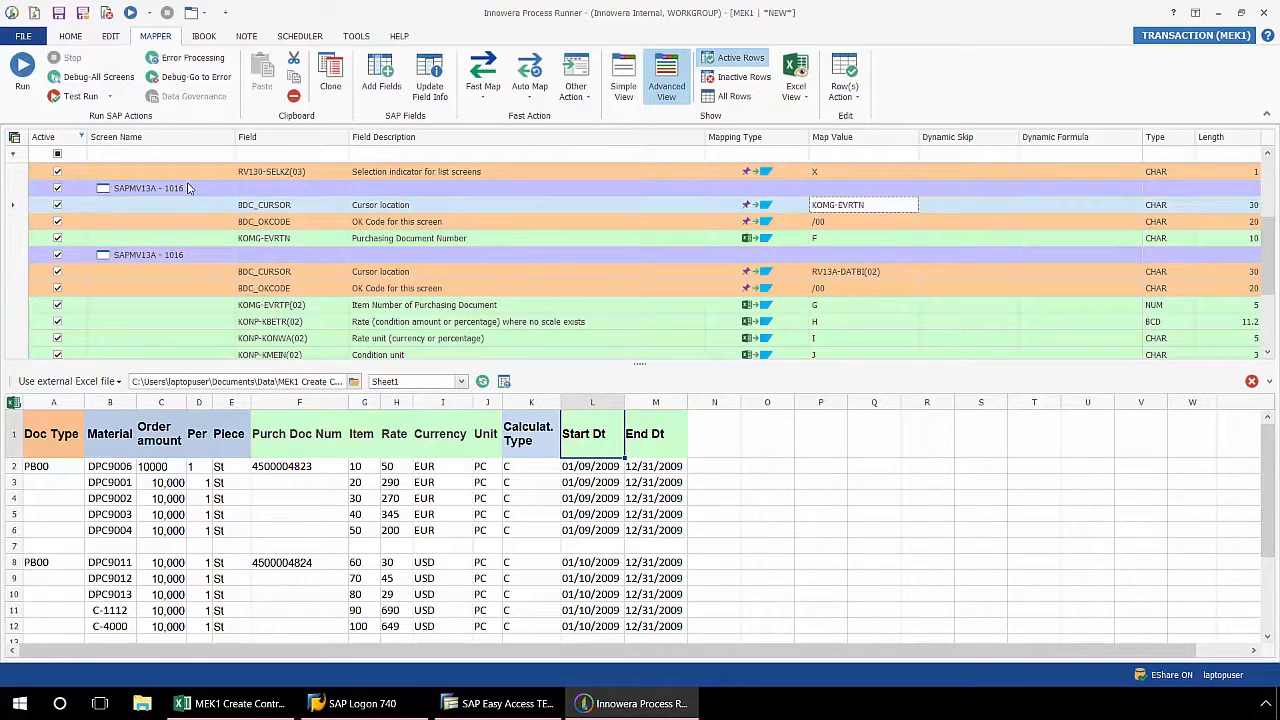
pyautogui.moveTo(236, 232)
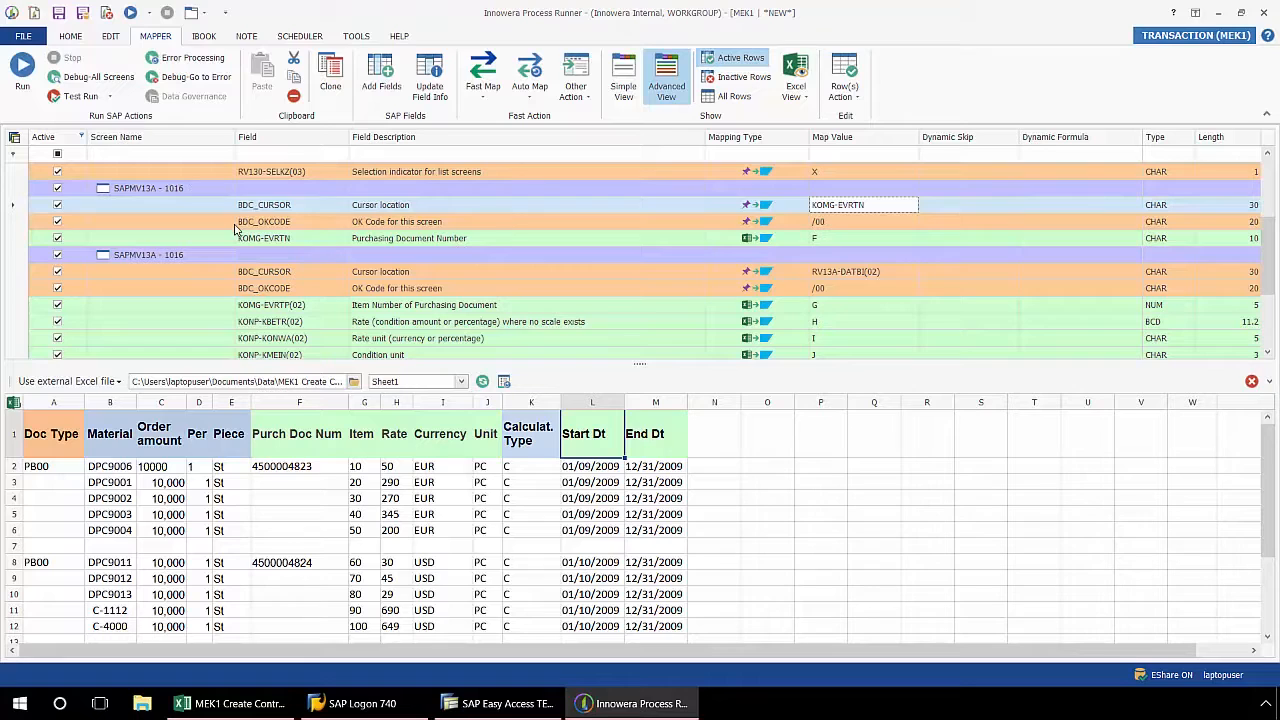
pyautogui.moveTo(416, 324)
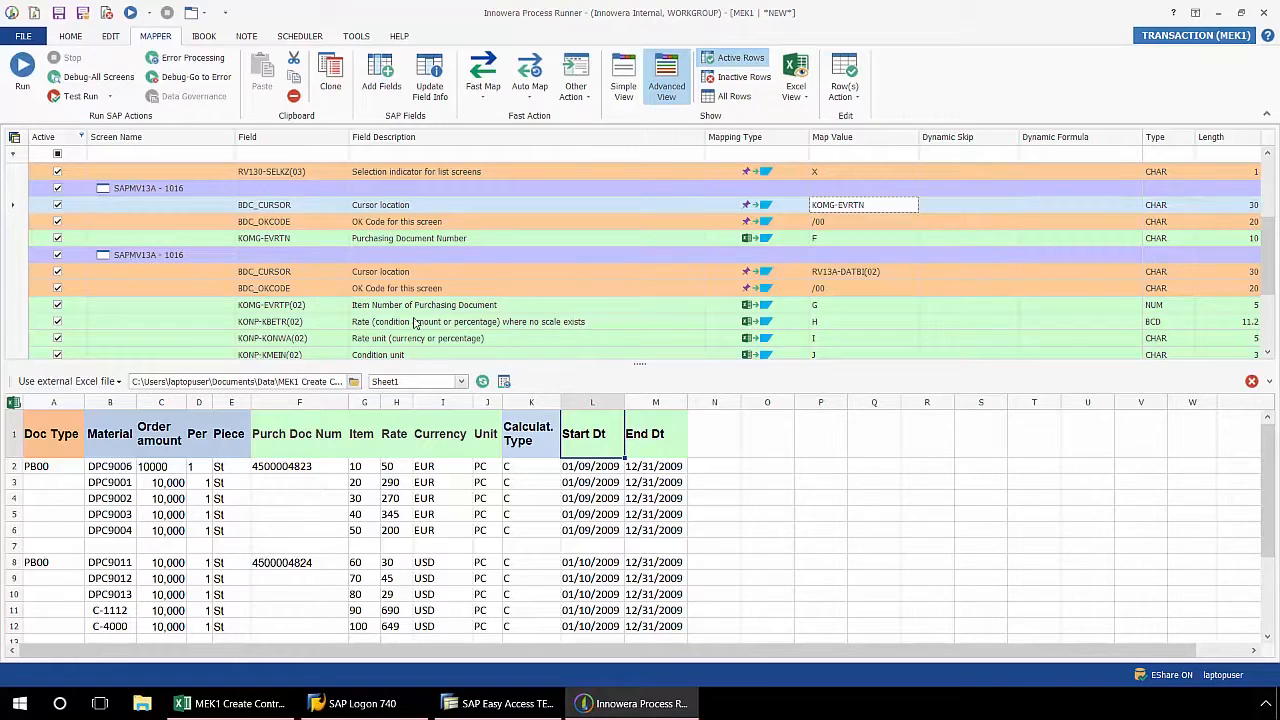
pyautogui.moveTo(218, 280)
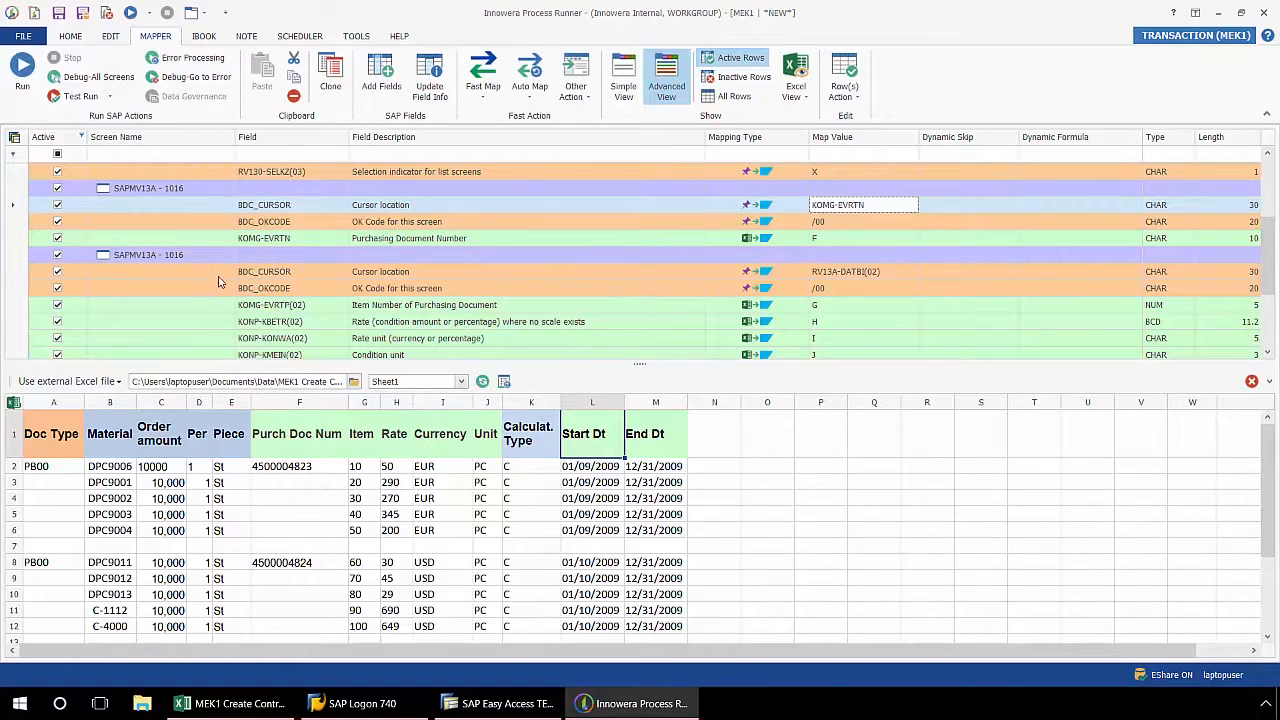
pyautogui.moveTo(336, 328)
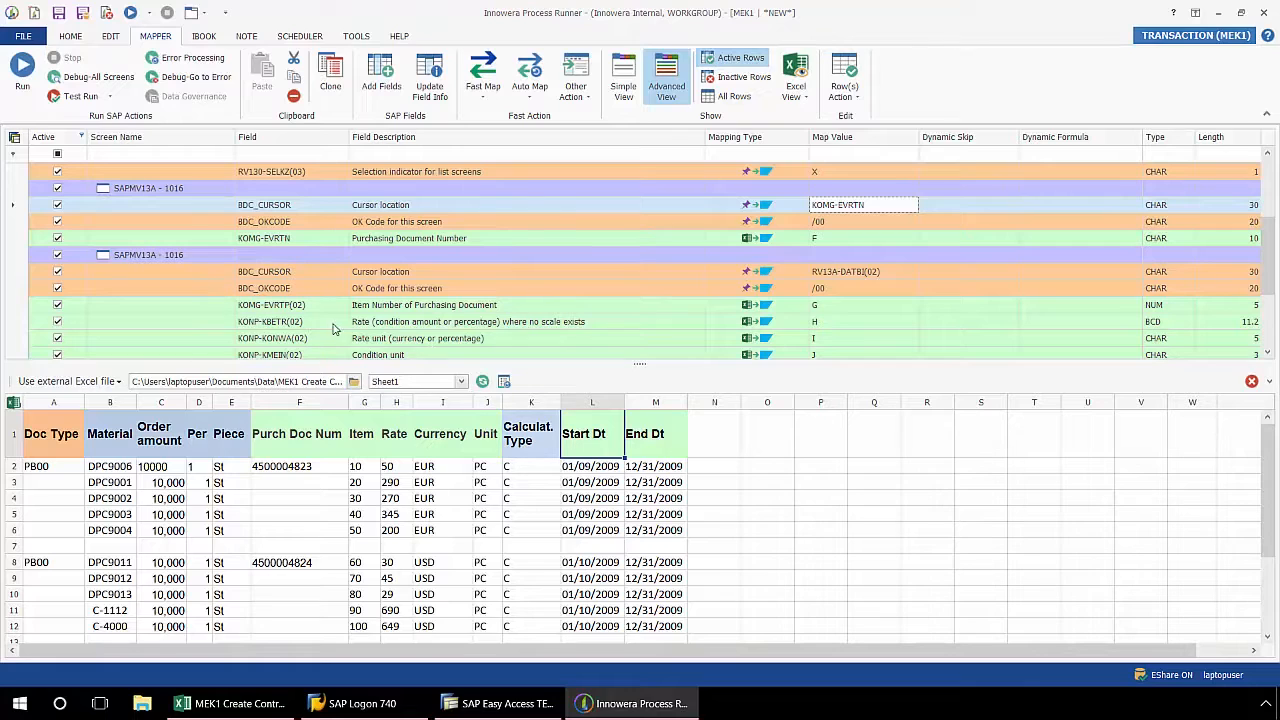
pyautogui.moveTo(406, 322)
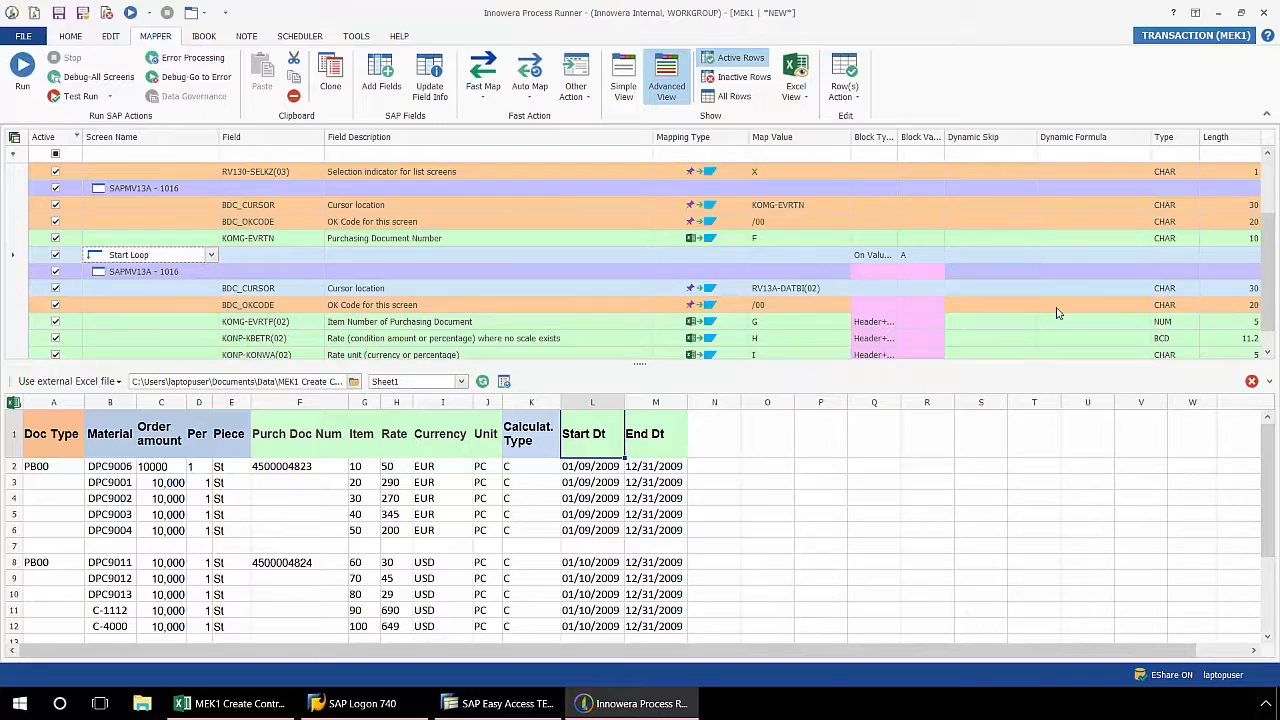
# Scroll the mapping to check the Start Loop and End Loop rows around the 1016 screen
pyautogui.scroll(-3)
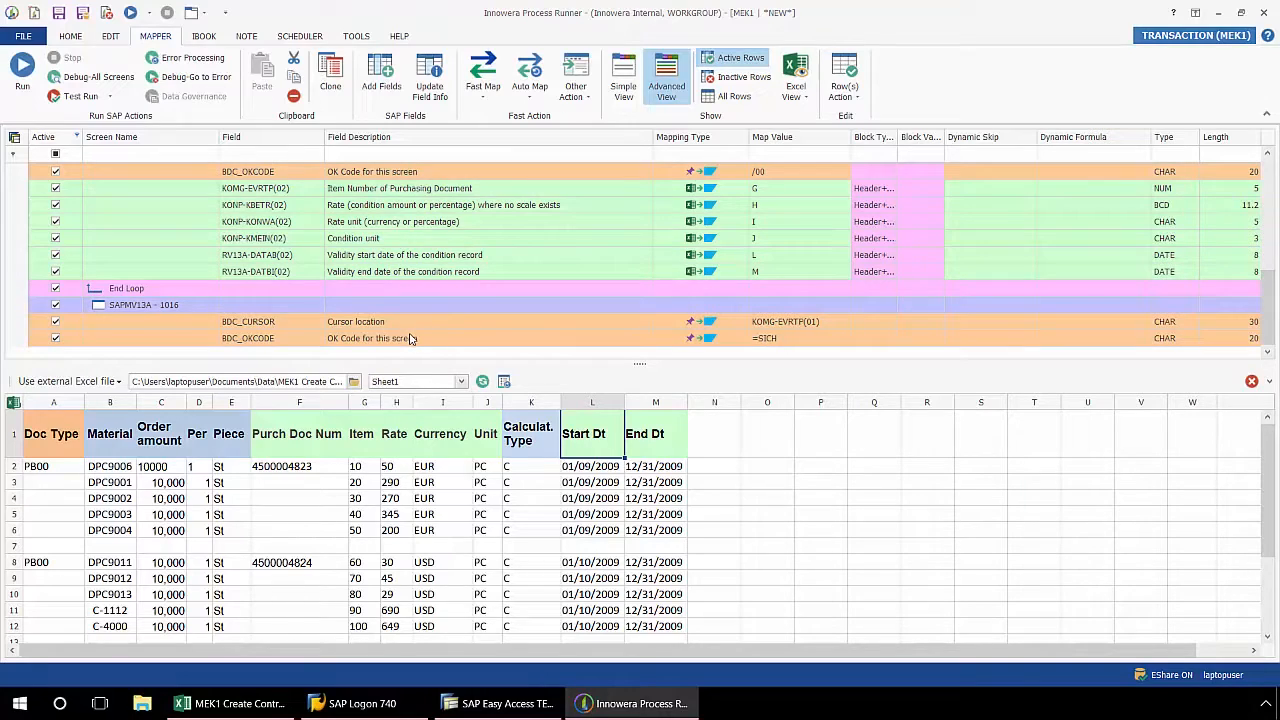
pyautogui.moveTo(204, 320)
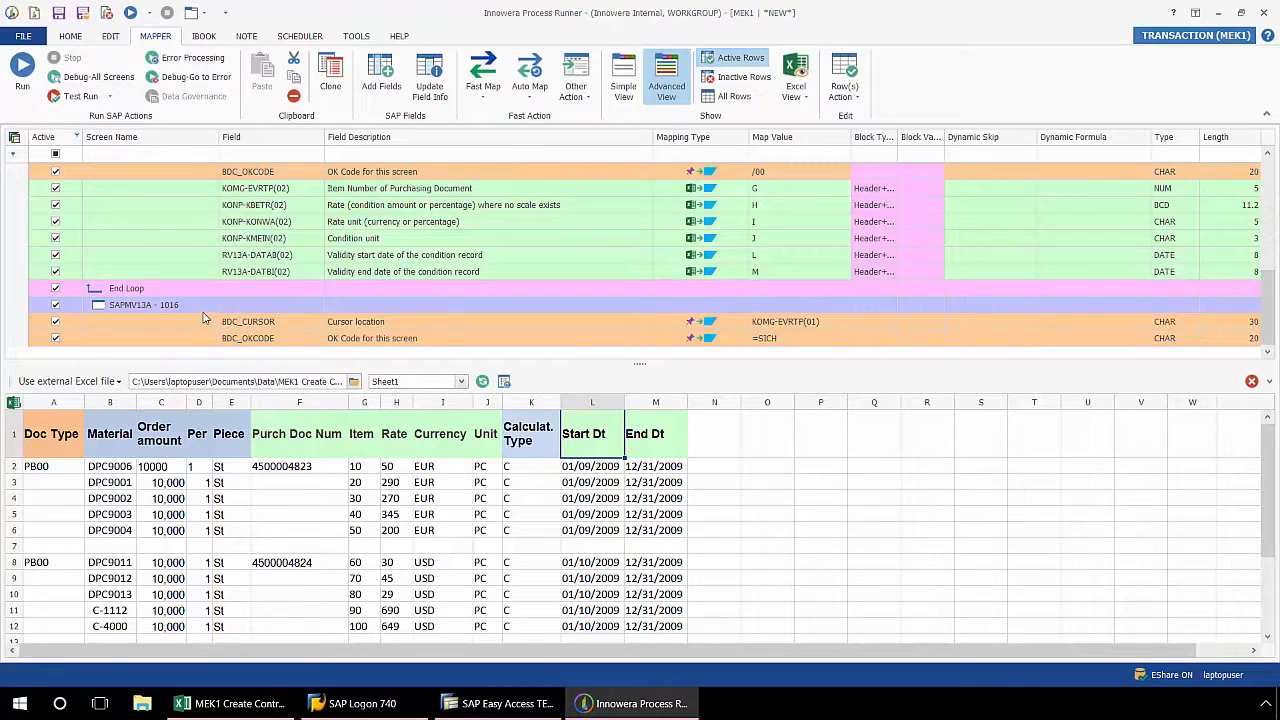
pyautogui.moveTo(210, 328)
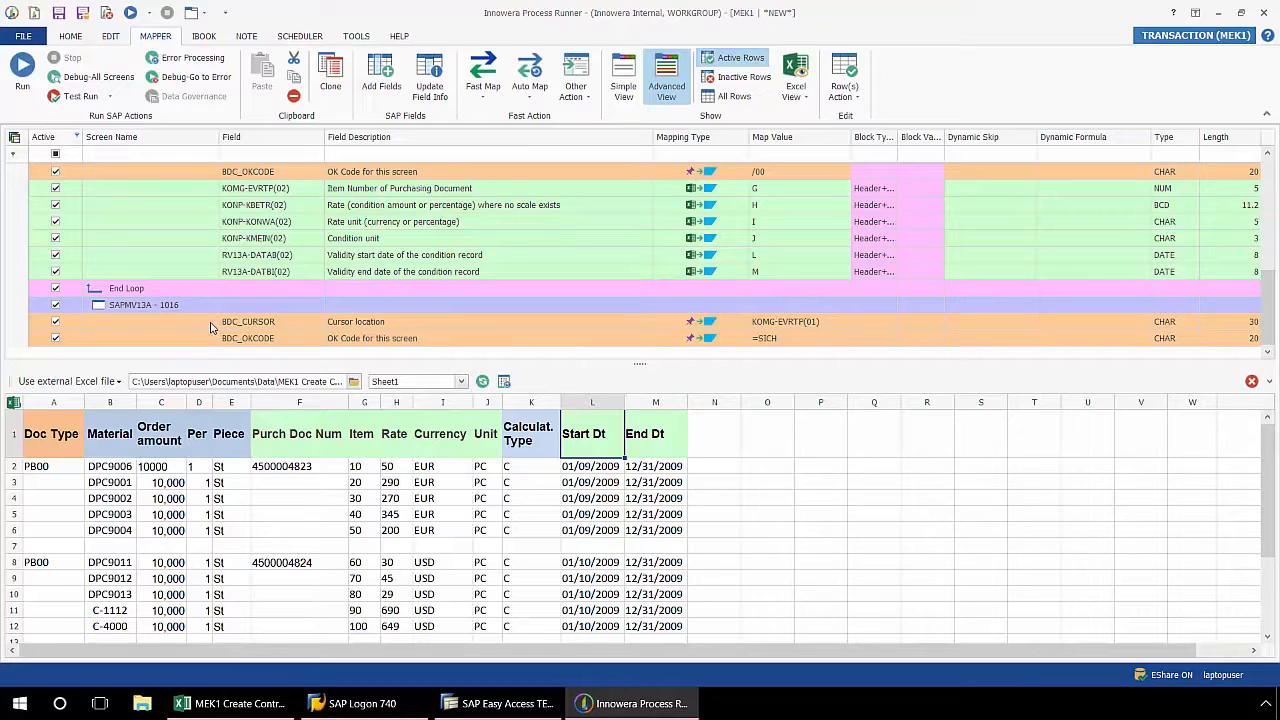
pyautogui.moveTo(204, 294)
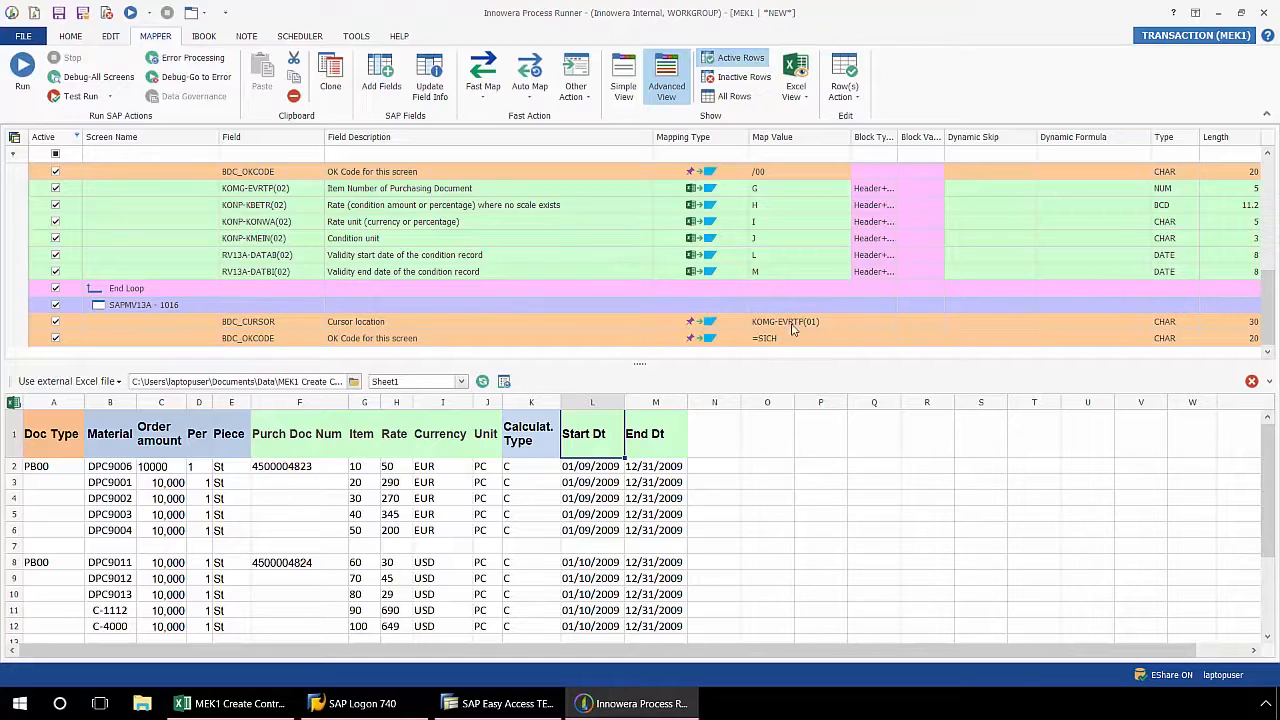
pyautogui.moveTo(588, 306)
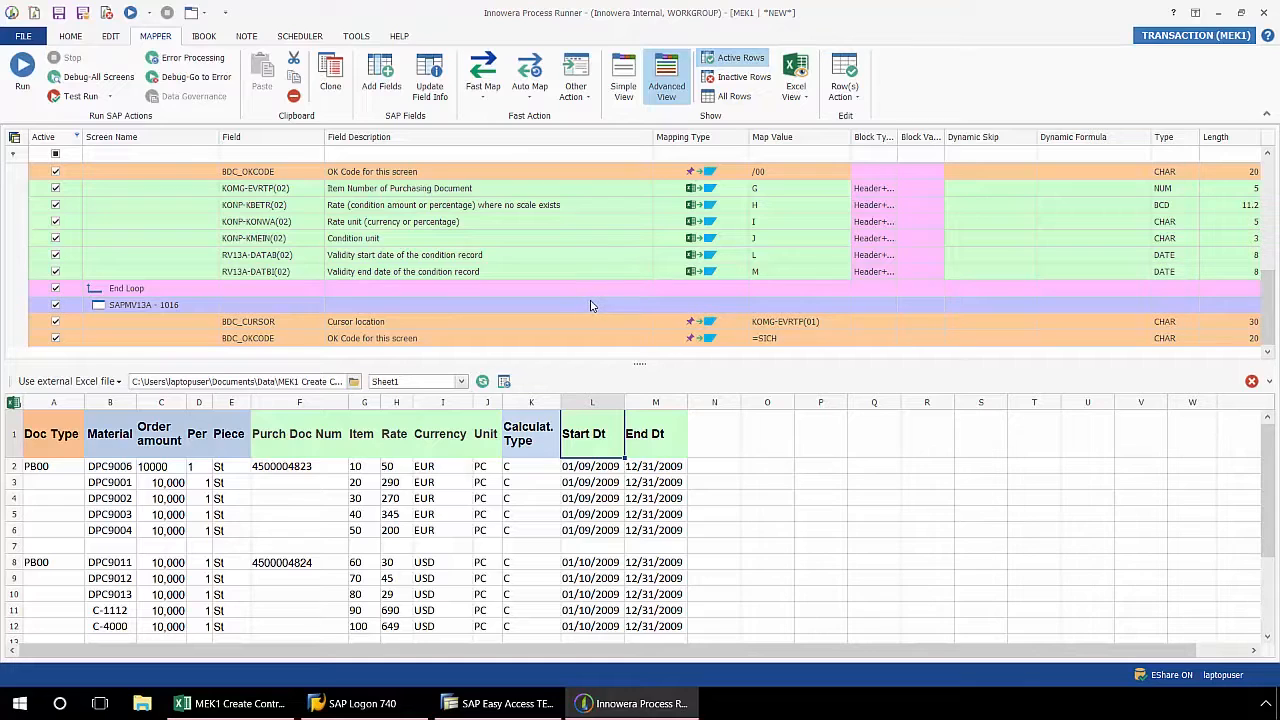
pyautogui.moveTo(1236, 270)
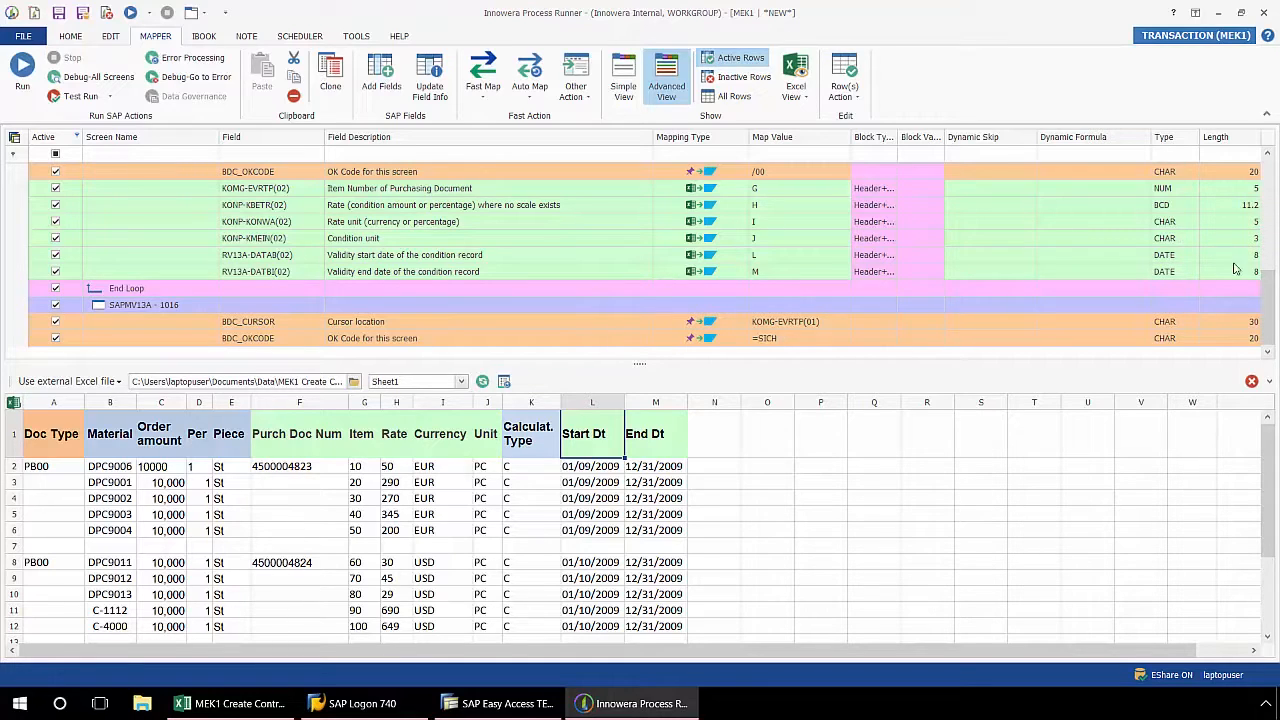
pyautogui.scroll(3)
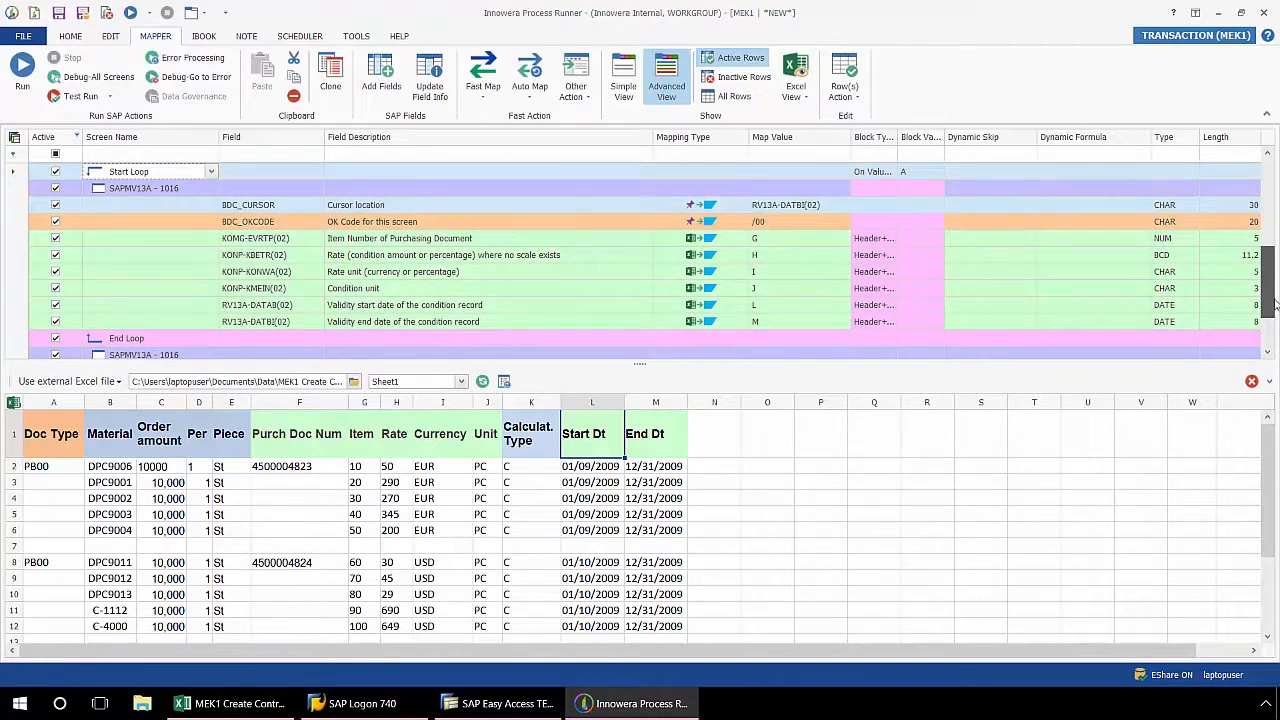
pyautogui.moveTo(596, 300)
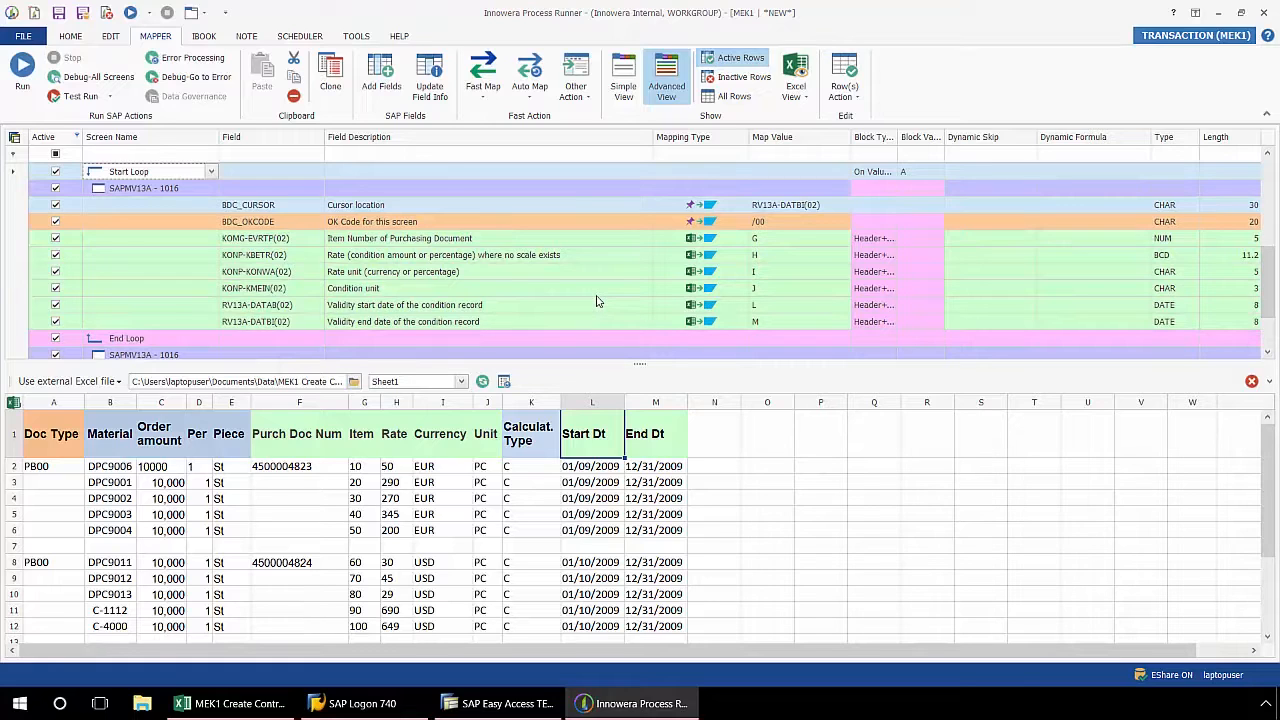
pyautogui.moveTo(884, 192)
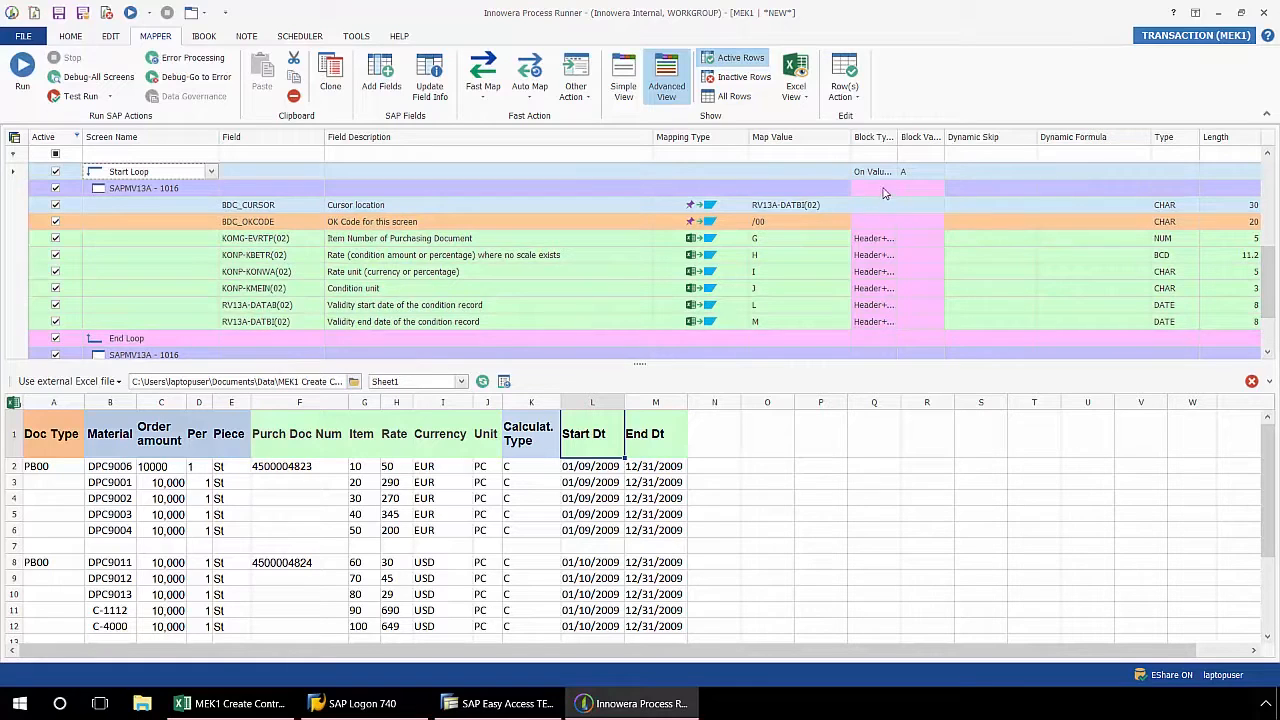
# Enter column F as the Start Loop row's on-change block value
pyautogui.click(888, 172)
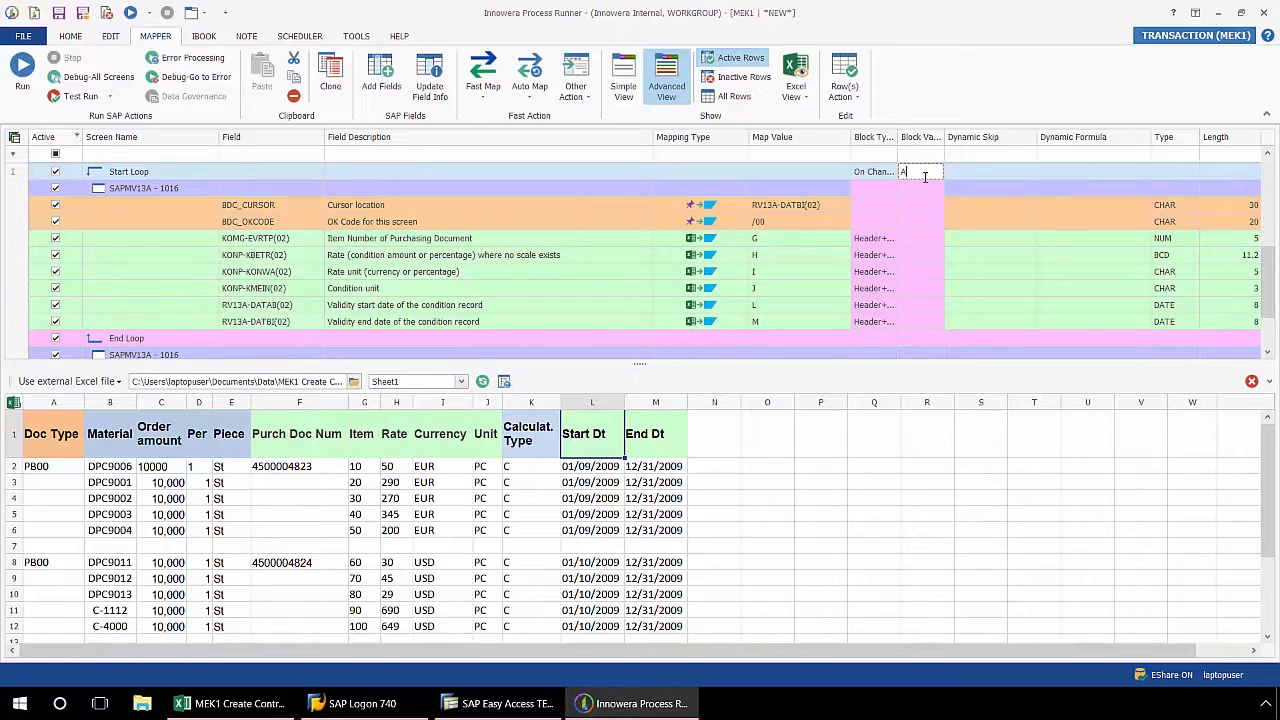
pyautogui.write('F')
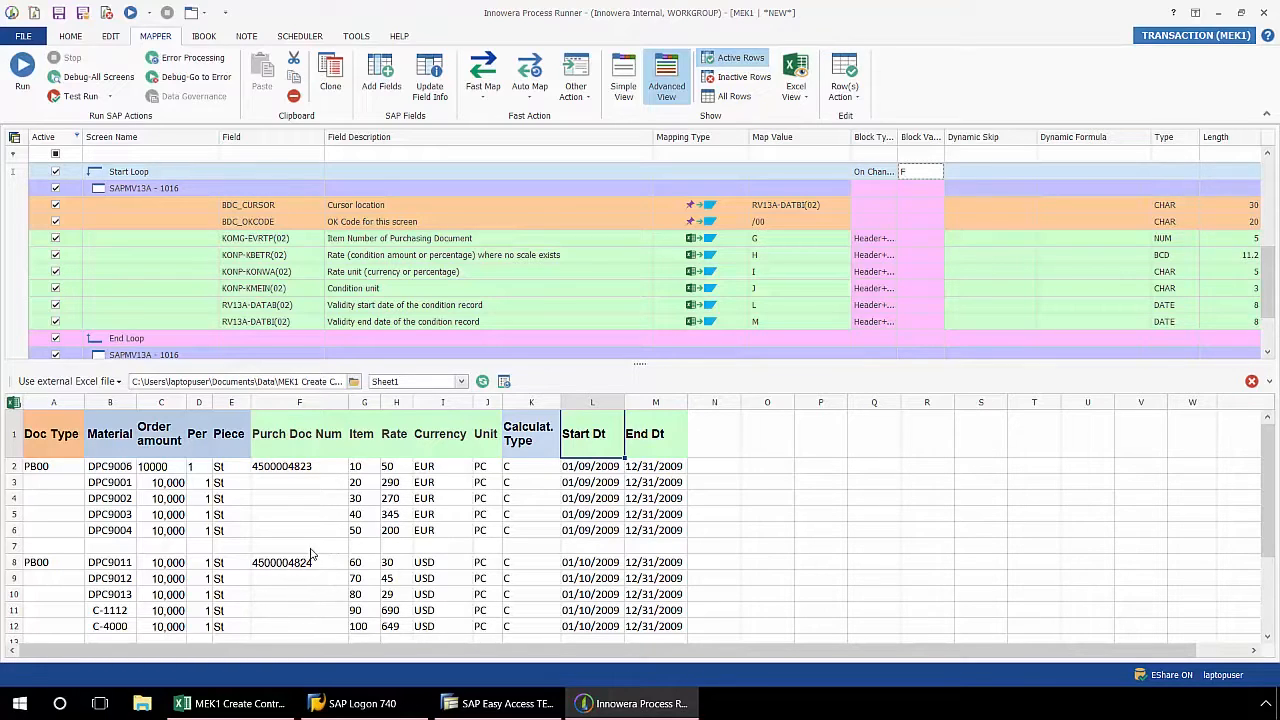
pyautogui.moveTo(788, 312)
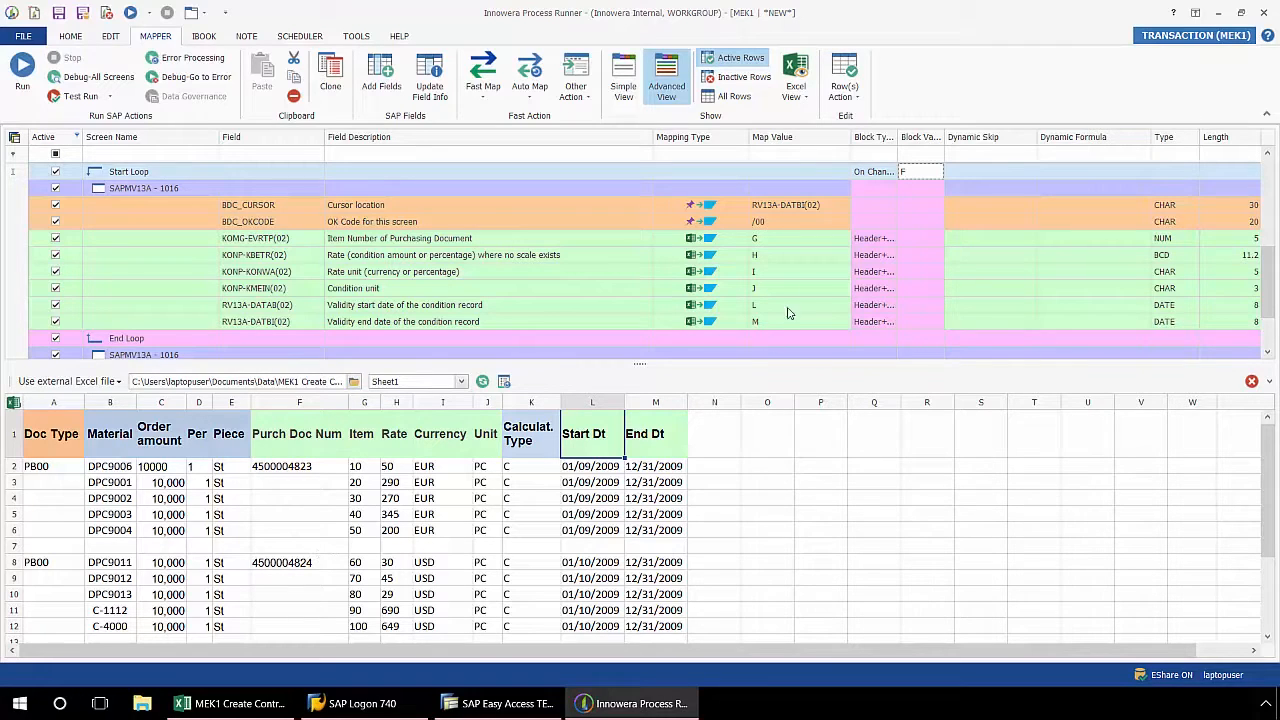
# Set Start Loop to On Value Ignore Blank with block value A, then head to Help
pyautogui.click(888, 172)
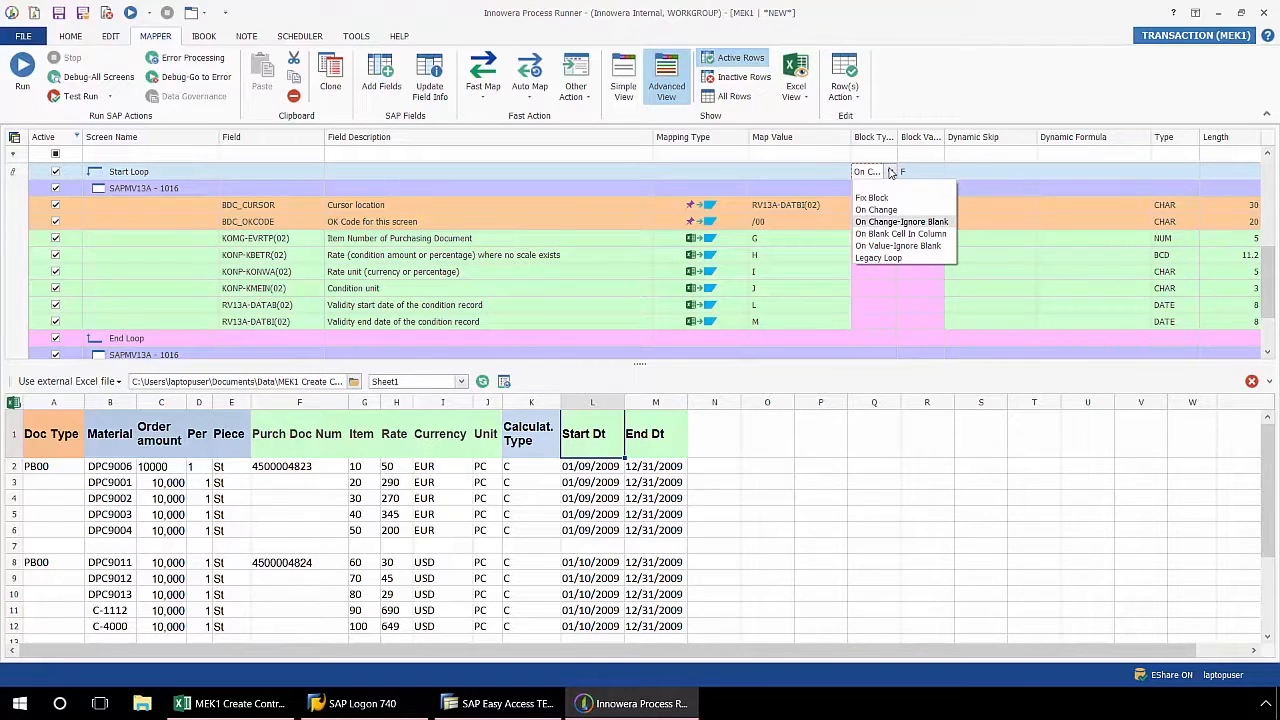
pyautogui.moveTo(956, 222)
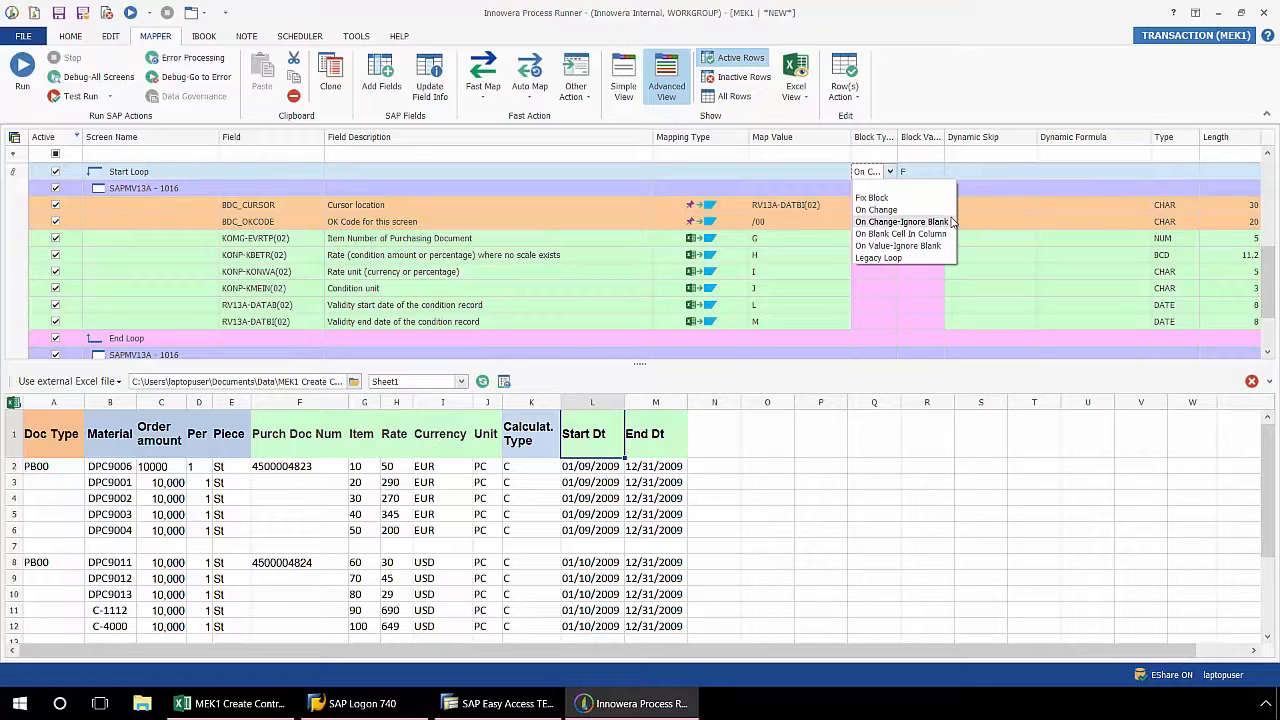
pyautogui.moveTo(896, 246)
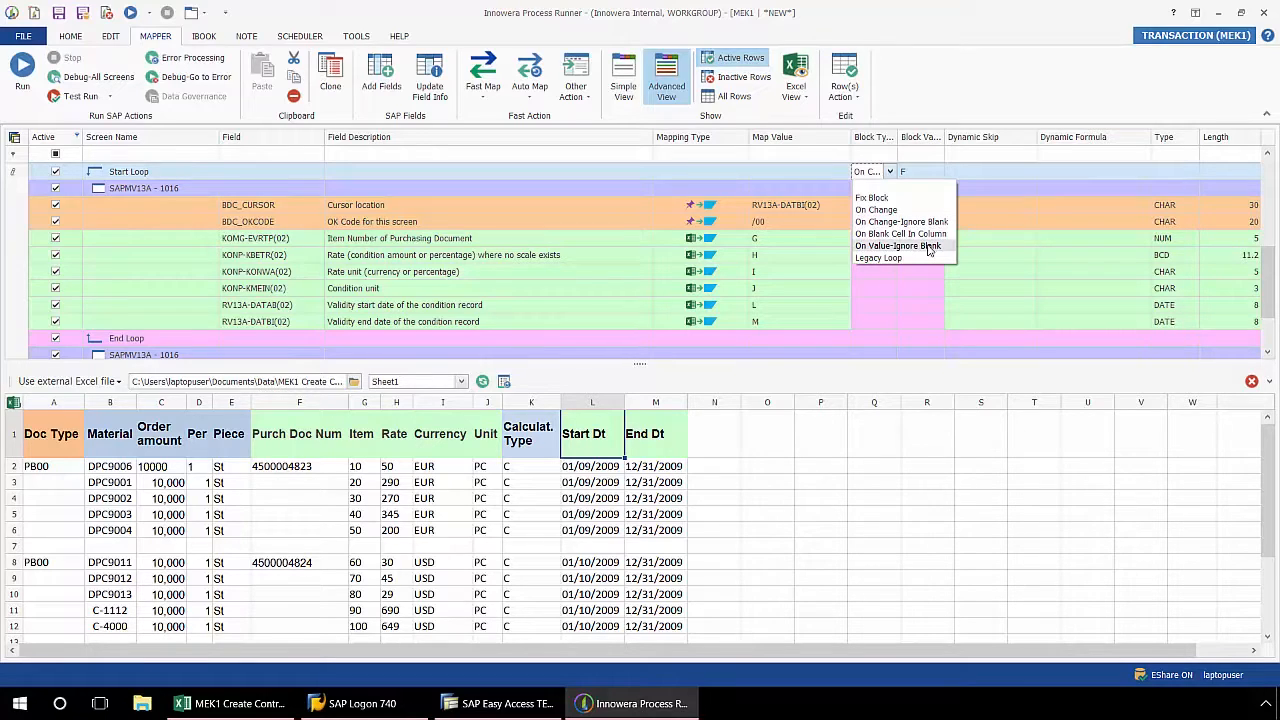
pyautogui.click(896, 246)
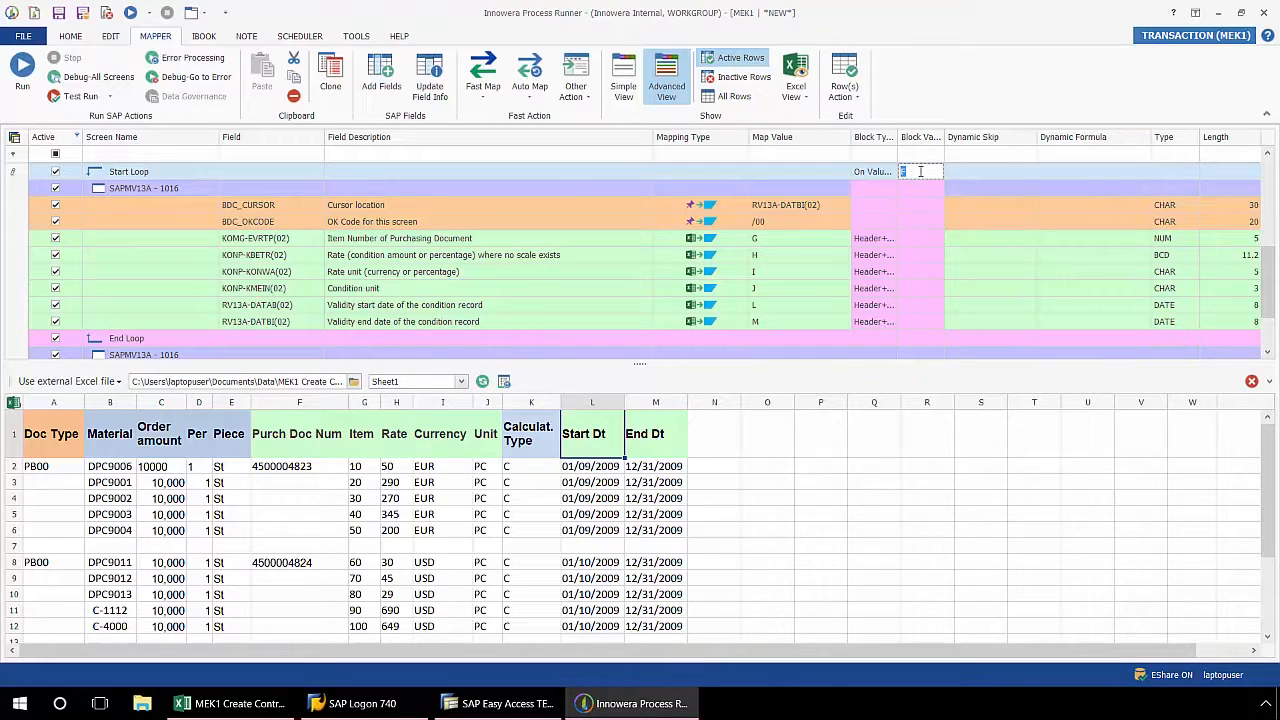
pyautogui.write('A')
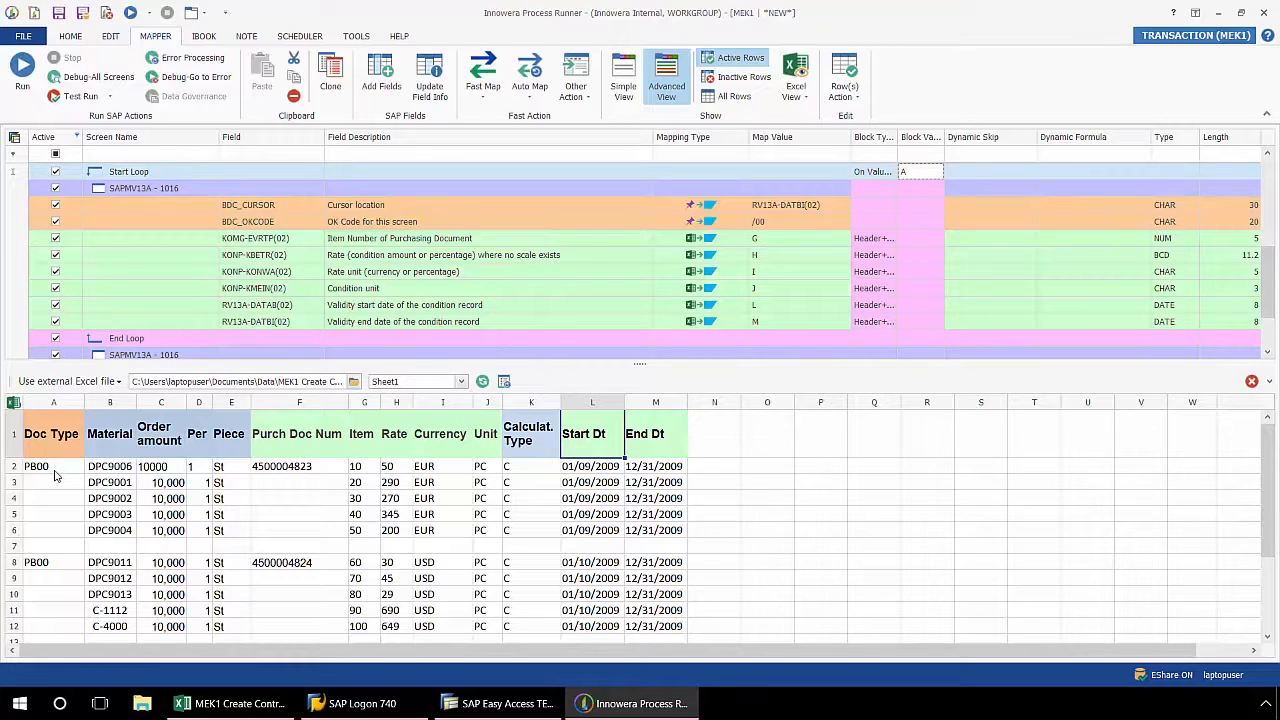
pyautogui.moveTo(62, 488)
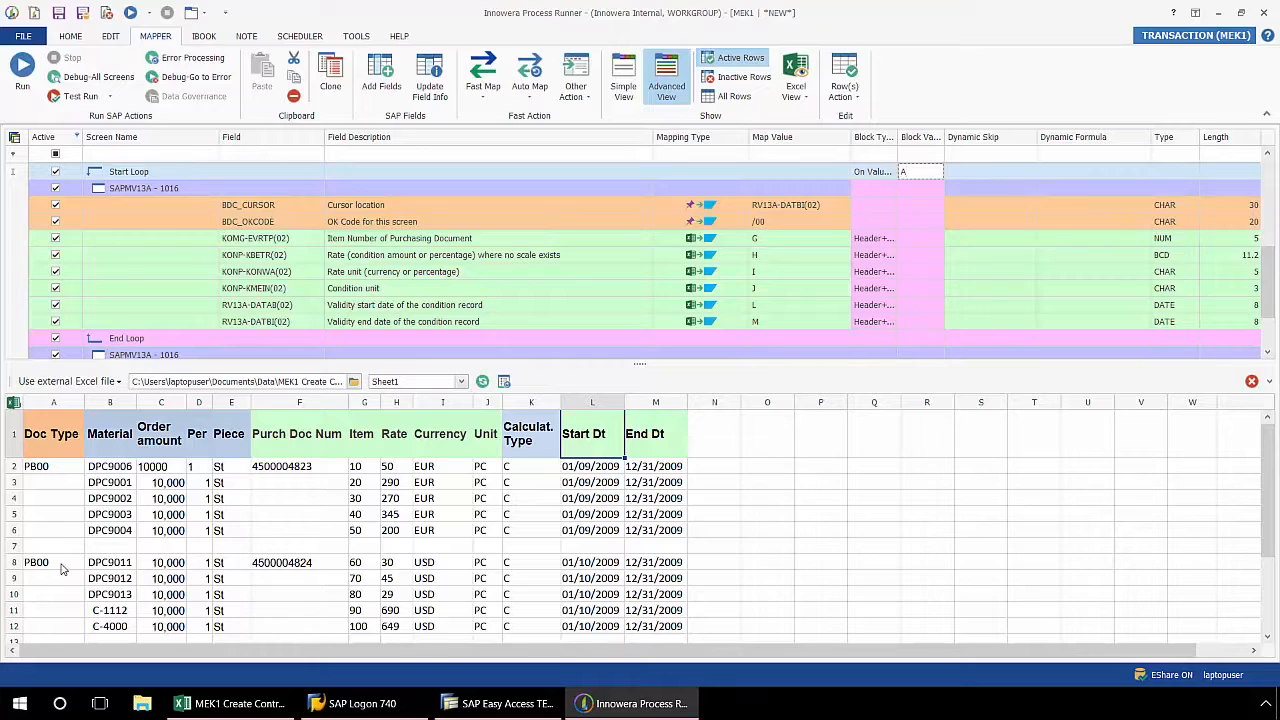
pyautogui.moveTo(62, 550)
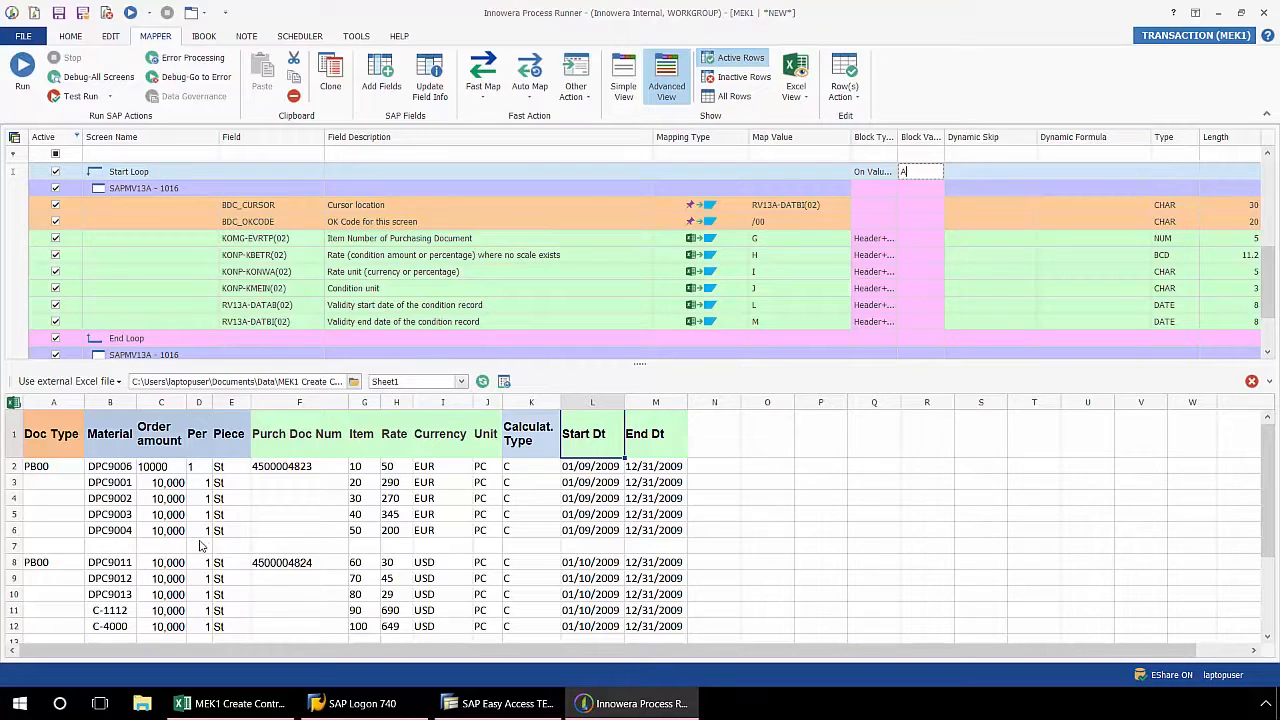
pyautogui.moveTo(232, 520)
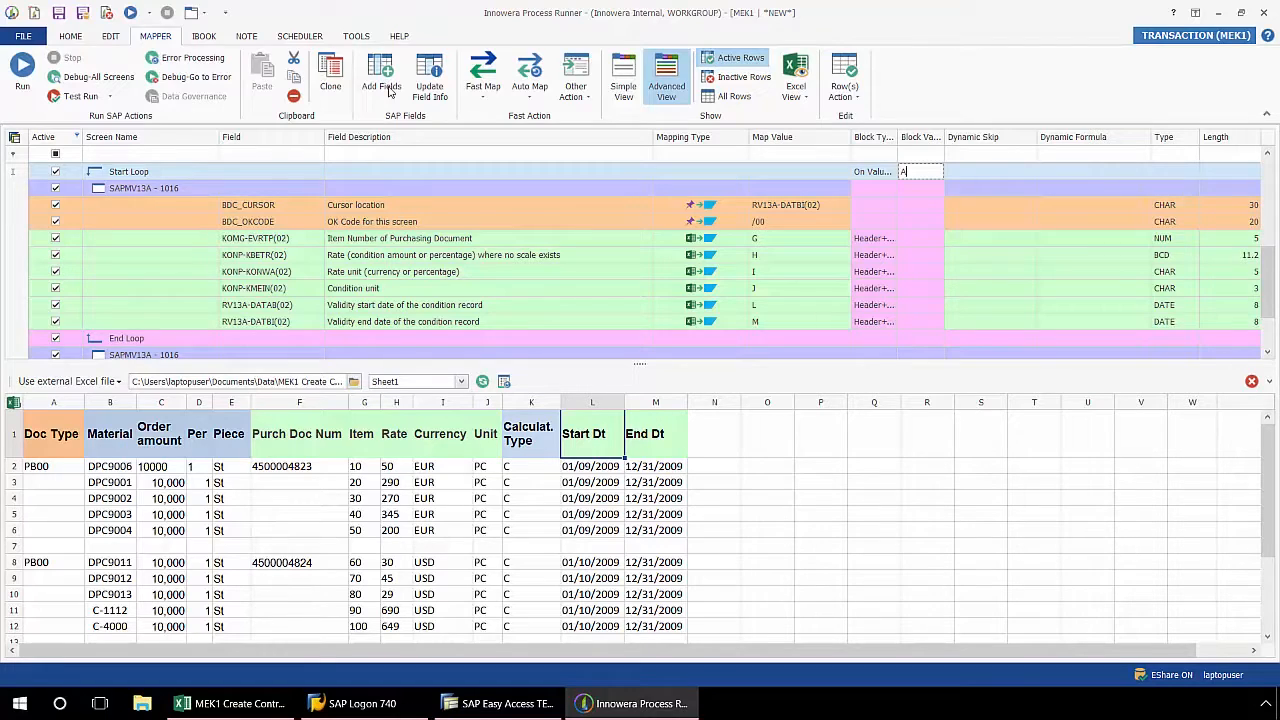
pyautogui.click(400, 36)
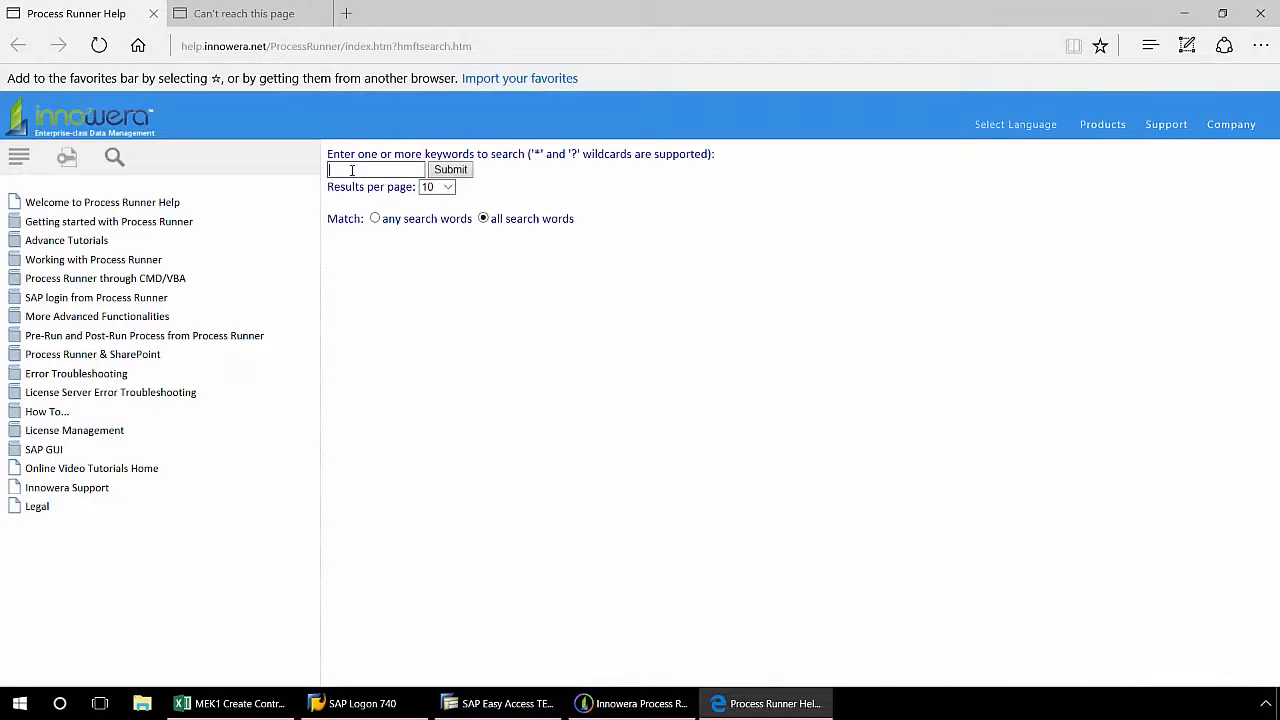
# Search the help site for 'Looping' and return to the Start Loop block settings
pyautogui.write('Looping')
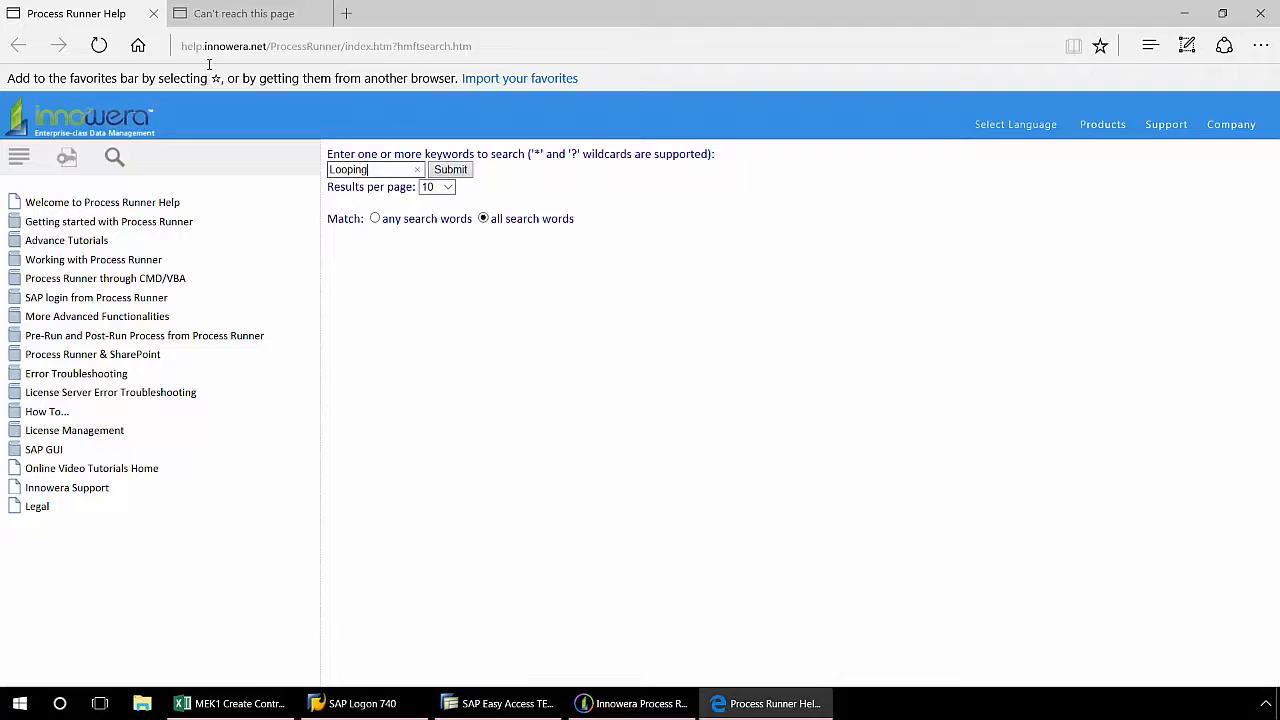
pyautogui.click(450, 168)
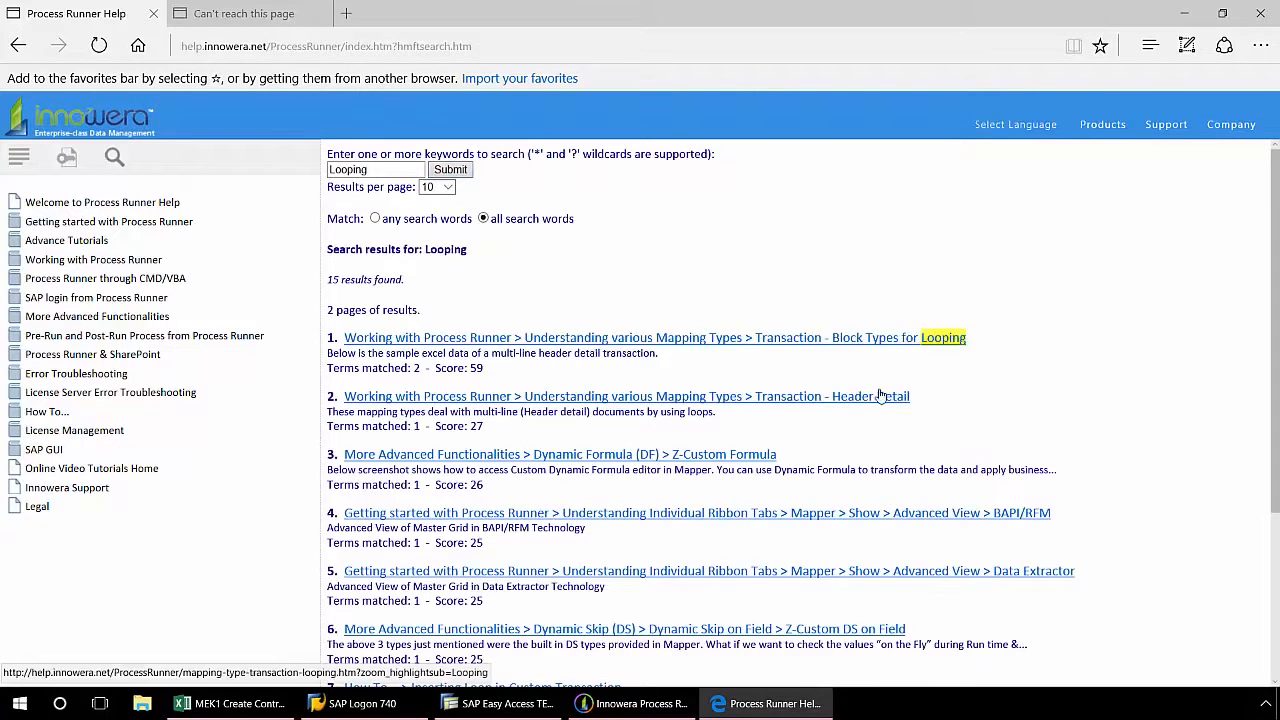
pyautogui.moveTo(776, 376)
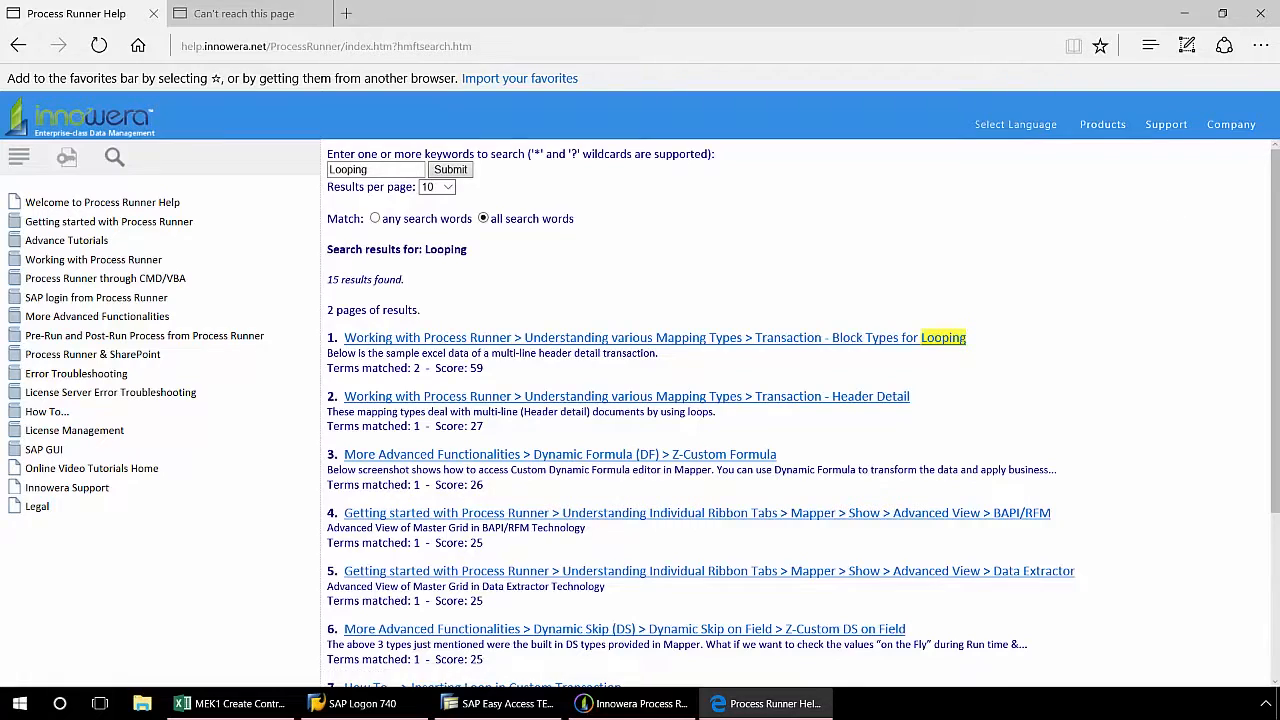
pyautogui.click(630, 704)
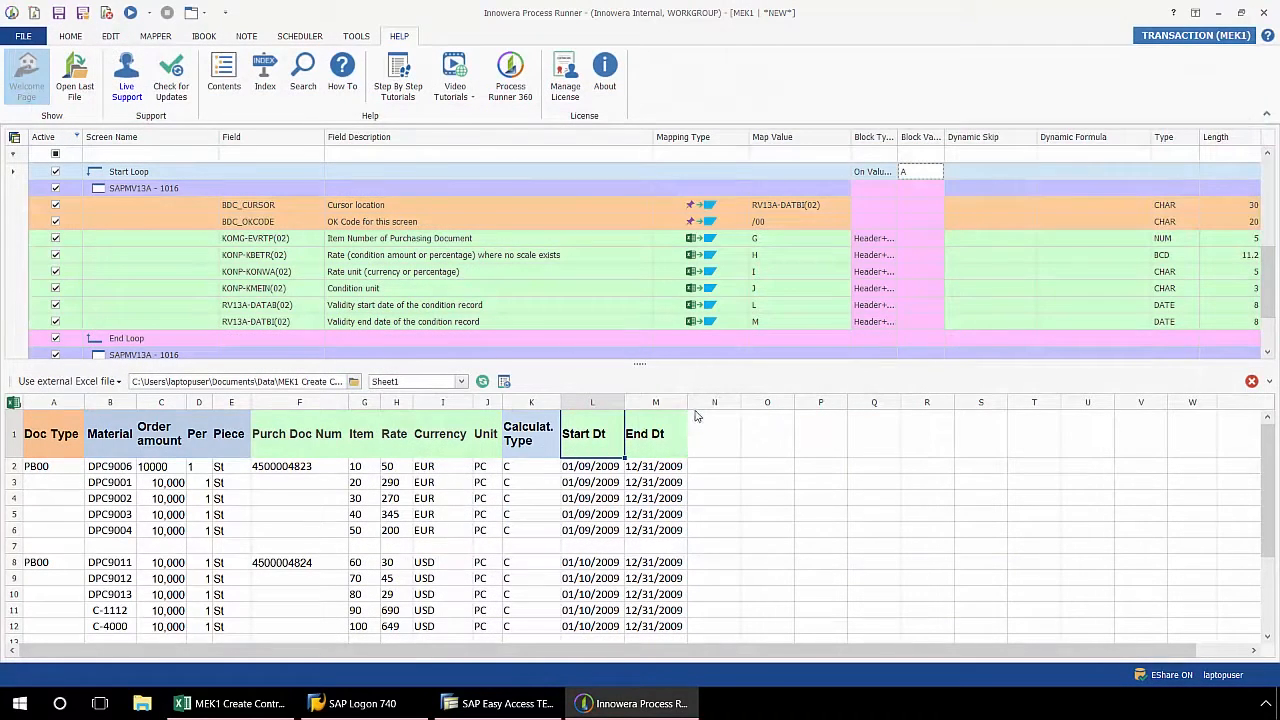
pyautogui.moveTo(936, 220)
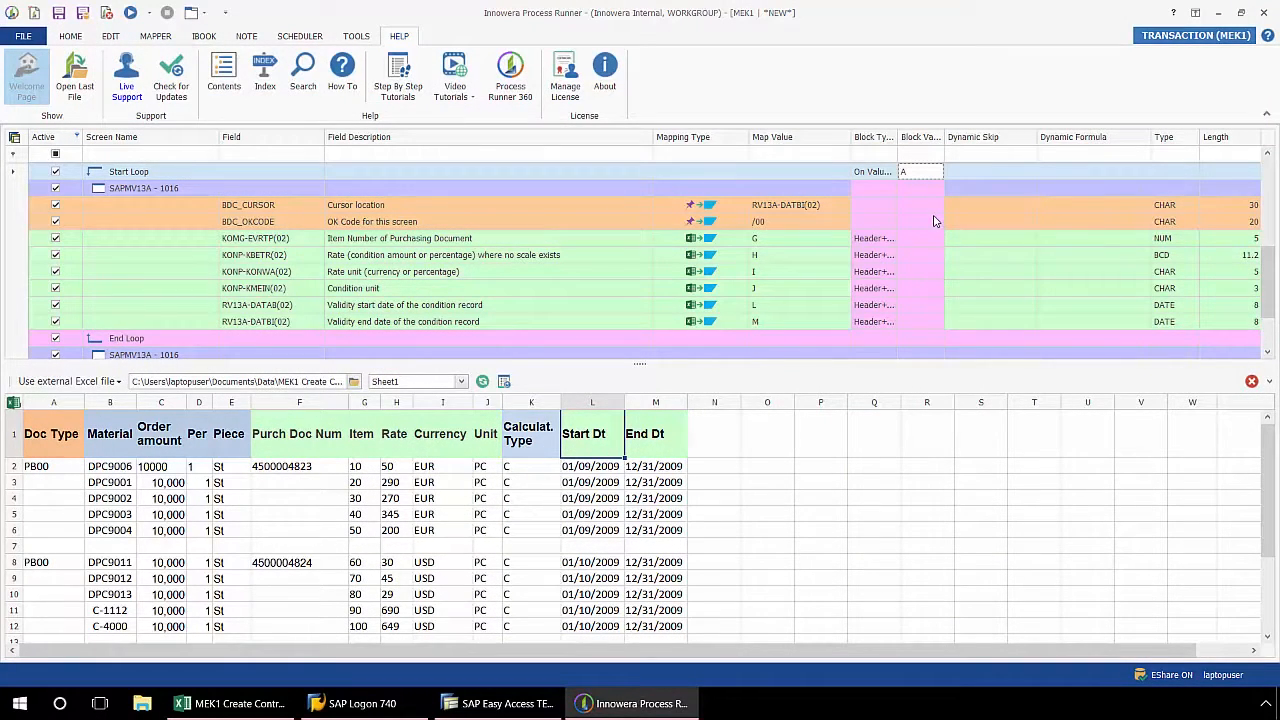
pyautogui.moveTo(884, 190)
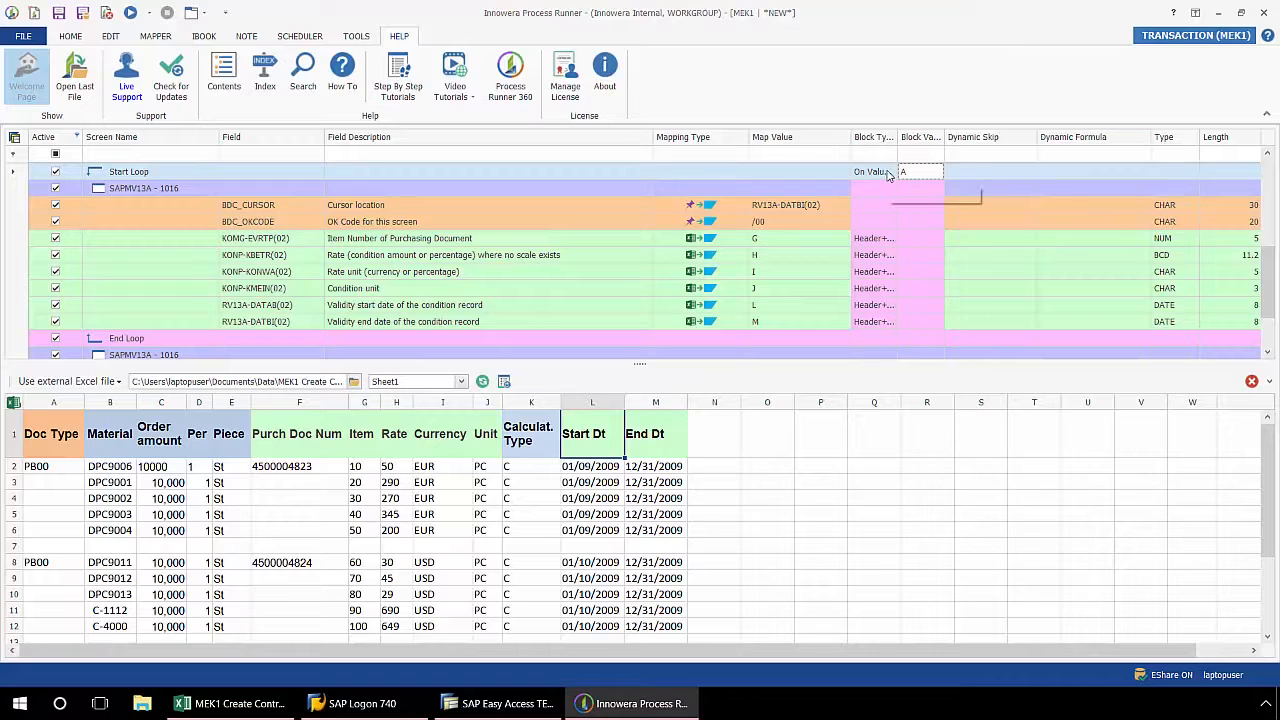
# Set Start Loop to On Change with column H as block value and commit it
pyautogui.click(892, 172)
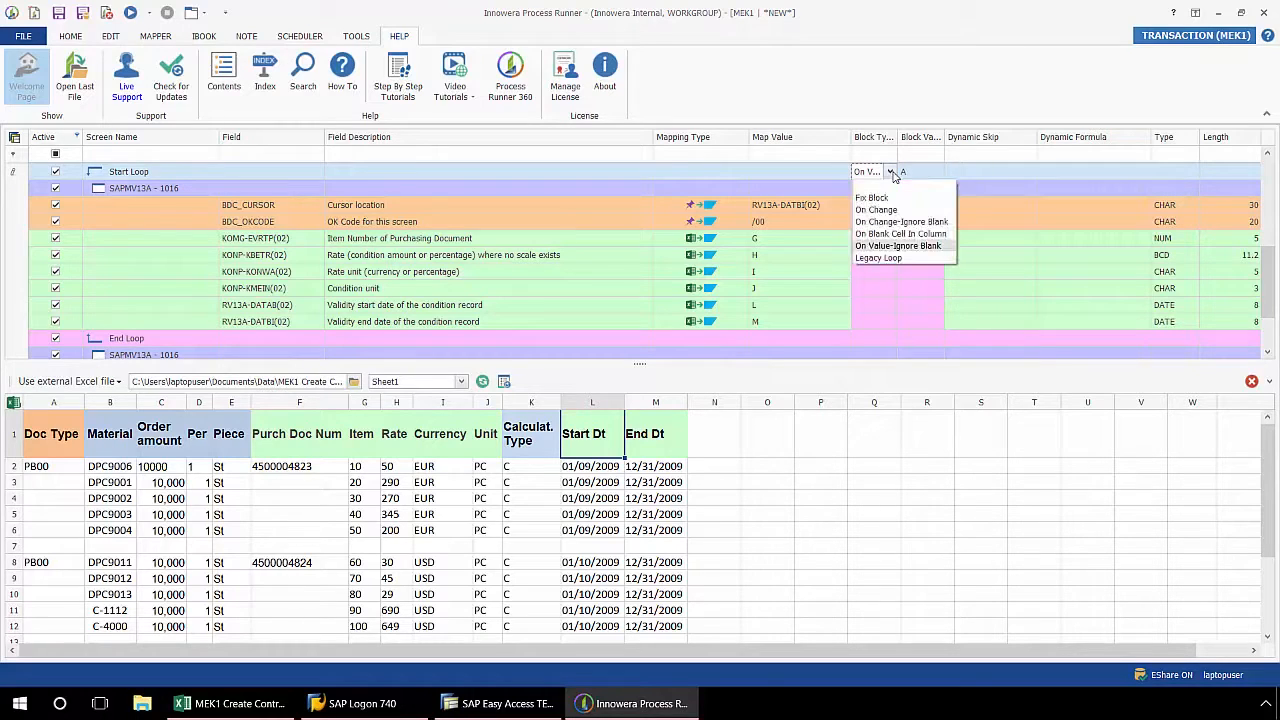
pyautogui.moveTo(872, 198)
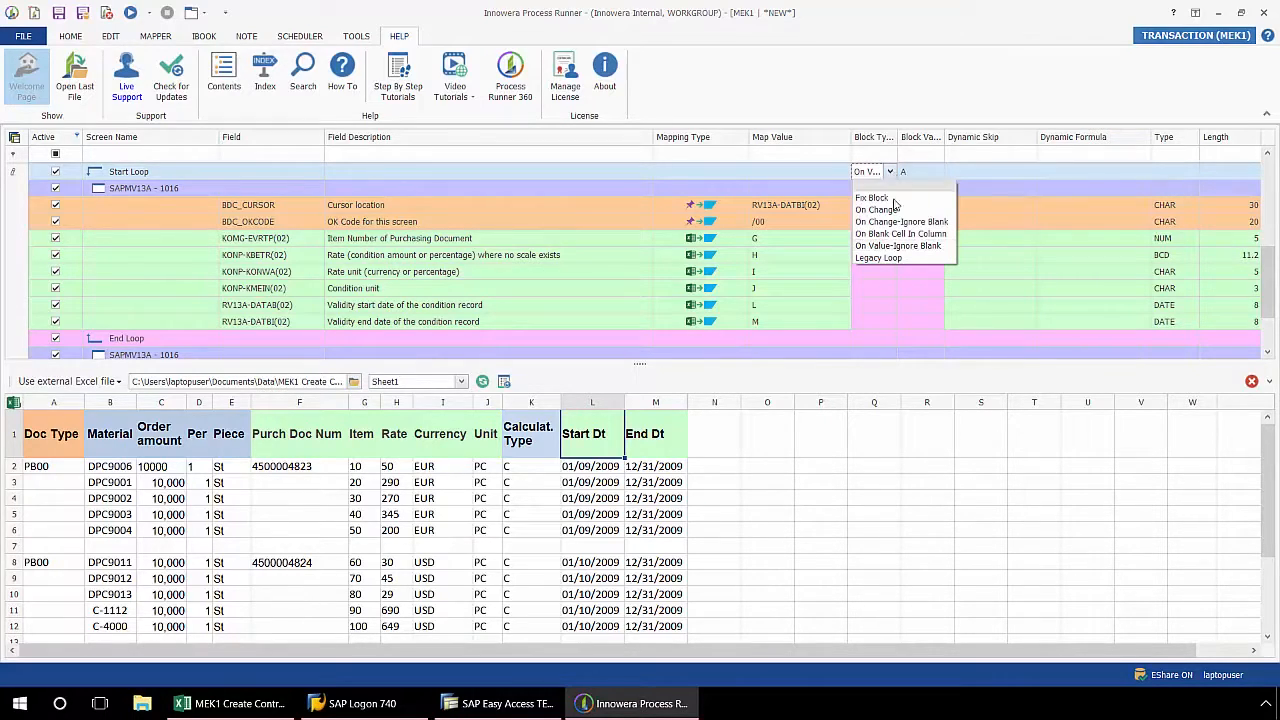
pyautogui.click(878, 210)
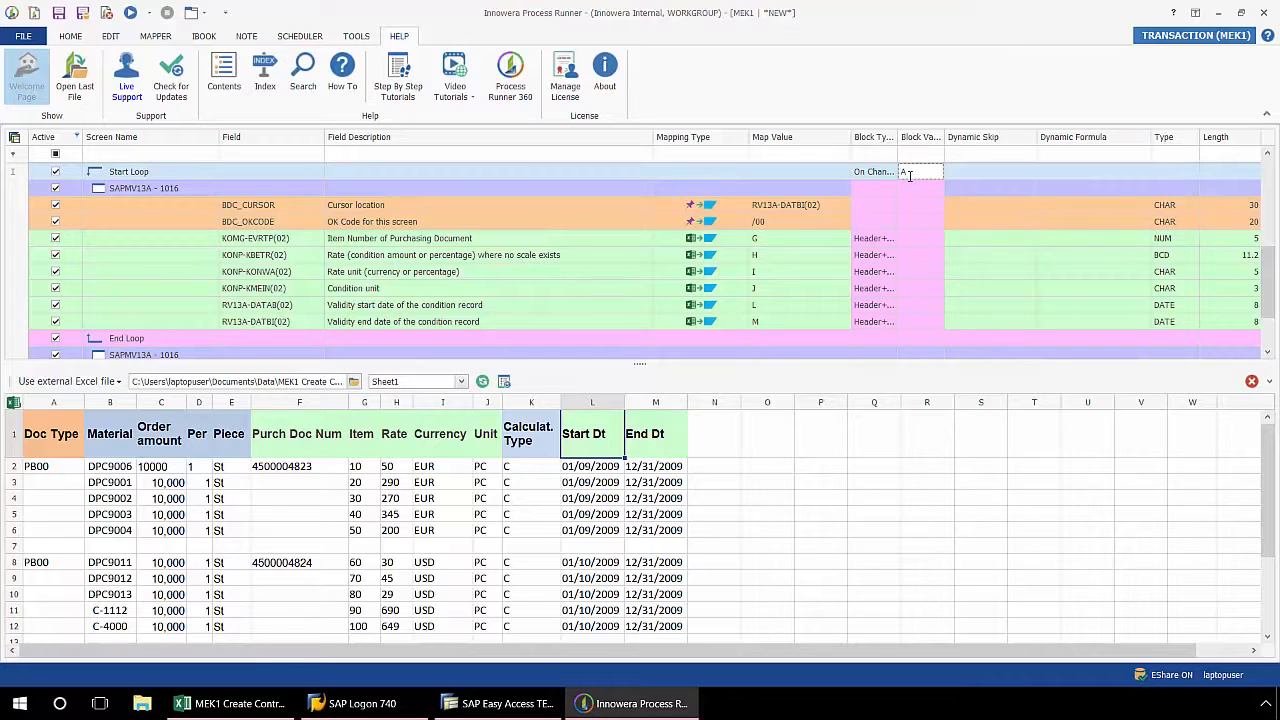
pyautogui.write('H')
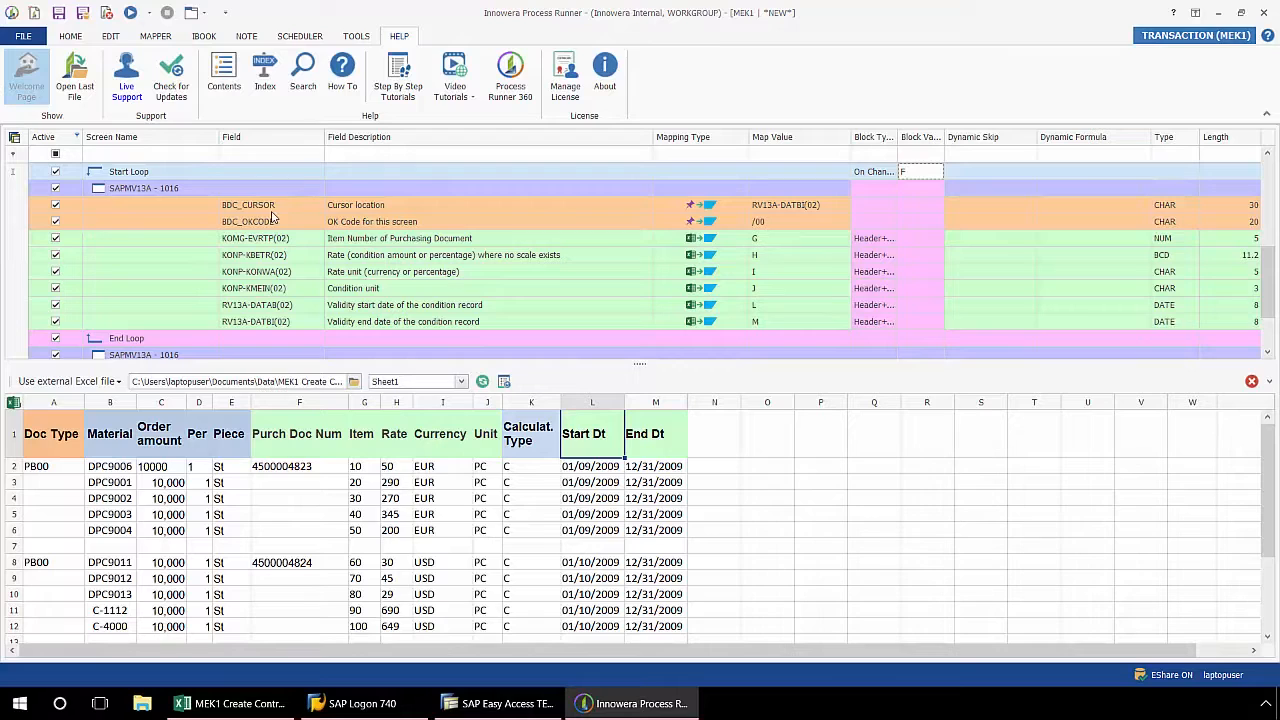
pyautogui.click(70, 36)
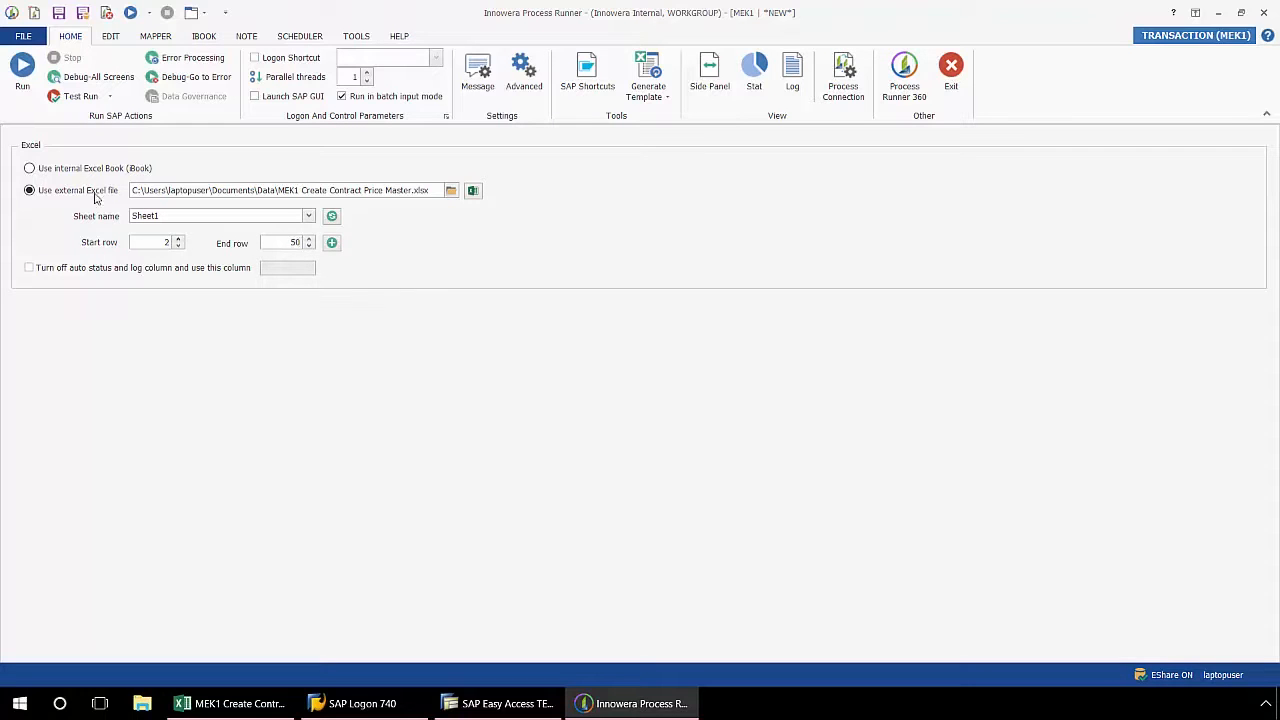
# Run the loop script and agree to save the process file first
pyautogui.click(22, 70)
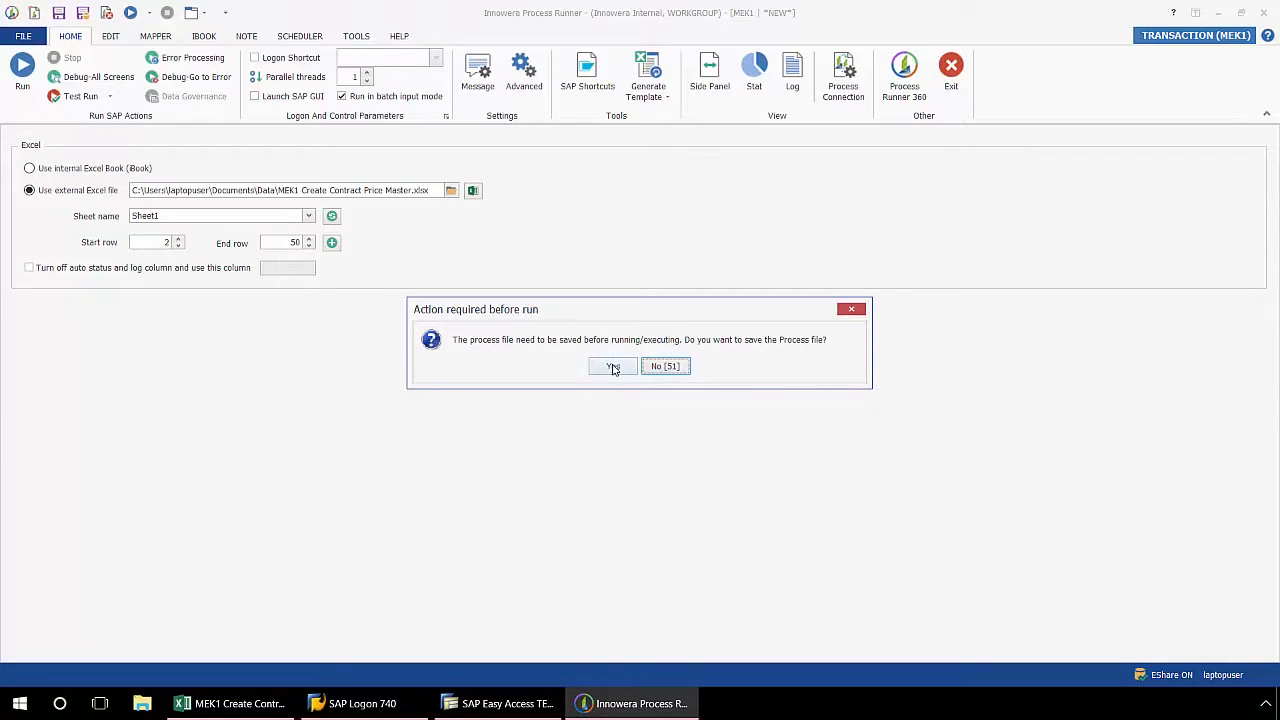
pyautogui.click(612, 366)
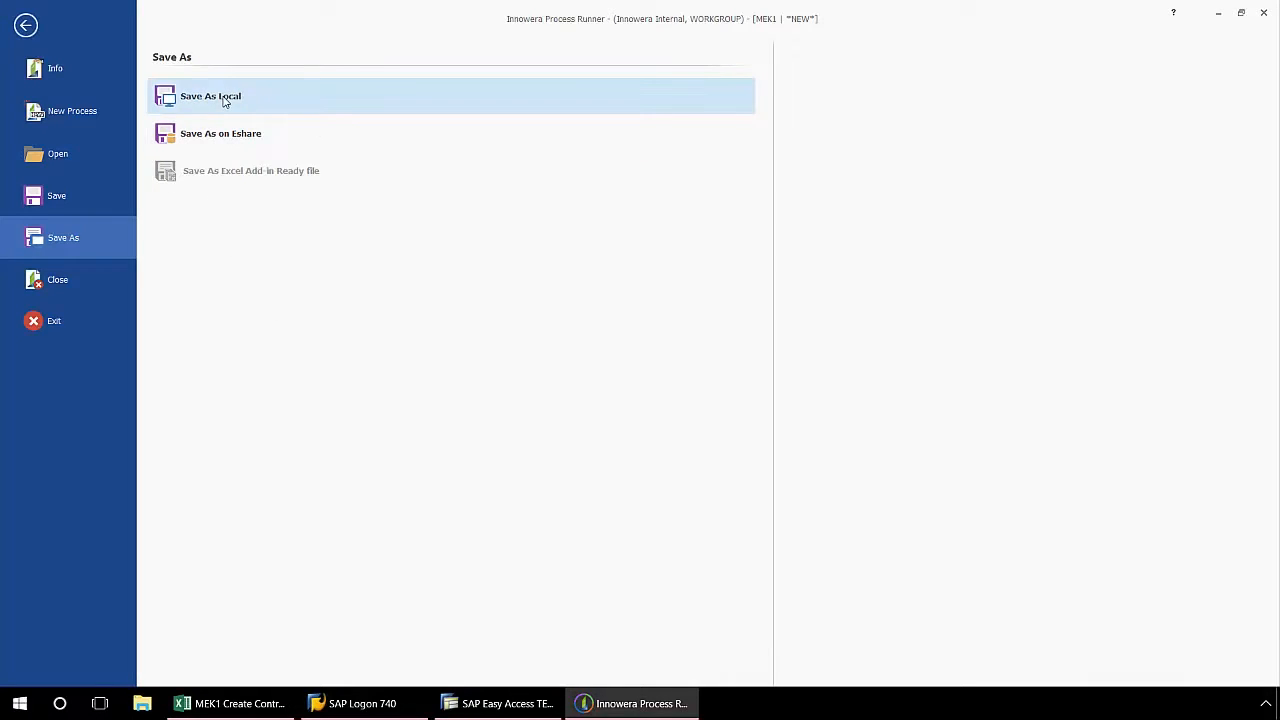
# Save the MEK1 process file locally to the Desktop
pyautogui.click(210, 96)
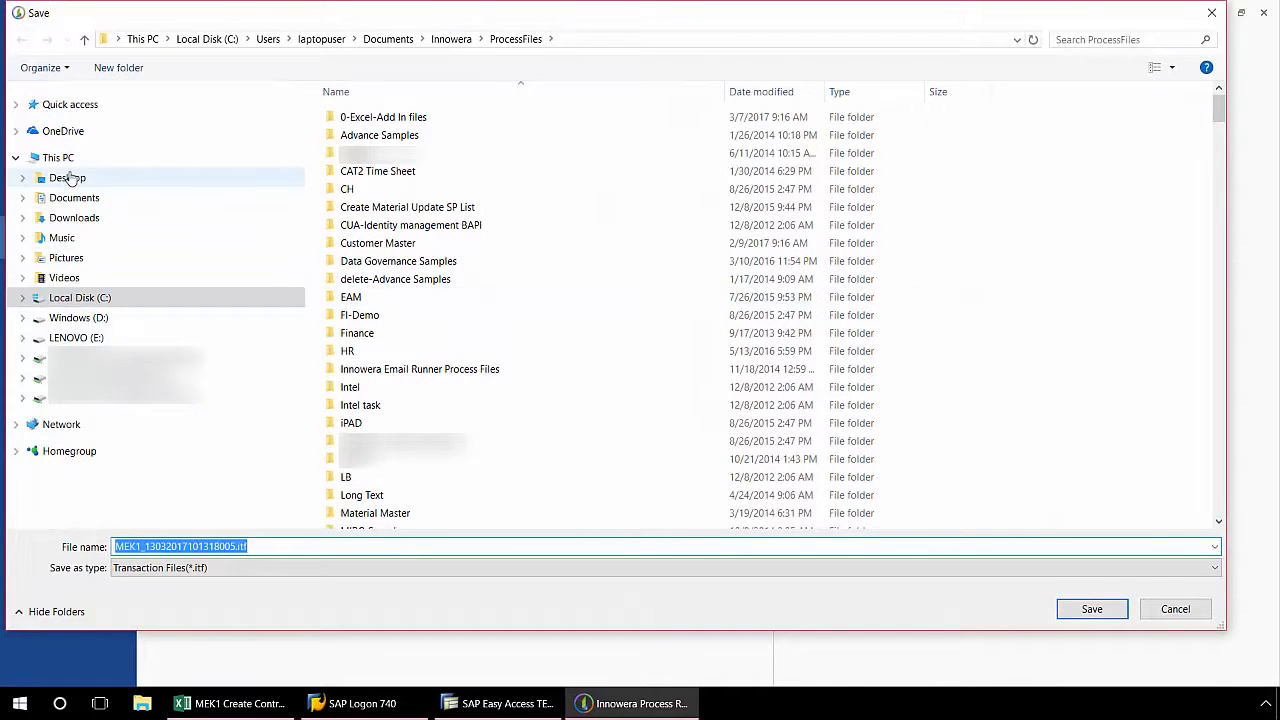
pyautogui.click(68, 176)
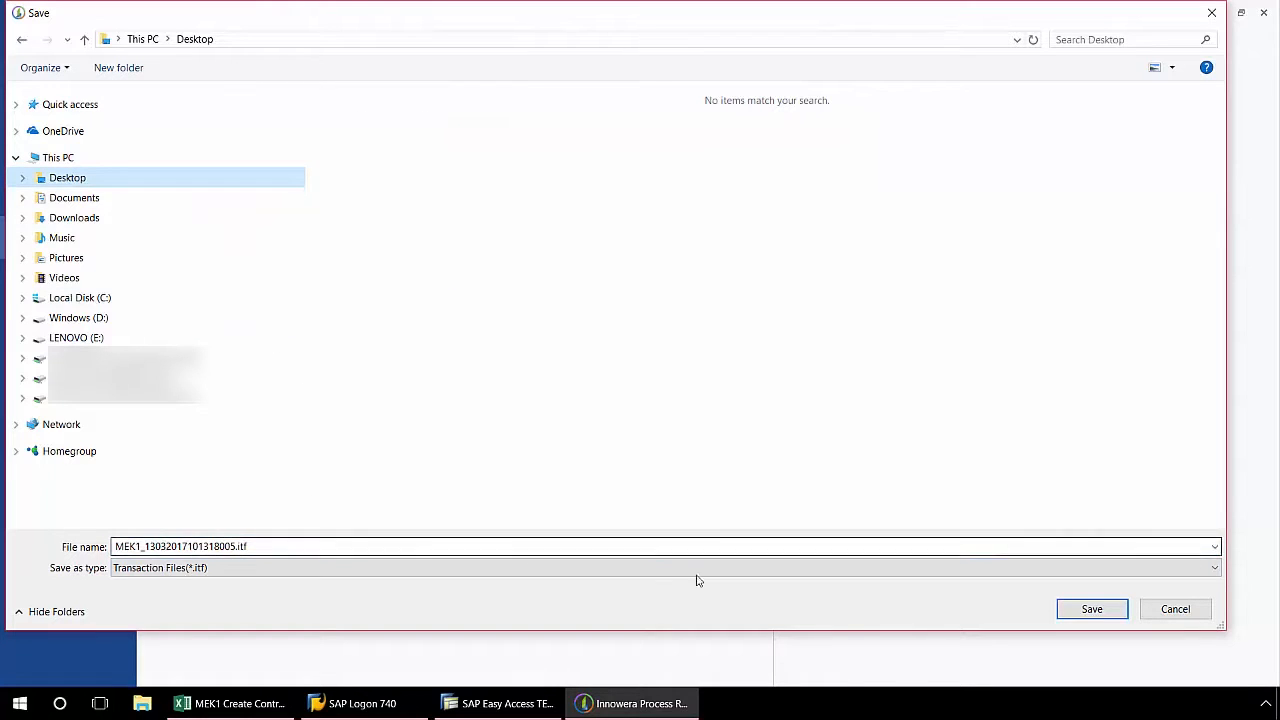
pyautogui.click(1092, 608)
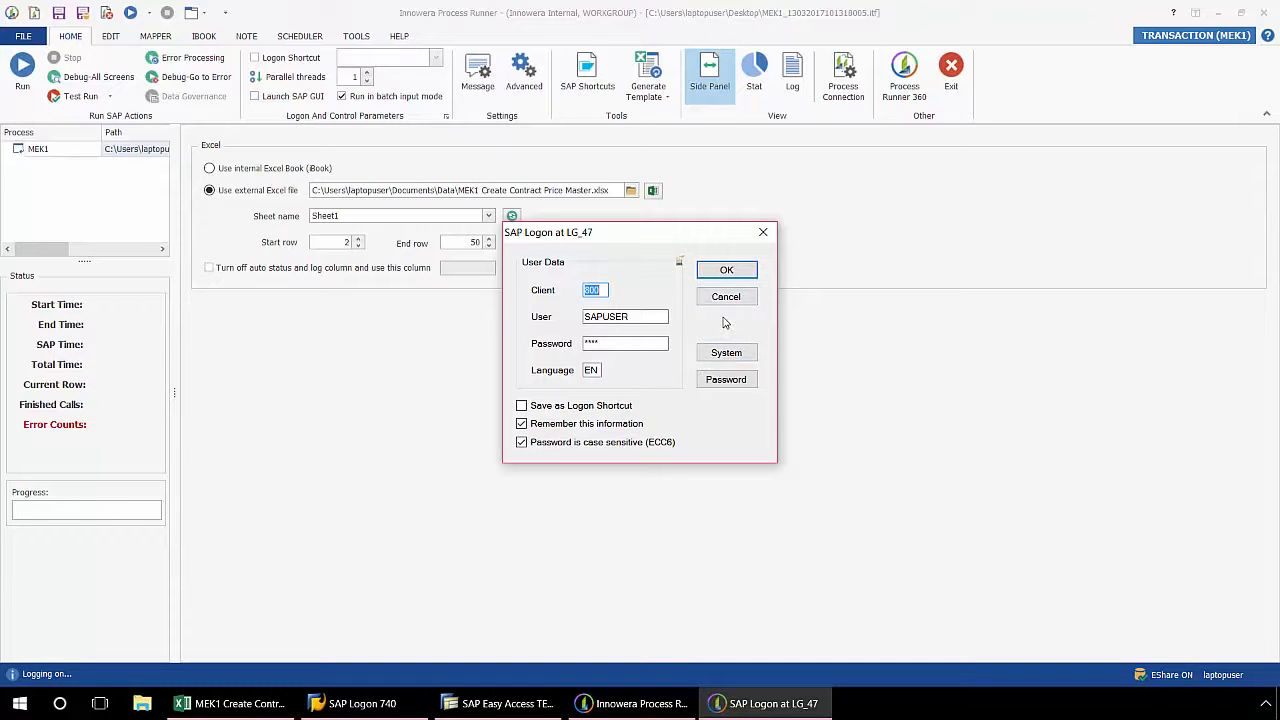
# Confirm the SAP logon so the run posts condition records into Excel
pyautogui.click(726, 268)
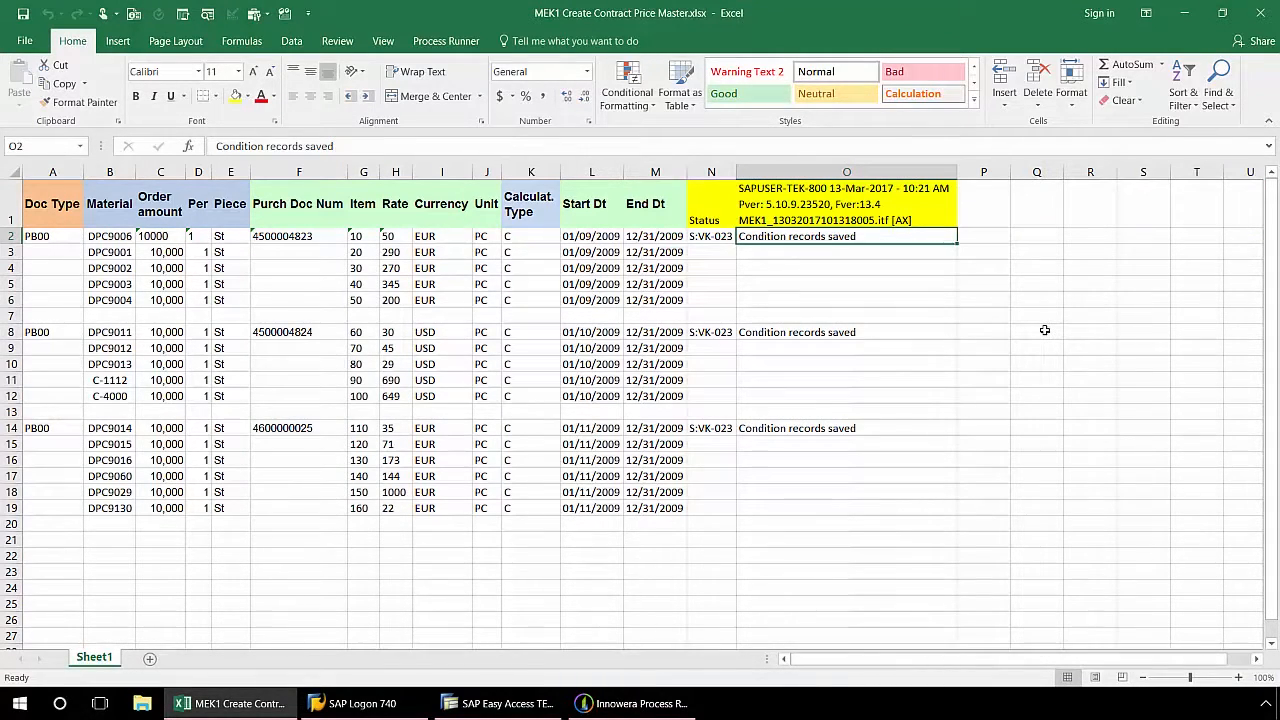
pyautogui.moveTo(908, 400)
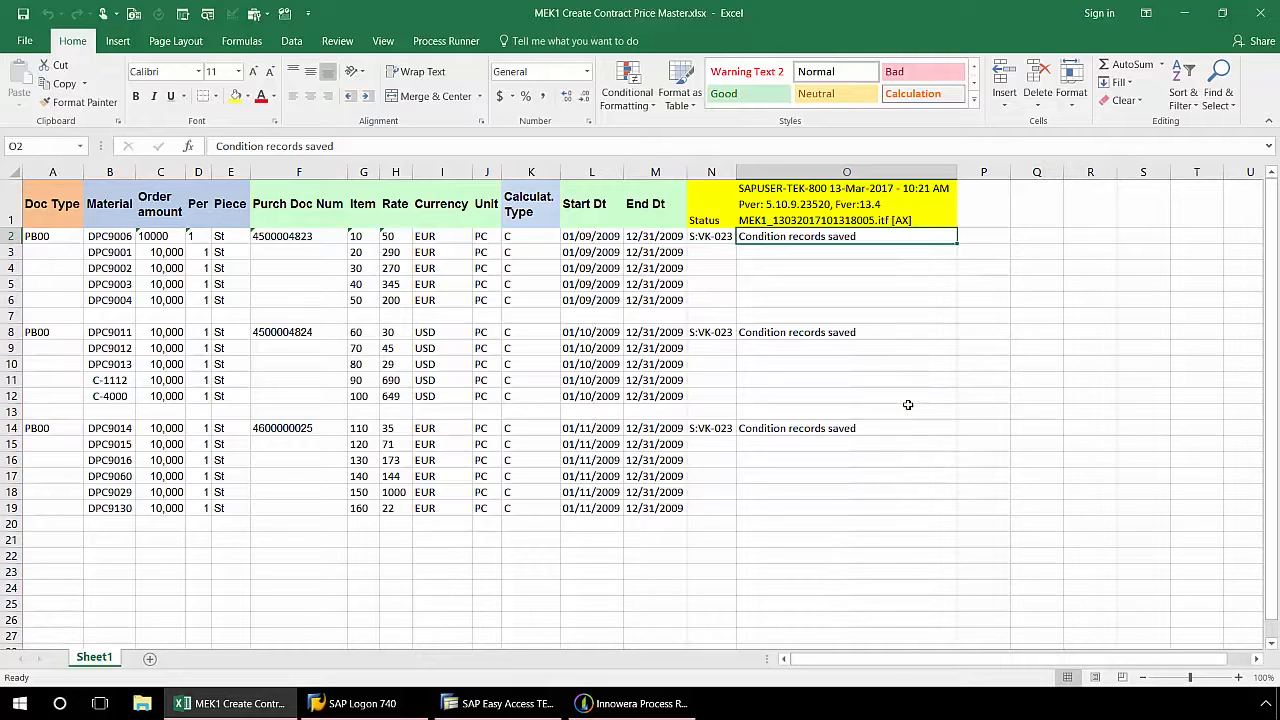
pyautogui.moveTo(784, 300)
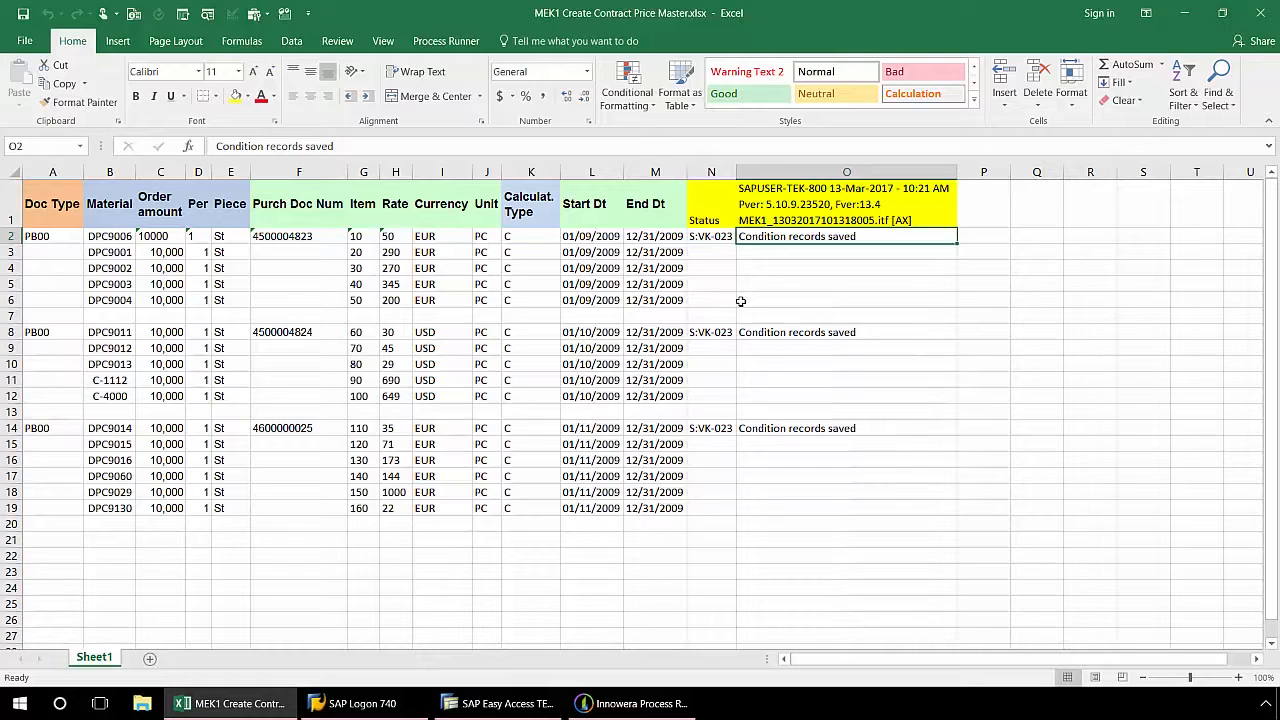
pyautogui.moveTo(504, 280)
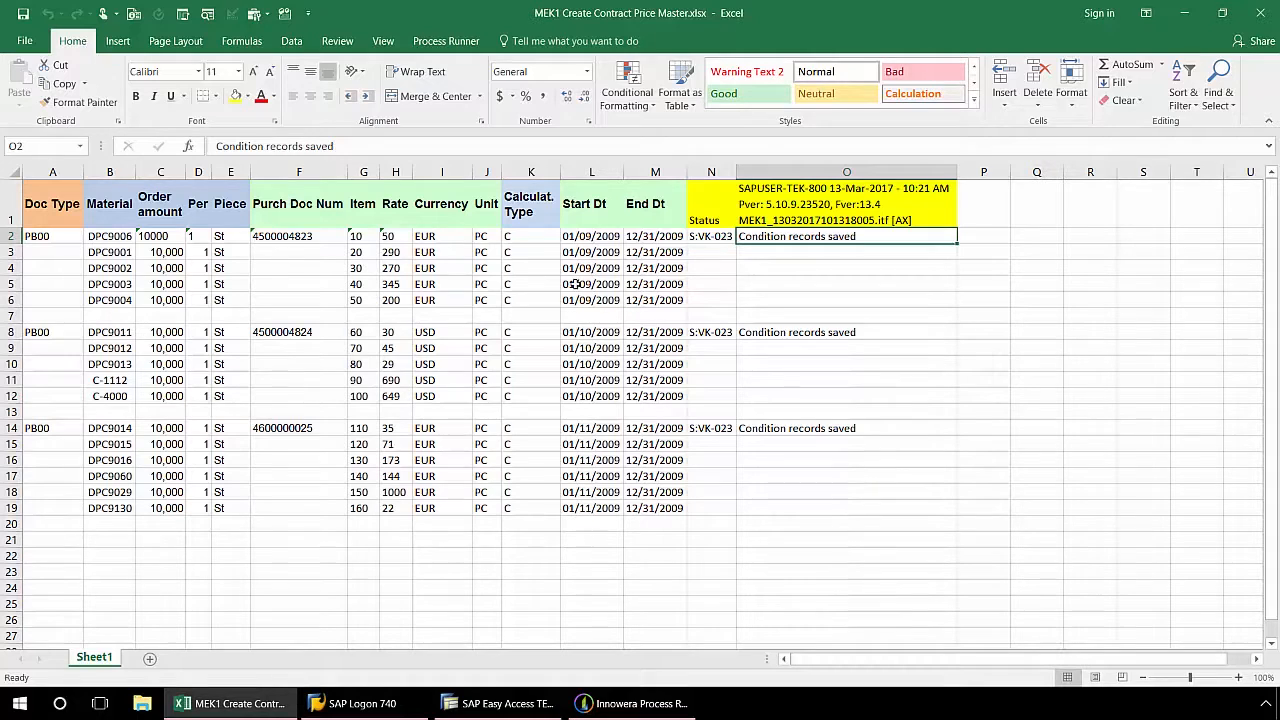
# In SAP, start the gross price transaction with the Contract Item key combination
pyautogui.click(496, 704)
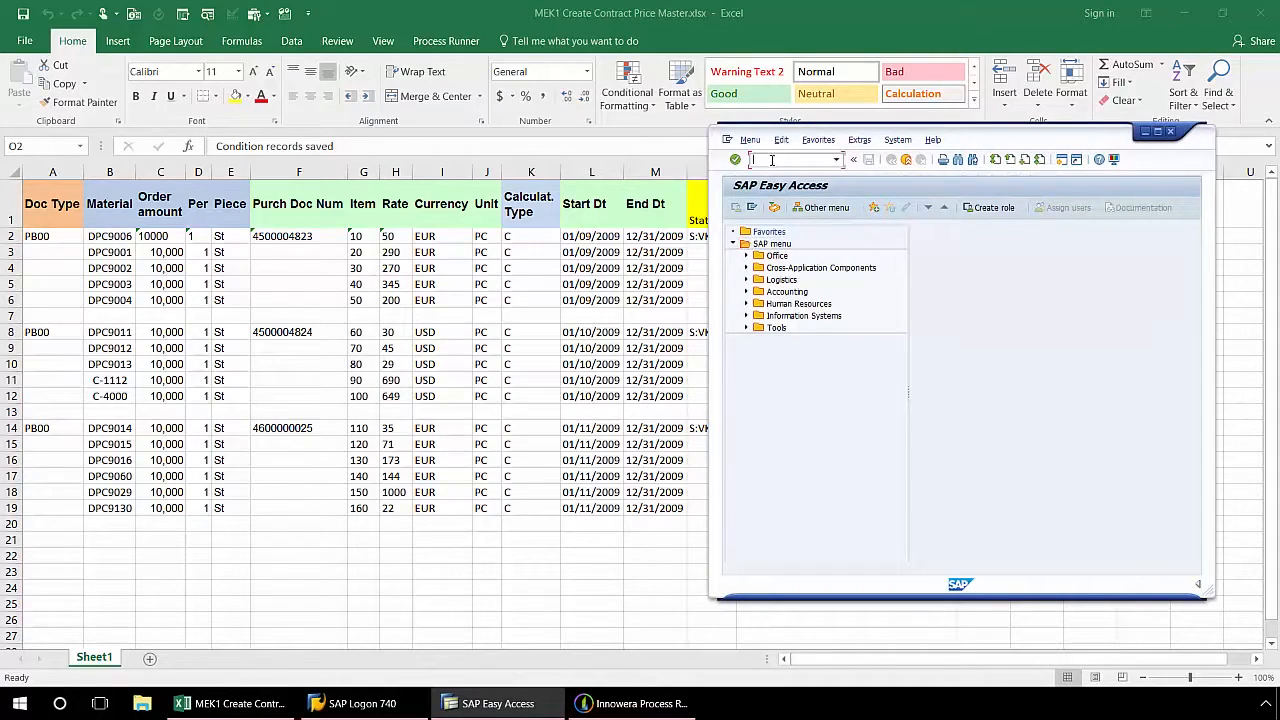
pyautogui.write('MEK1')
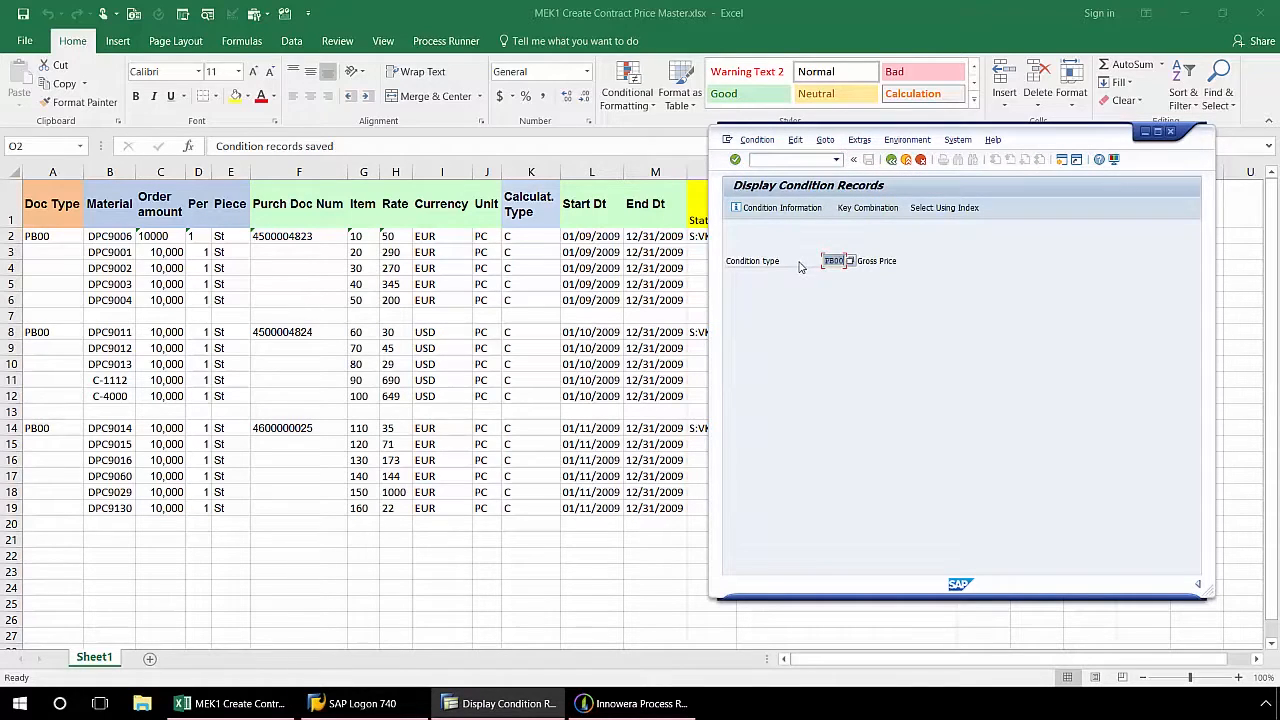
pyautogui.click(866, 206)
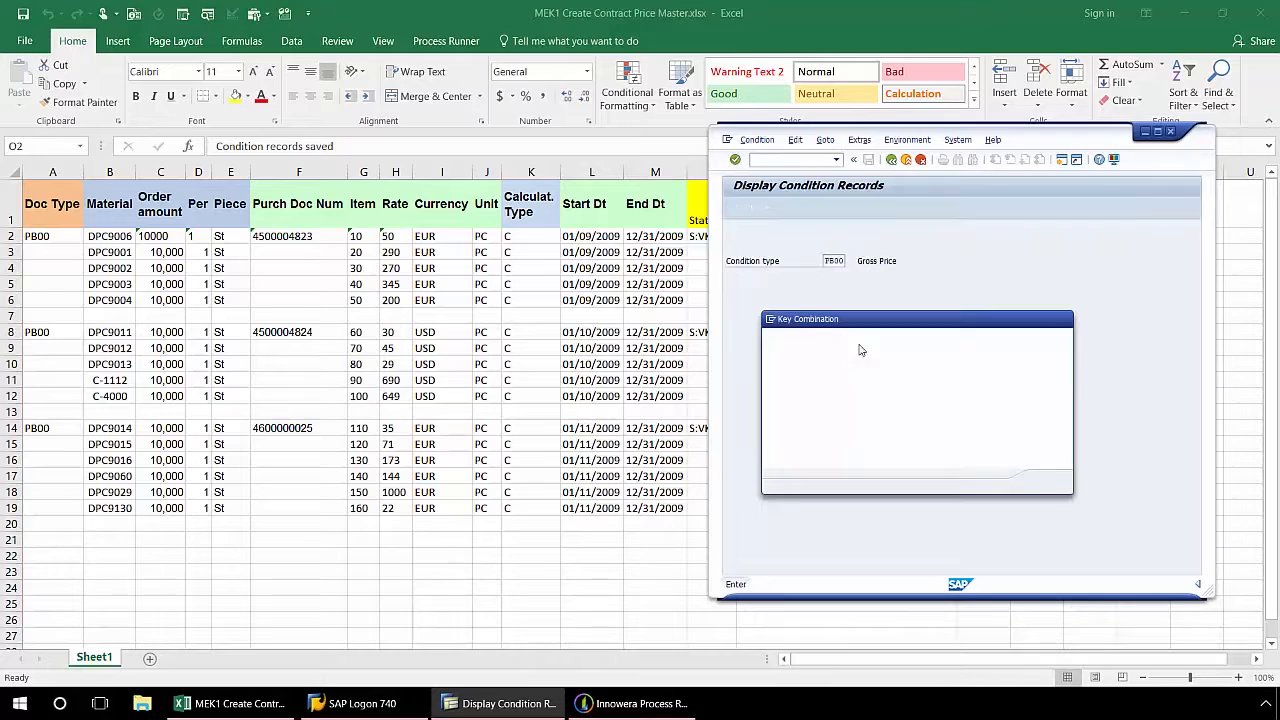
pyautogui.click(862, 350)
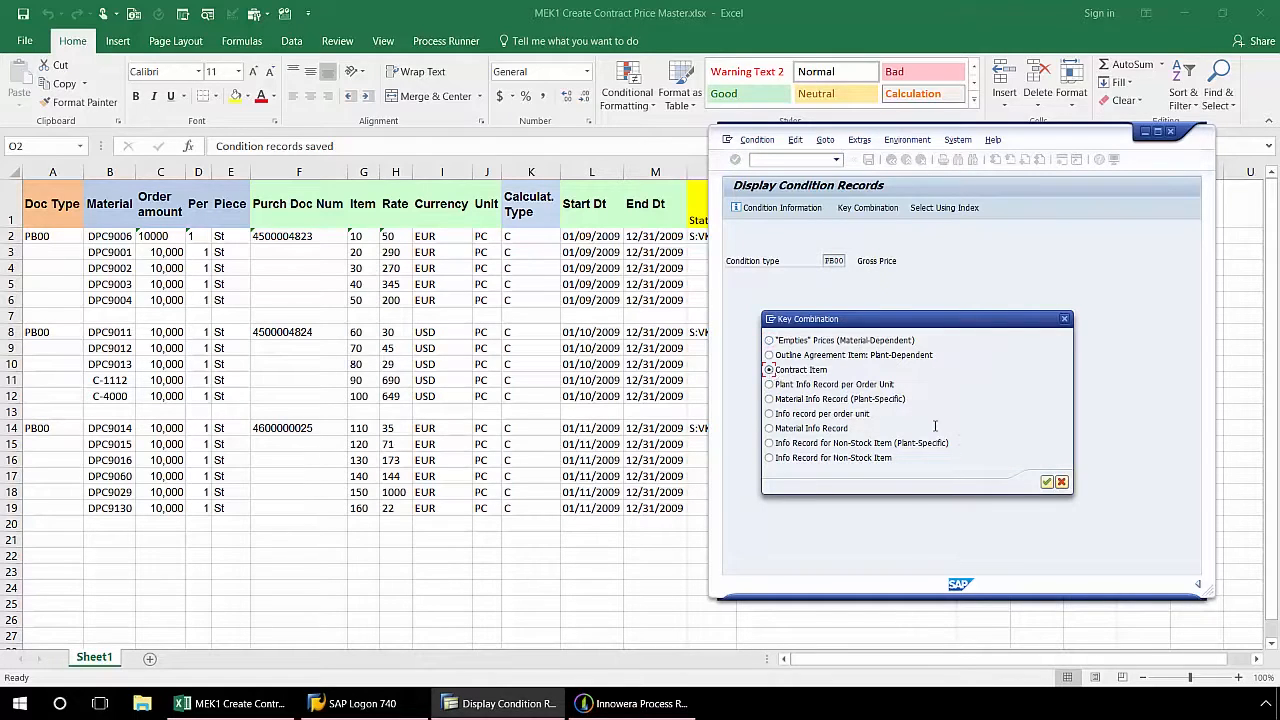
pyautogui.click(1046, 482)
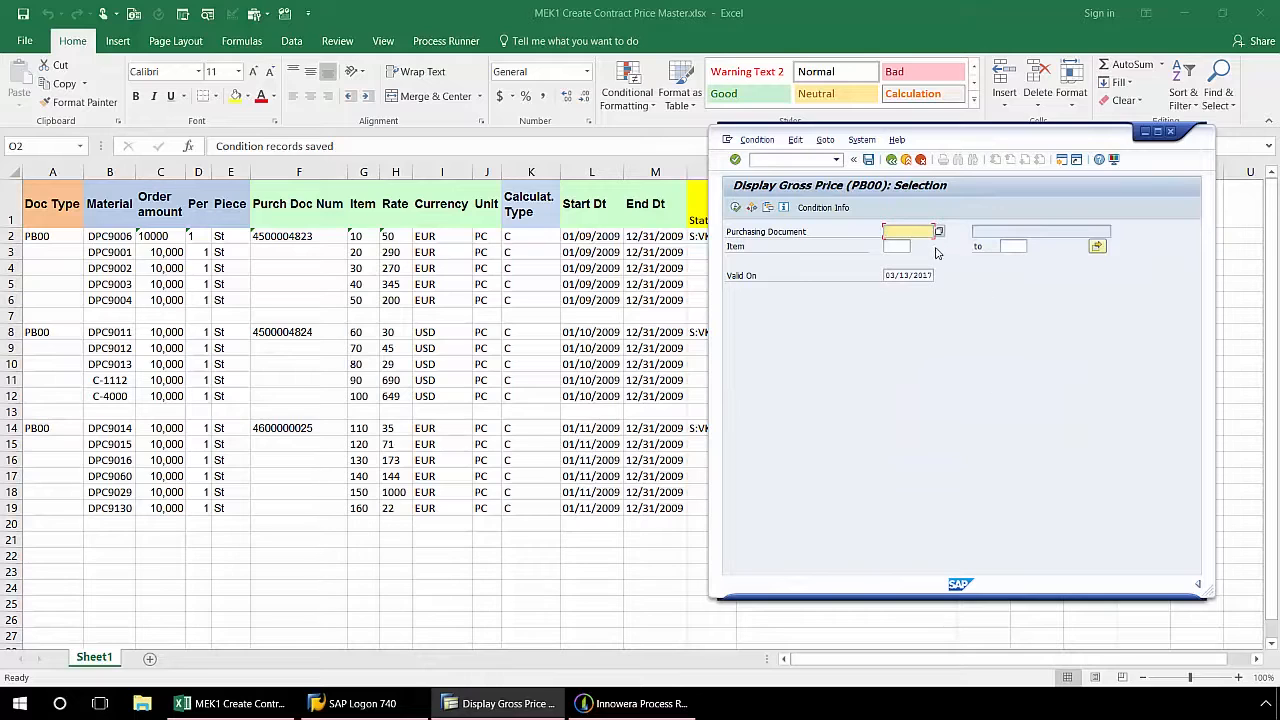
pyautogui.write('45')
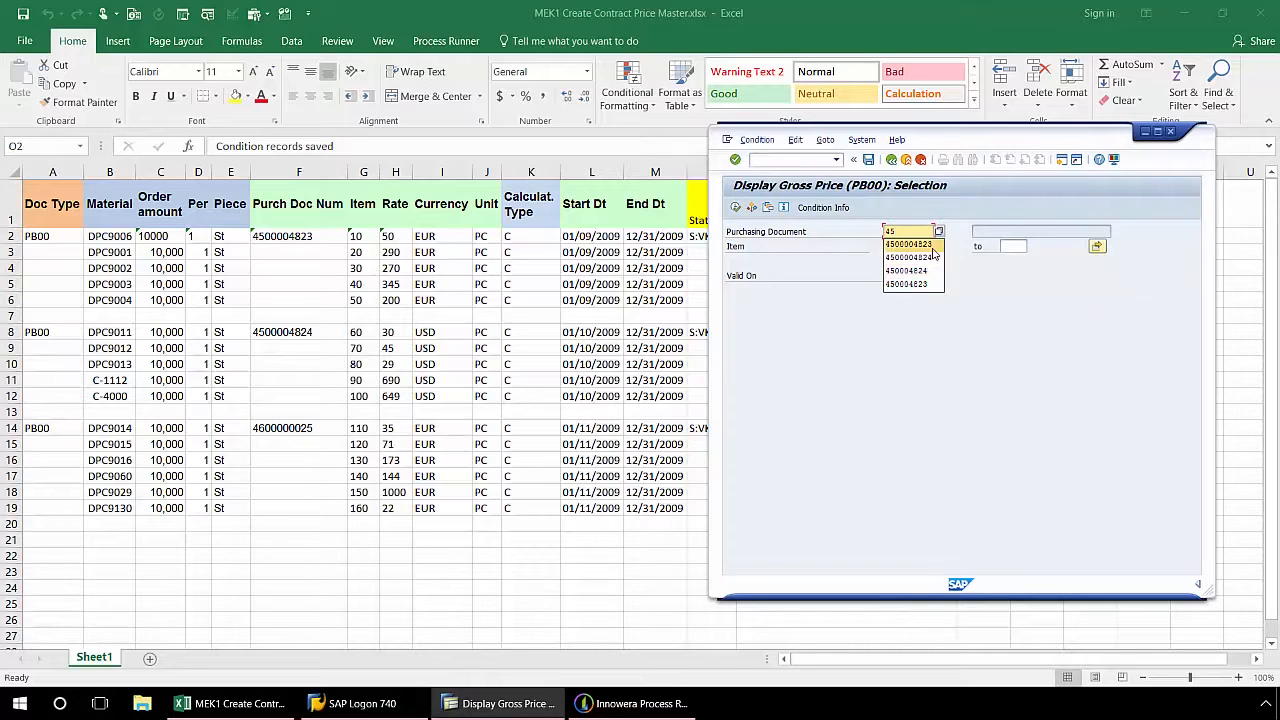
pyautogui.click(908, 244)
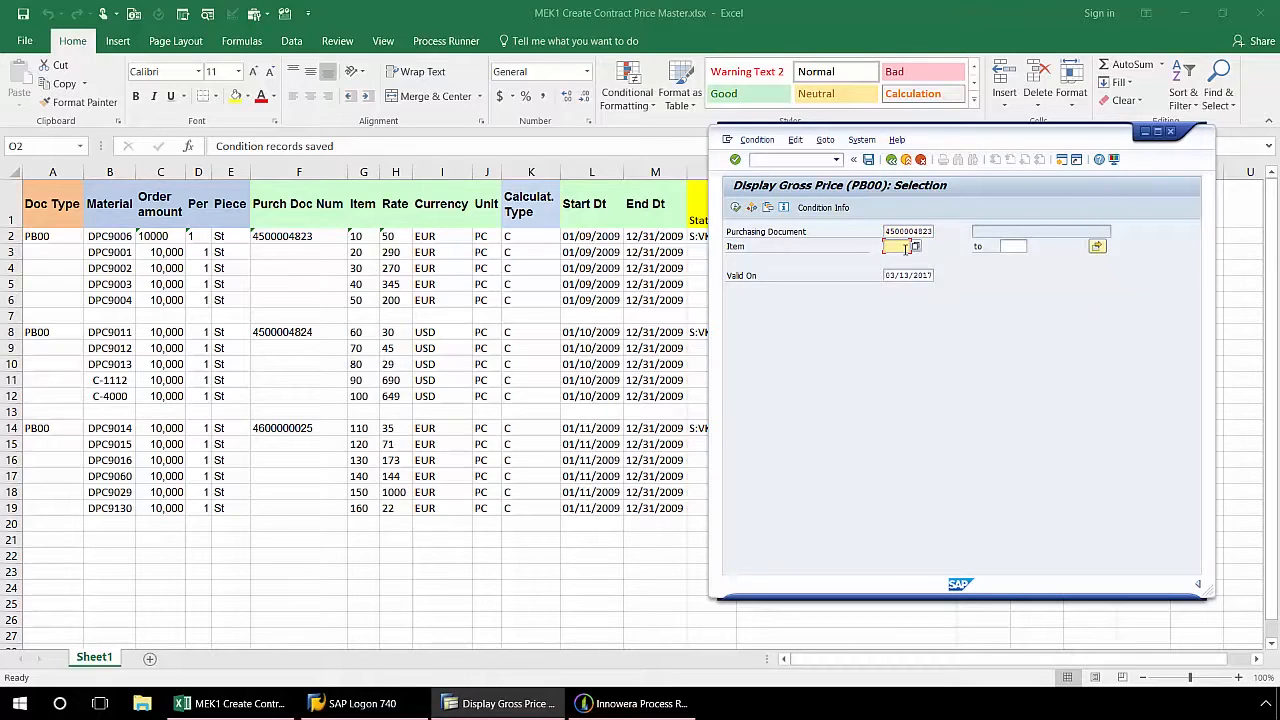
pyautogui.write('10')
pyautogui.click(1014, 246)
pyautogui.write('50')
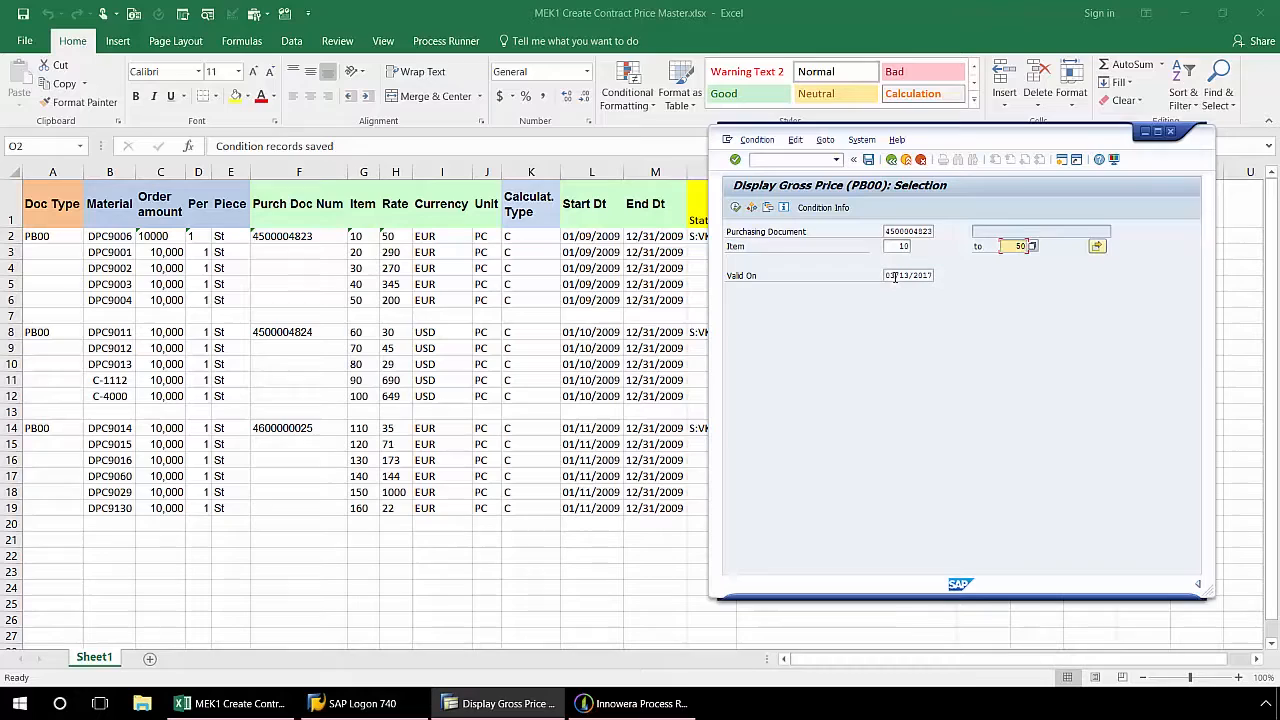
pyautogui.click(908, 276)
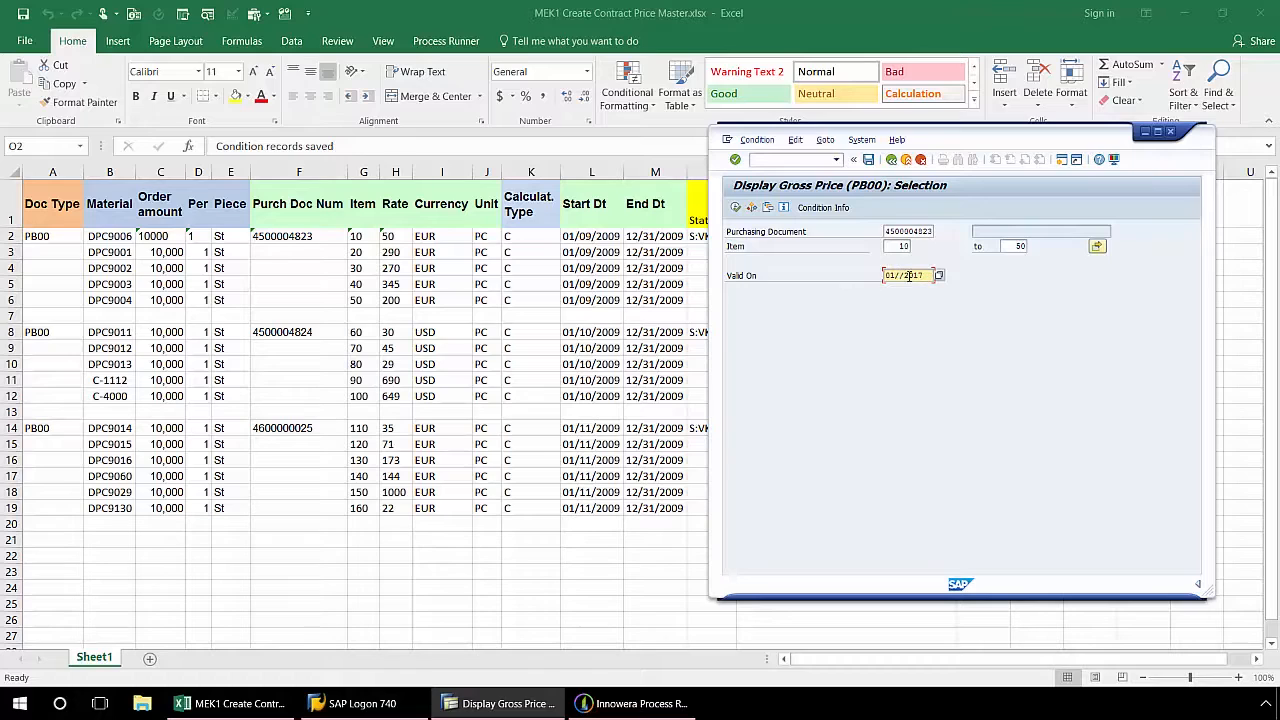
pyautogui.write('01/08/2017')
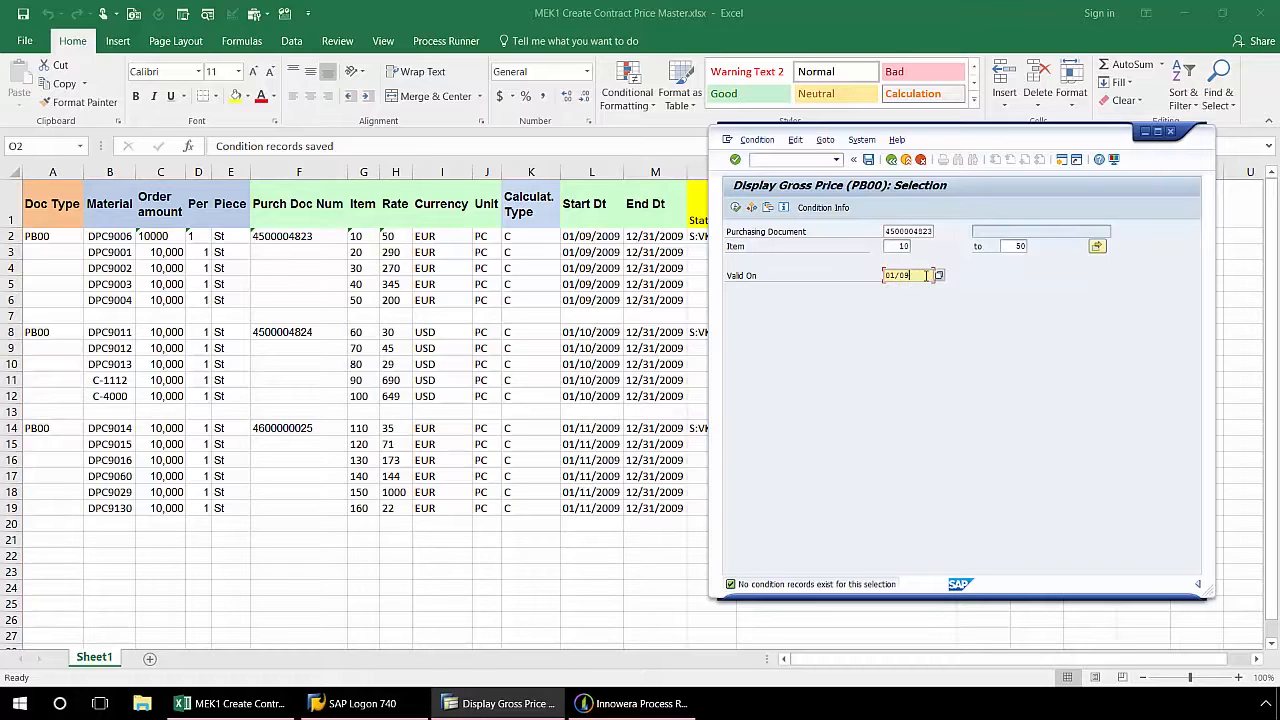
pyautogui.click(936, 276)
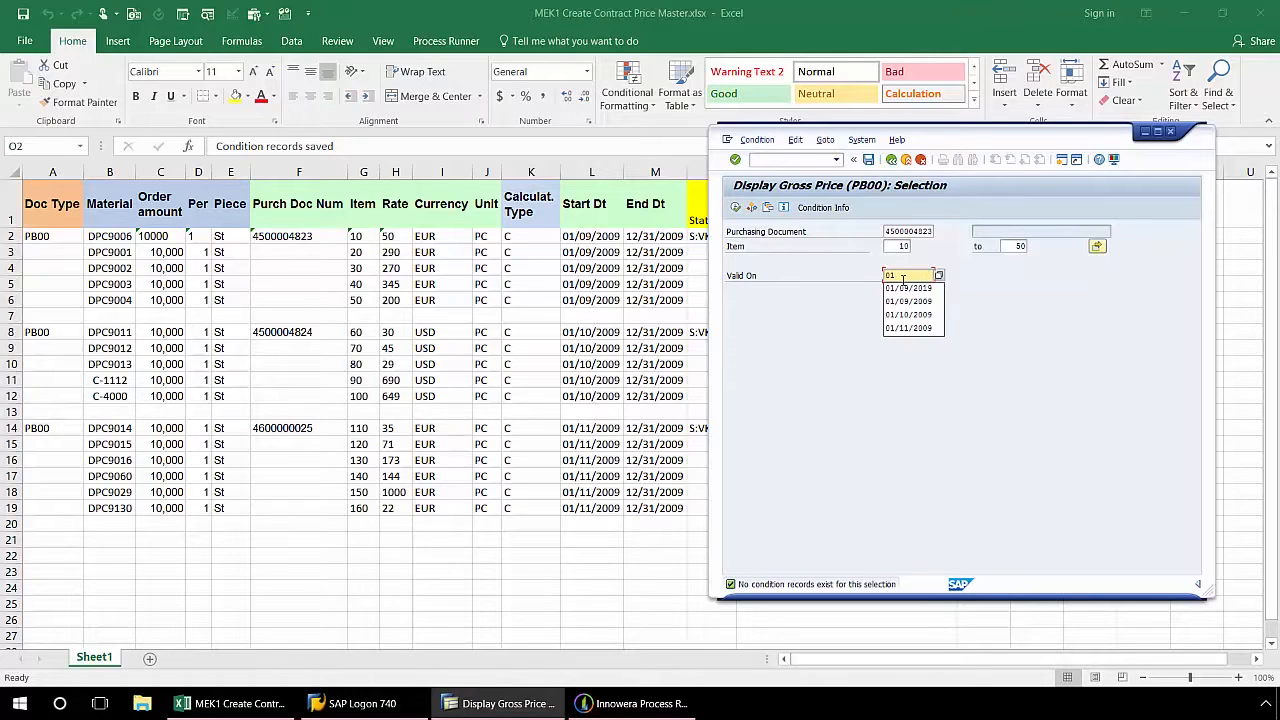
pyautogui.click(908, 288)
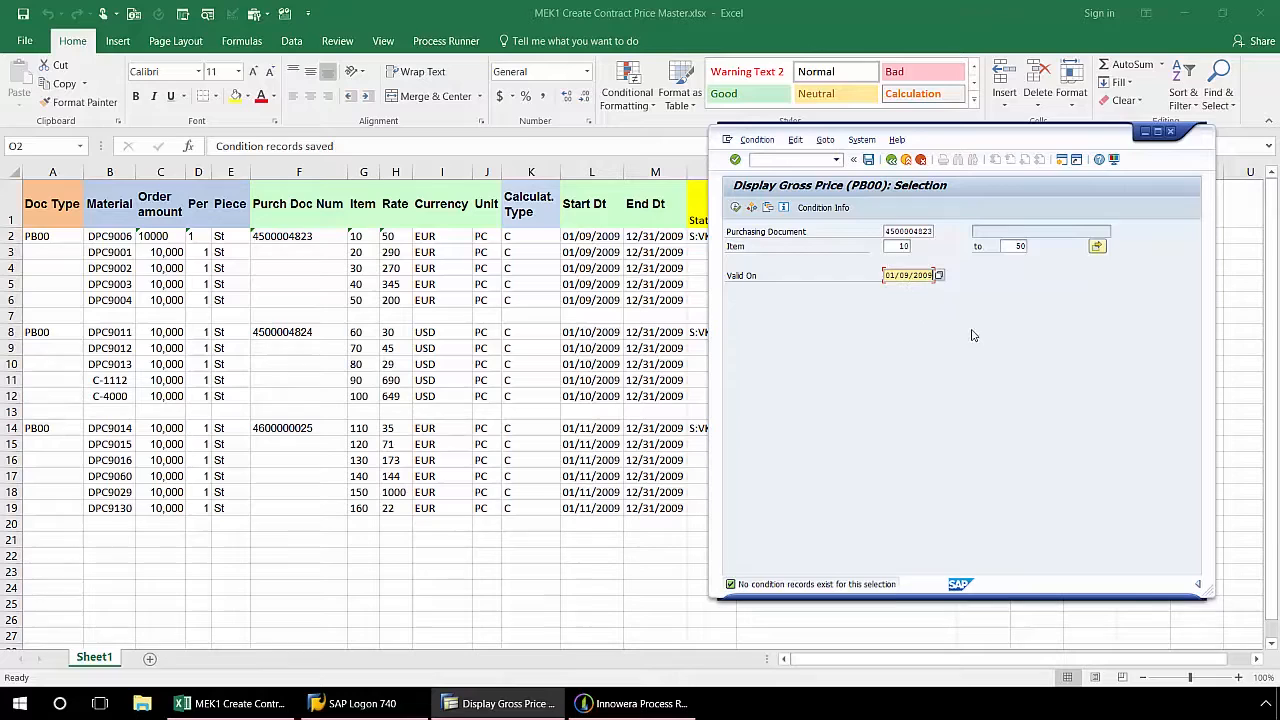